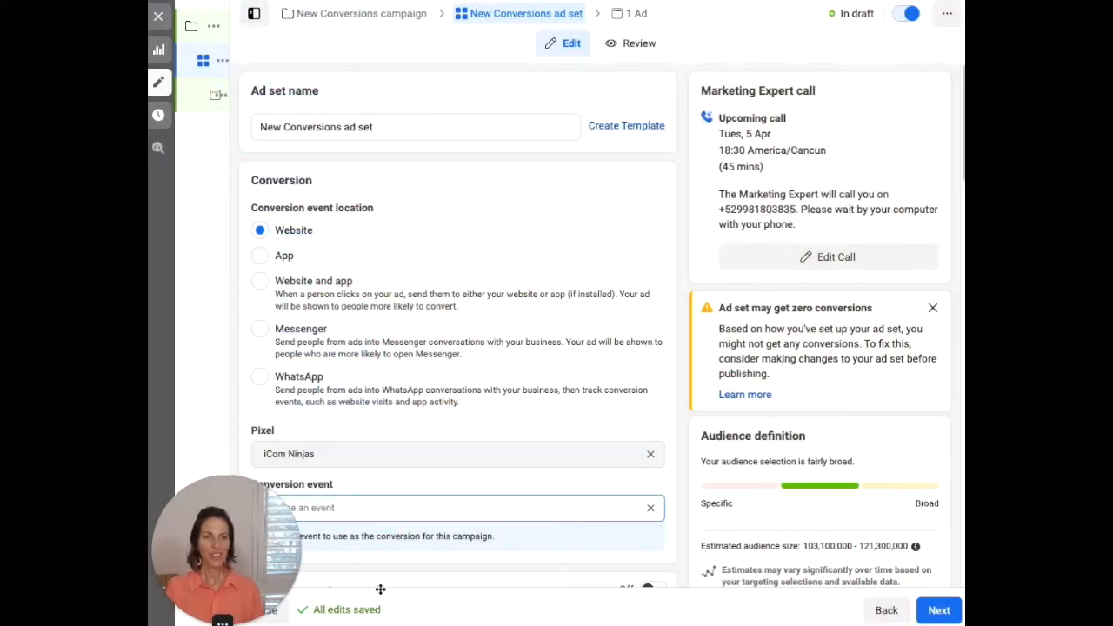
pyautogui.moveTo(878, 331)
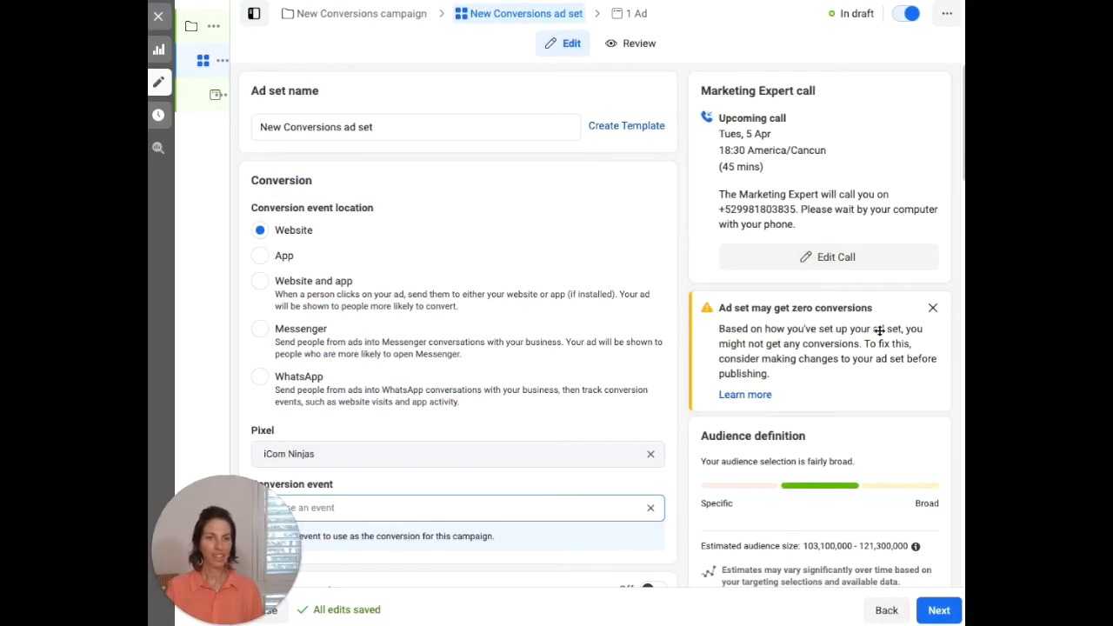
pyautogui.moveTo(897, 363)
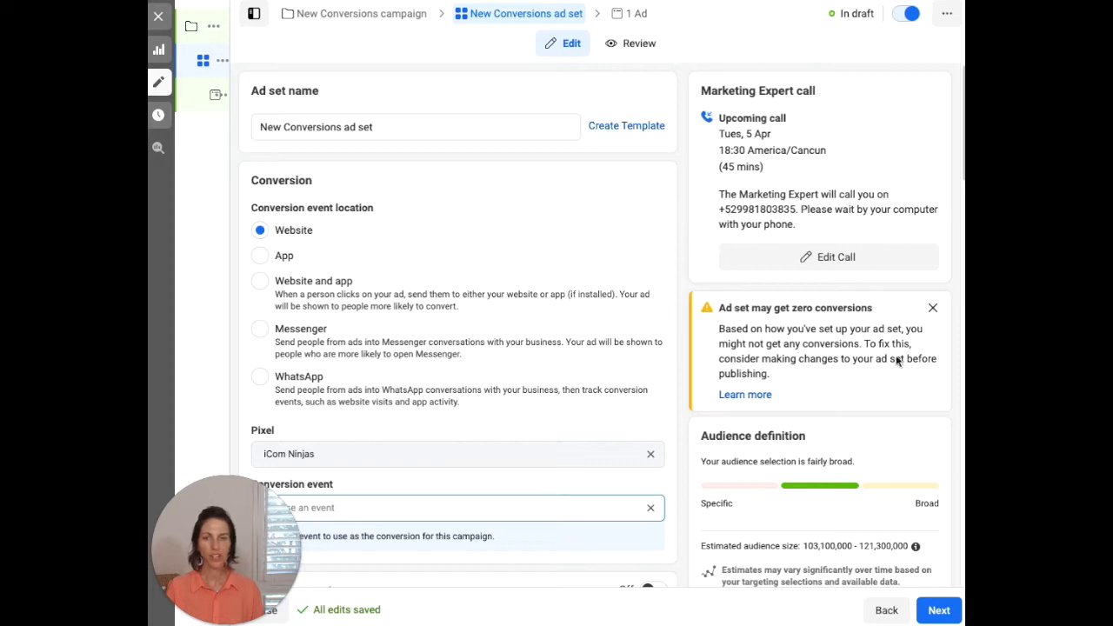
pyautogui.moveTo(563, 363)
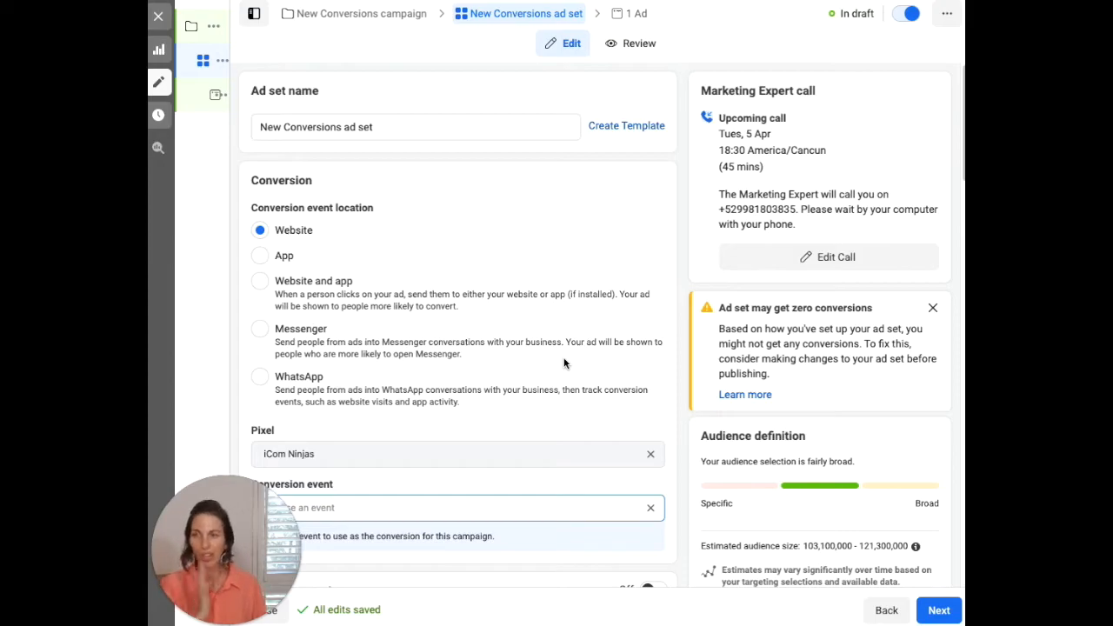
pyautogui.moveTo(511, 107)
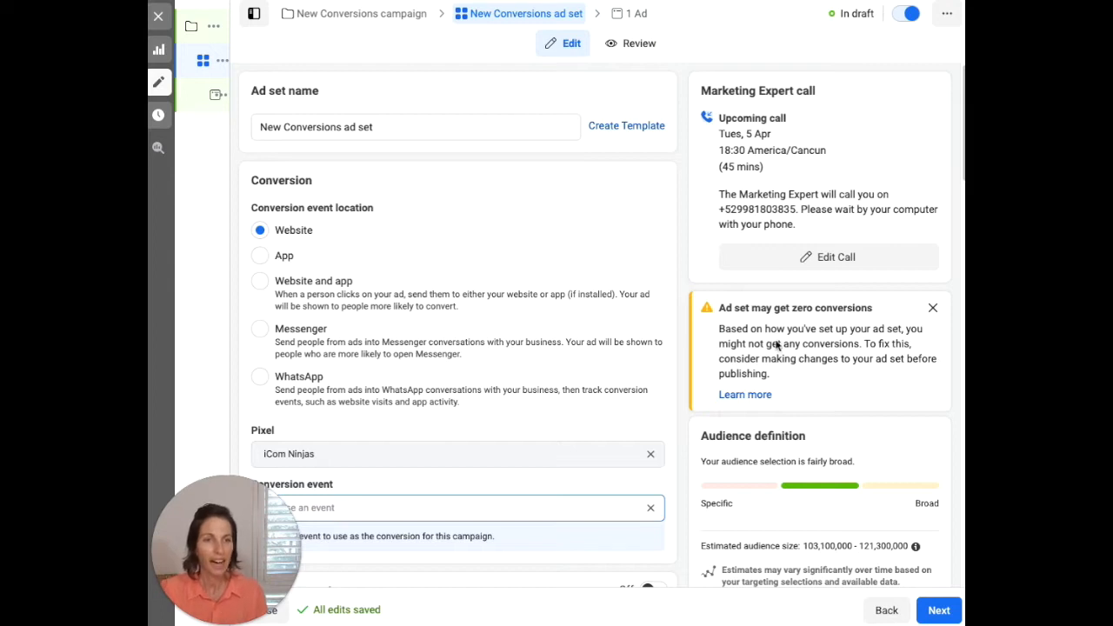
pyautogui.moveTo(664, 348)
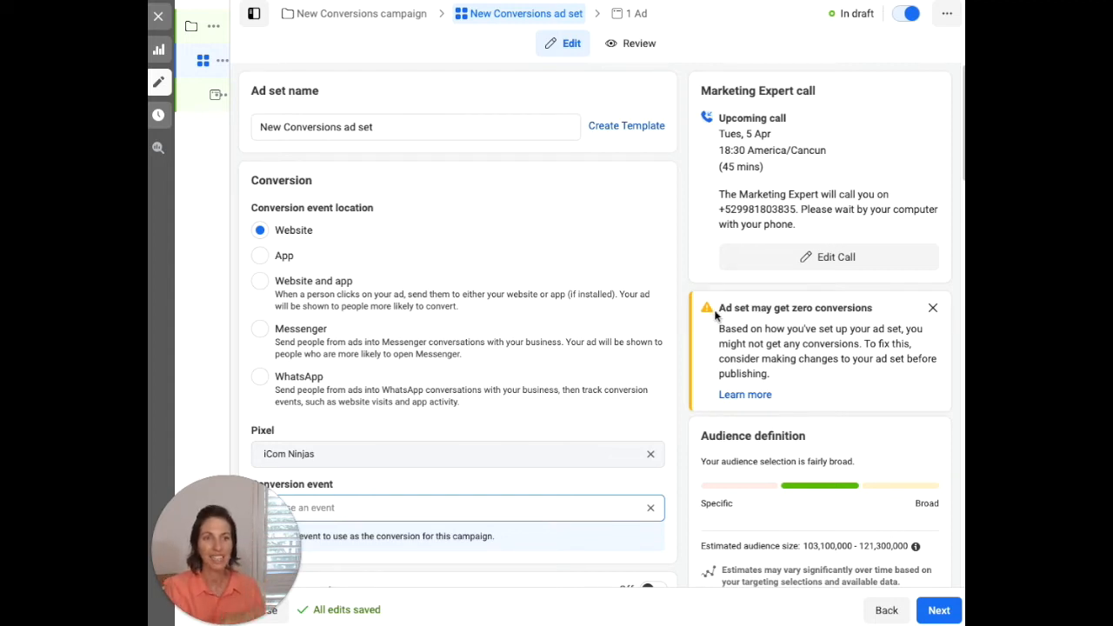
pyautogui.moveTo(744, 402)
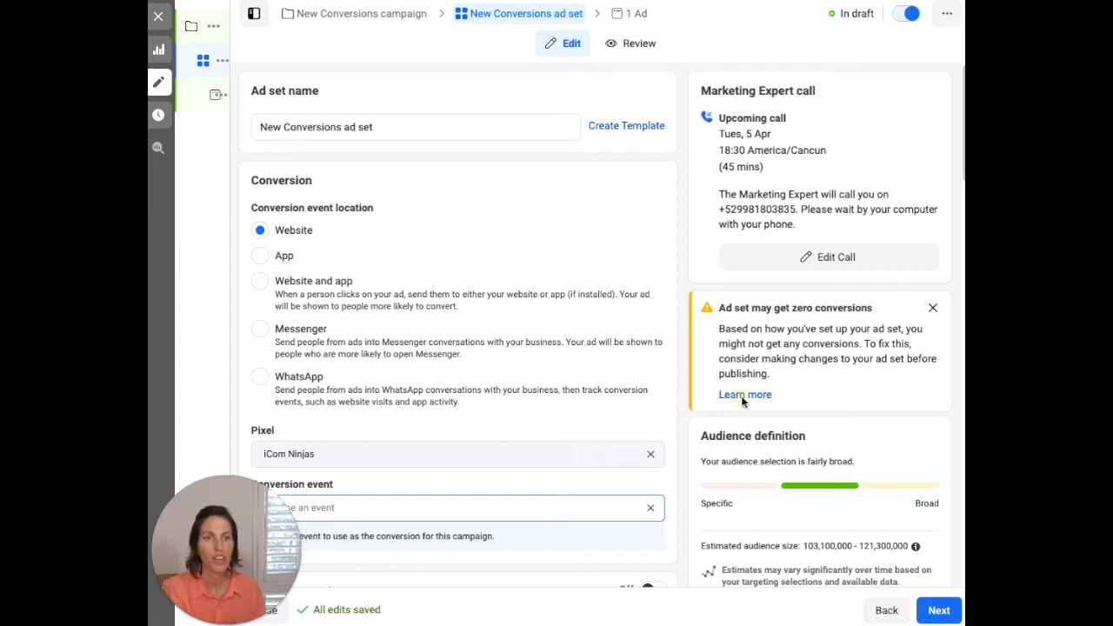
# Read the zero-conversions help article via 'Learn more', scrolling through its advice on common events.
pyautogui.click(744, 393)
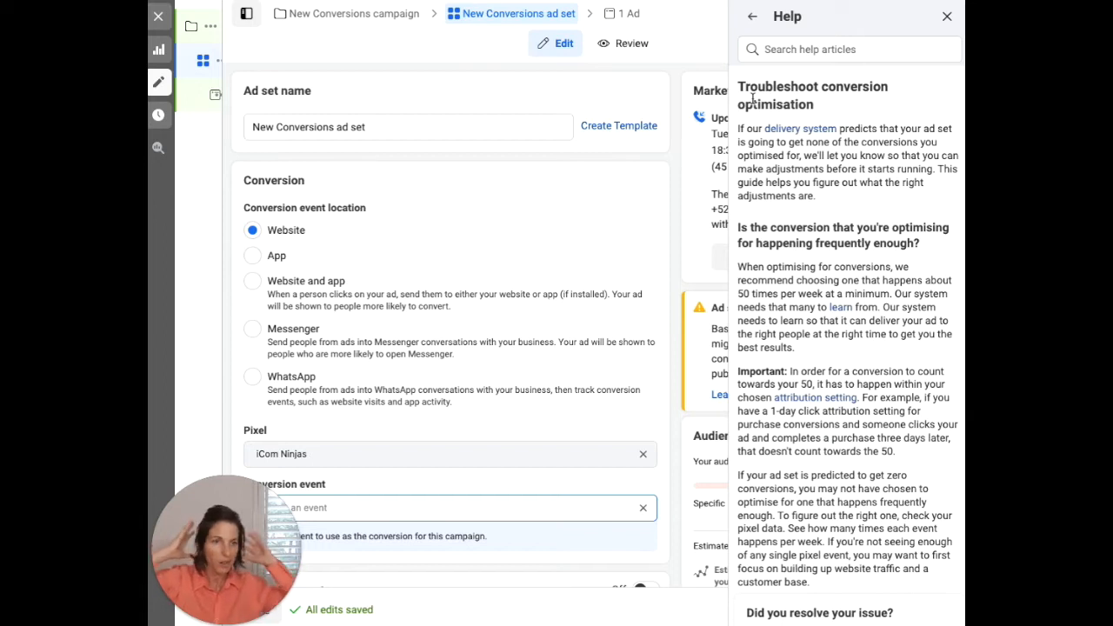
pyautogui.moveTo(858, 217)
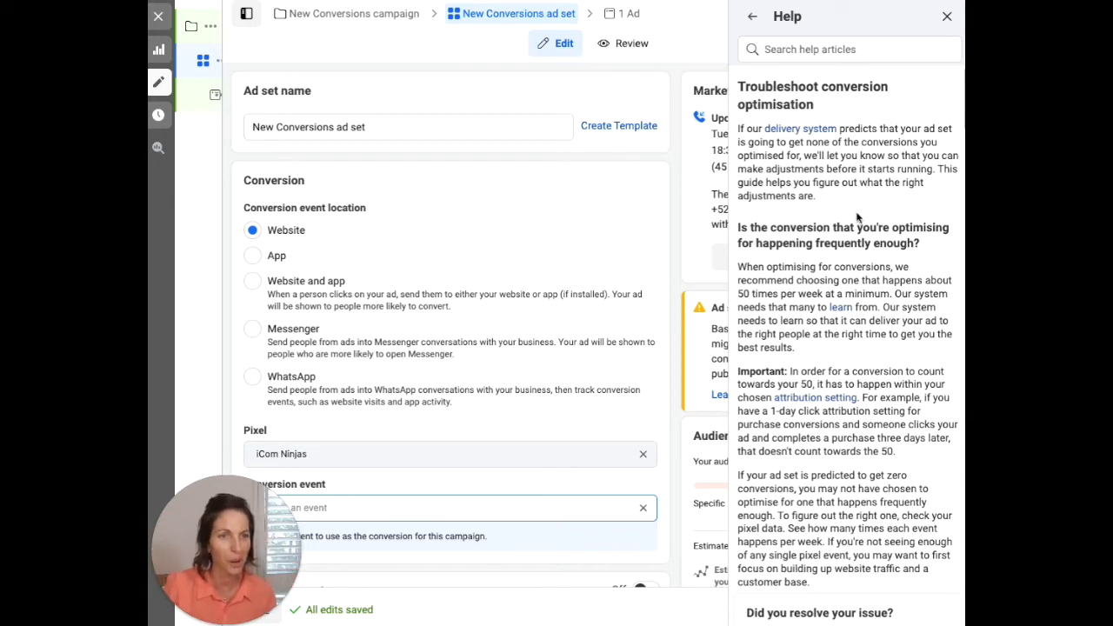
pyautogui.scroll(-3)
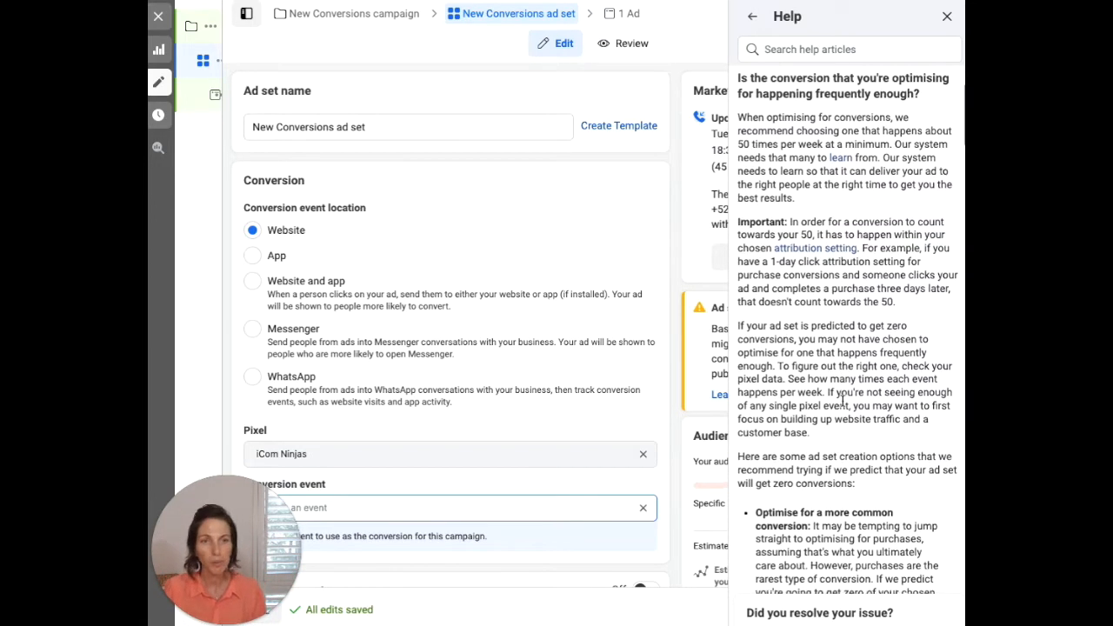
pyautogui.scroll(-3)
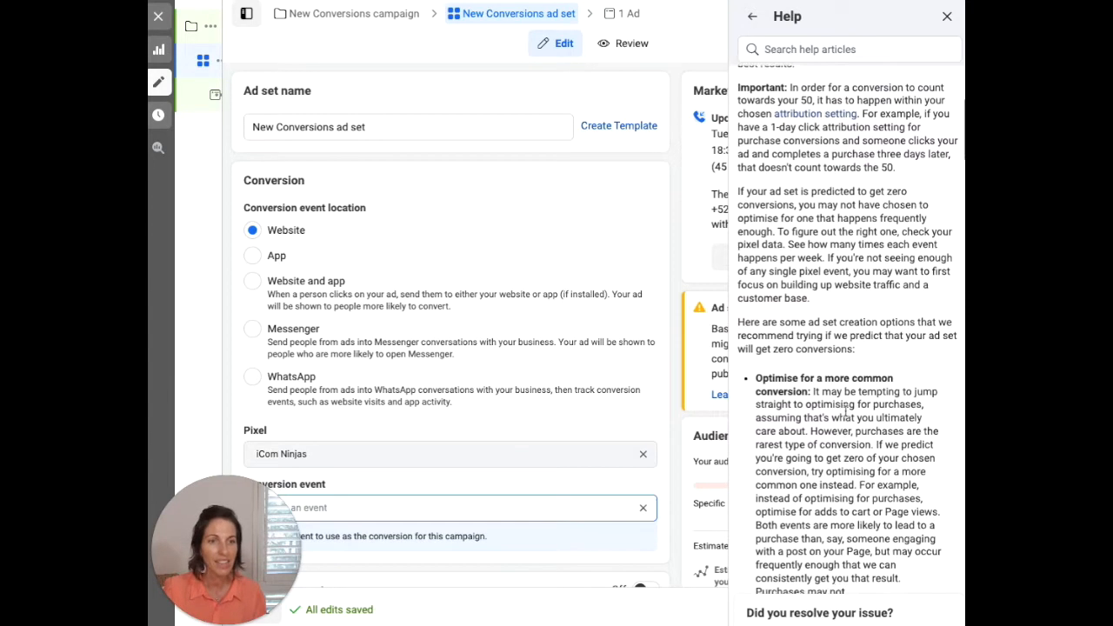
pyautogui.scroll(3)
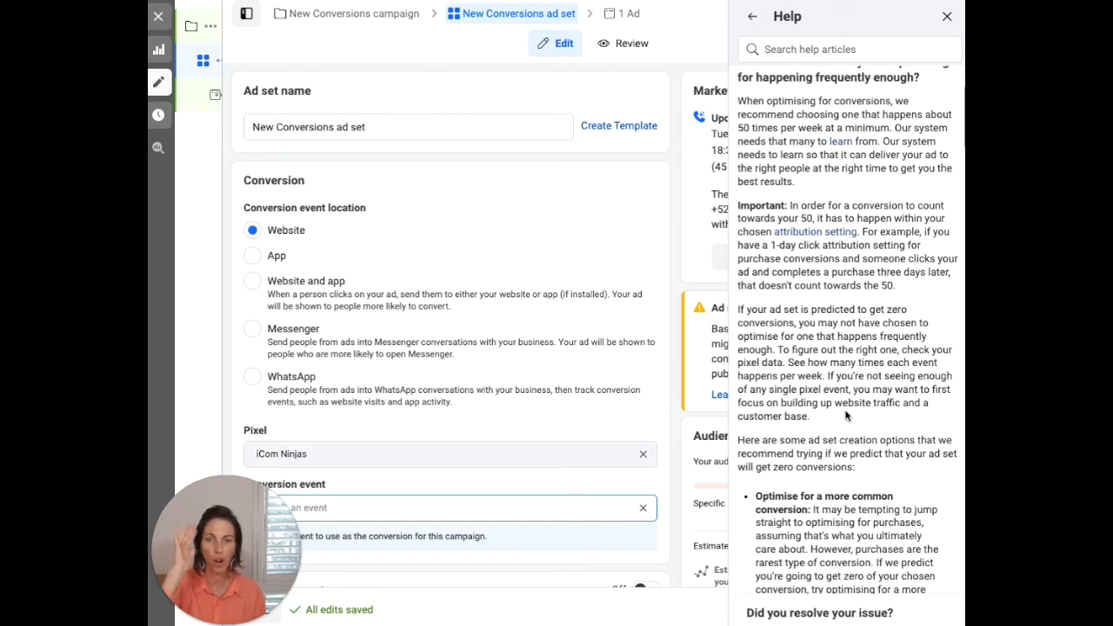
pyautogui.moveTo(776, 212)
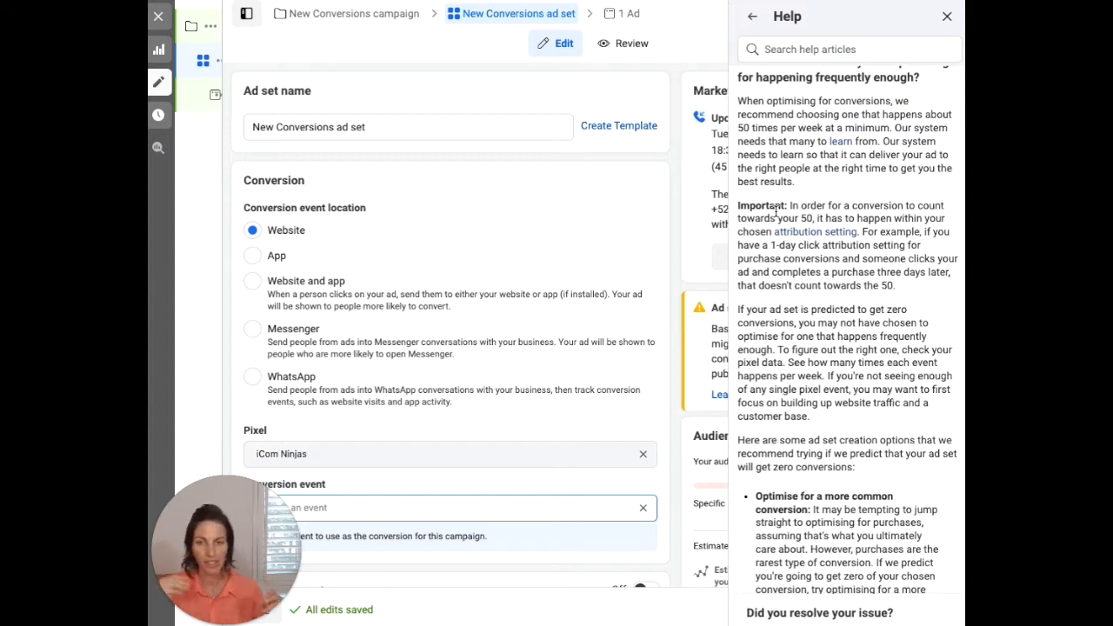
pyautogui.moveTo(925, 289)
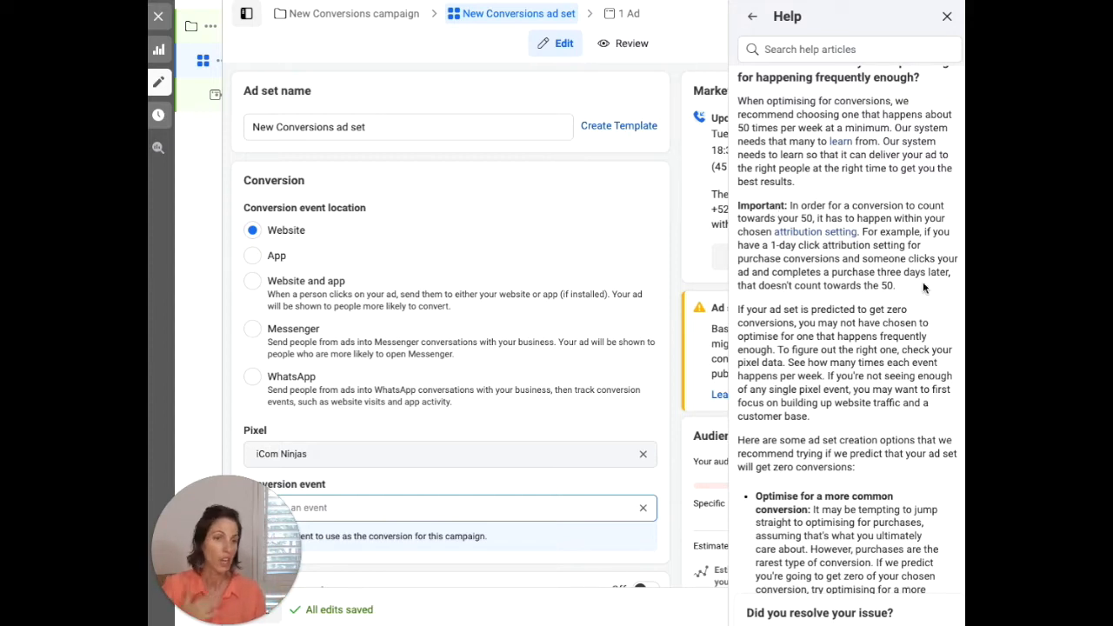
pyautogui.scroll(-3)
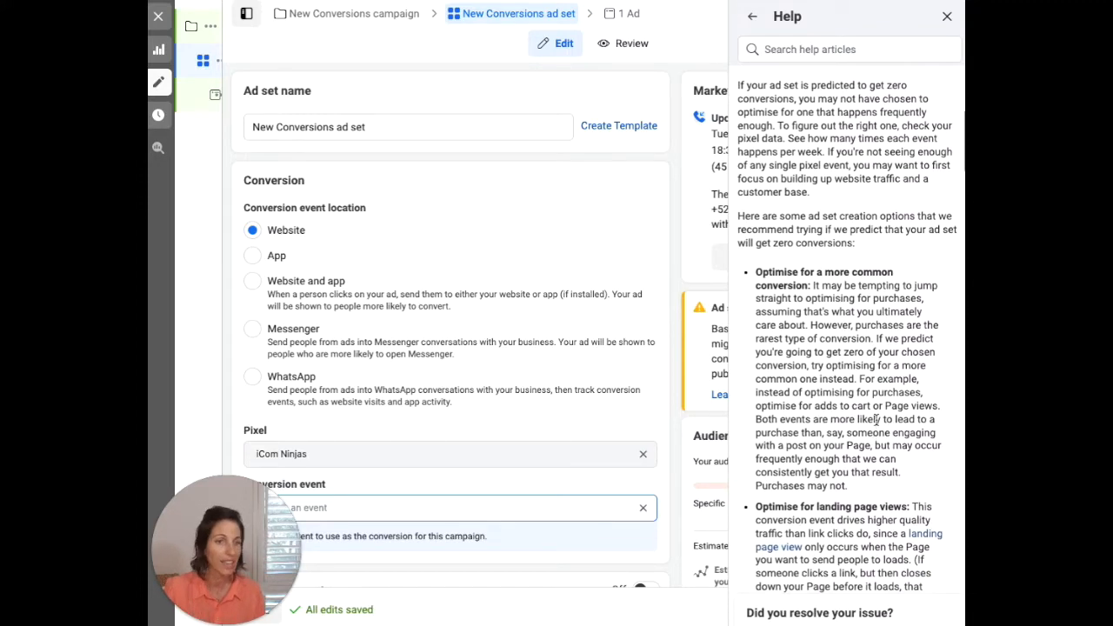
pyautogui.scroll(-3)
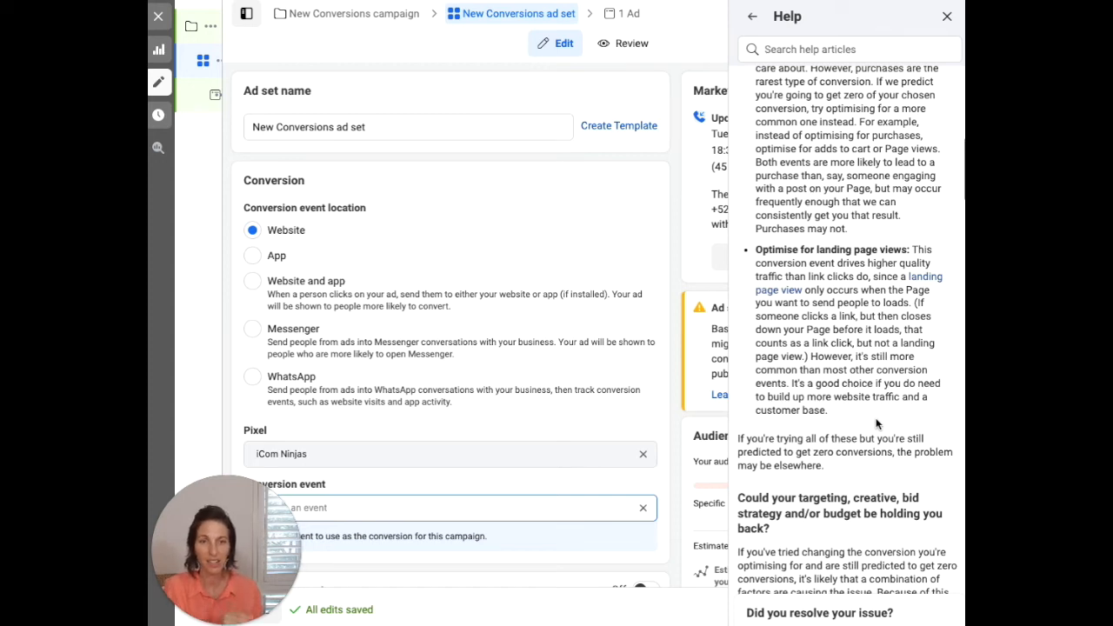
pyautogui.moveTo(487, 494)
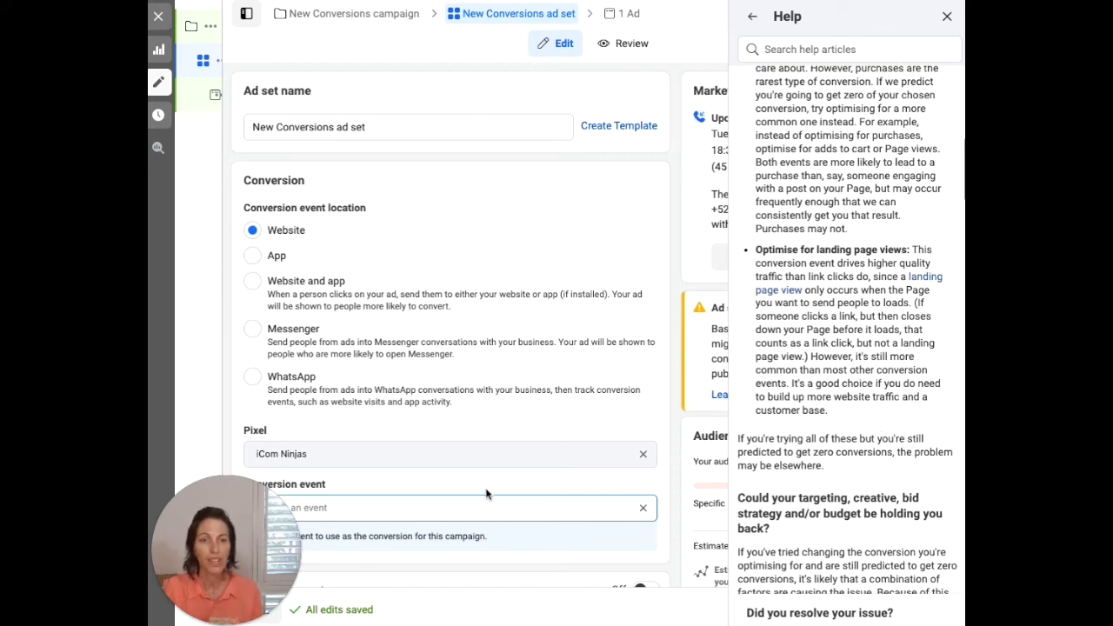
pyautogui.click(452, 508)
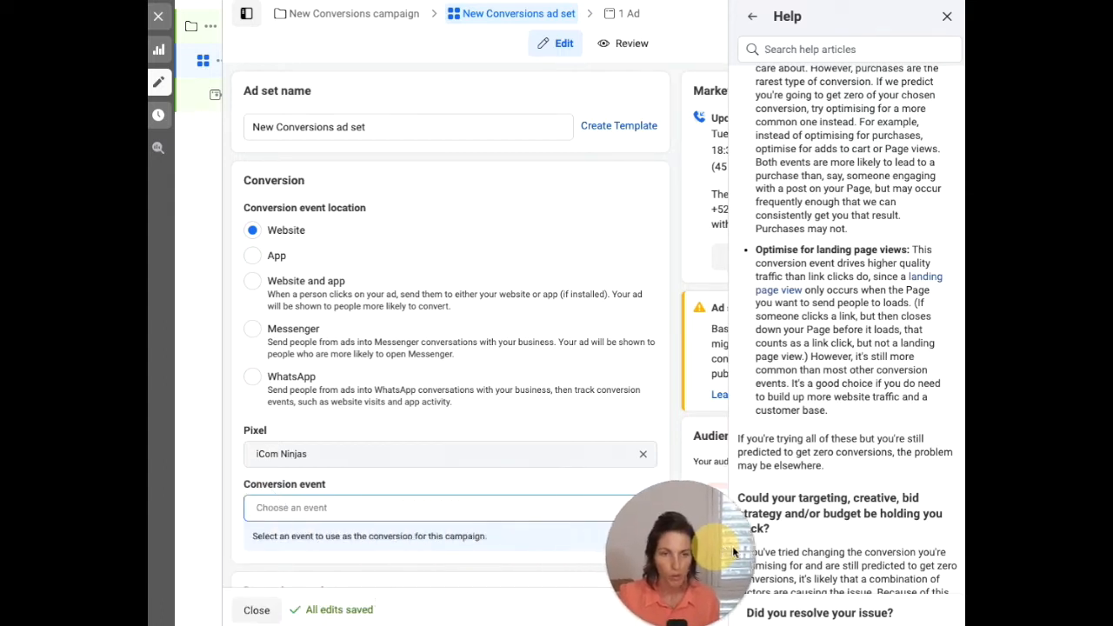
# Choose Initiate checkout from Active events as the ad set's conversion event.
pyautogui.click(434, 508)
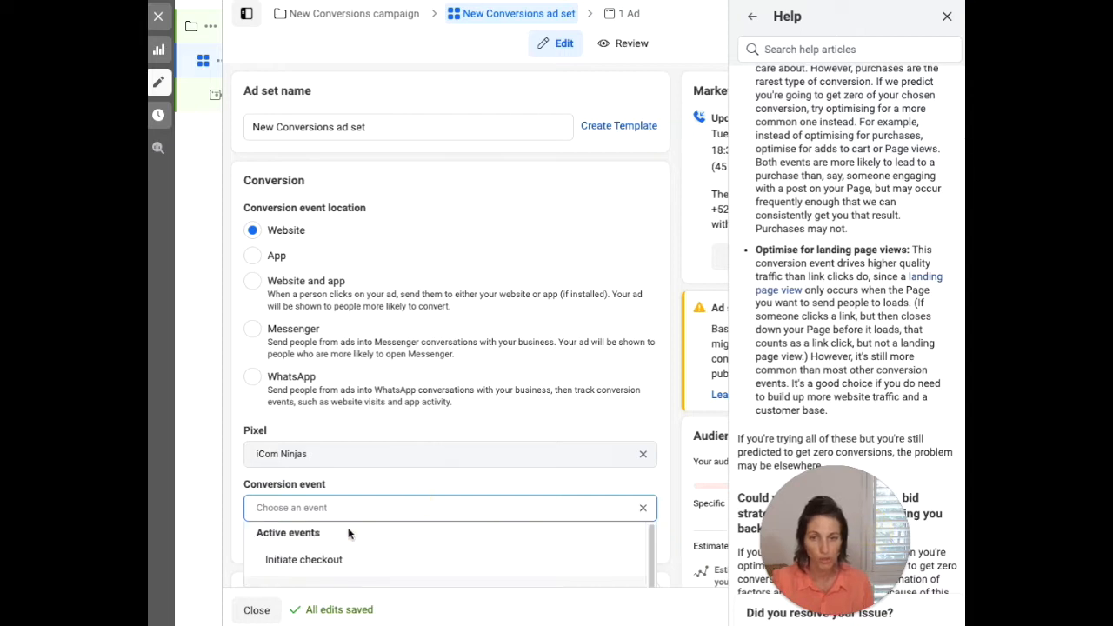
pyautogui.click(304, 559)
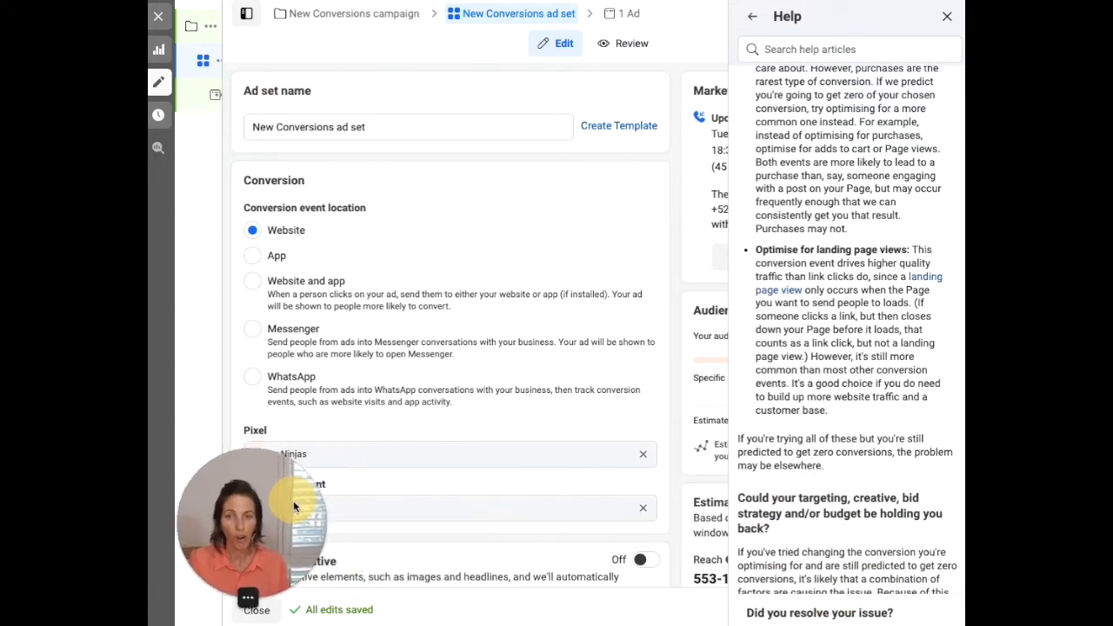
pyautogui.scroll(-3)
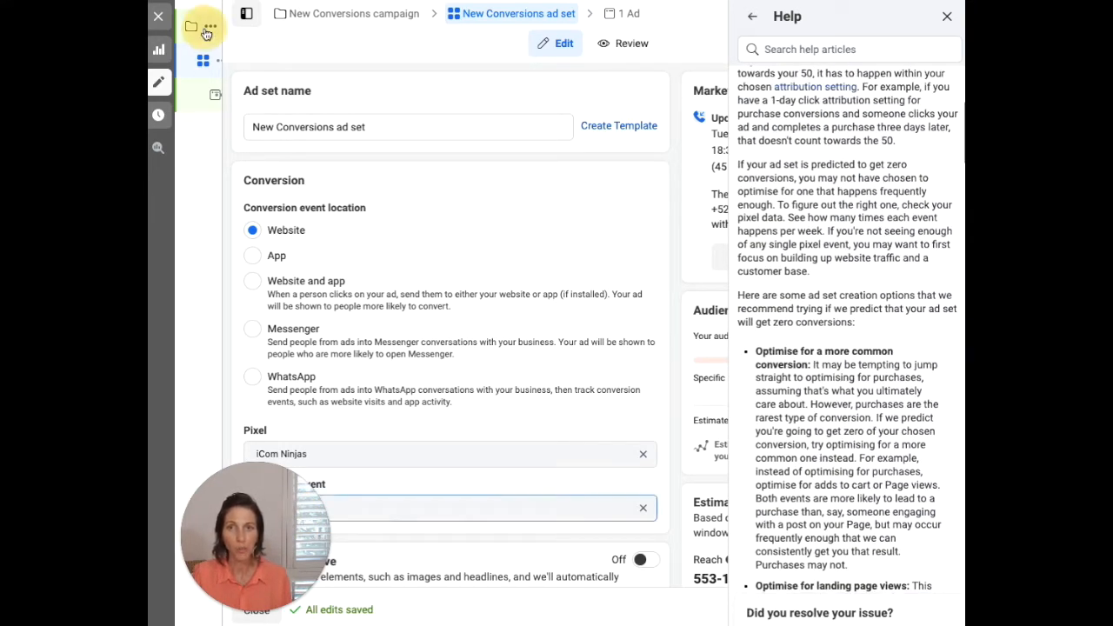
# Return to campaign settings keeping Conversions as objective and scroll the help article to targeting advice.
pyautogui.click(191, 26)
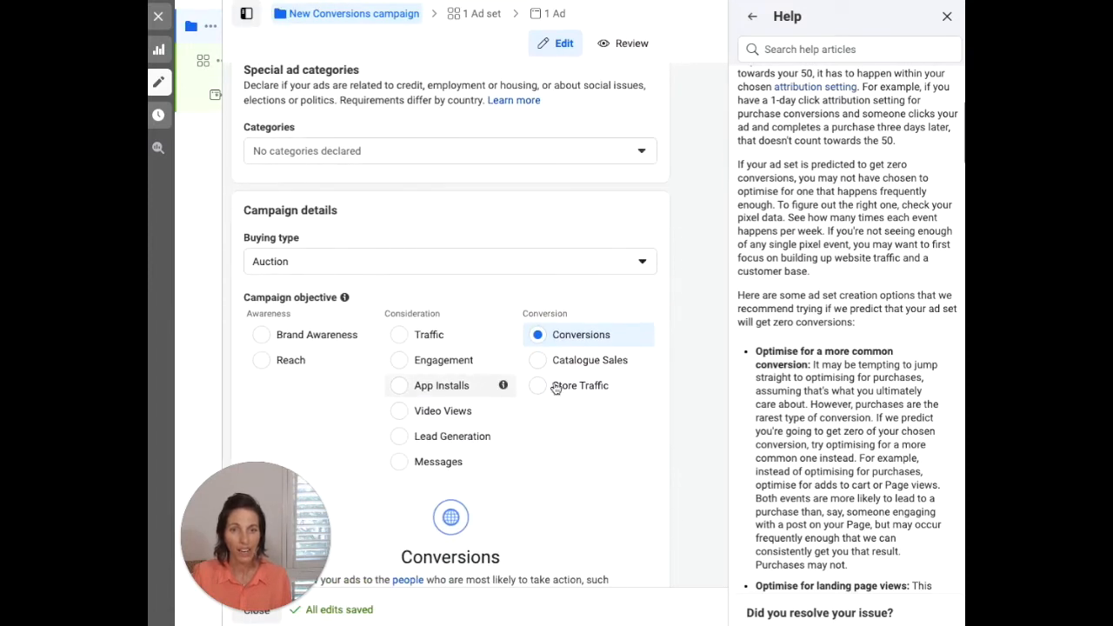
pyautogui.moveTo(445, 299)
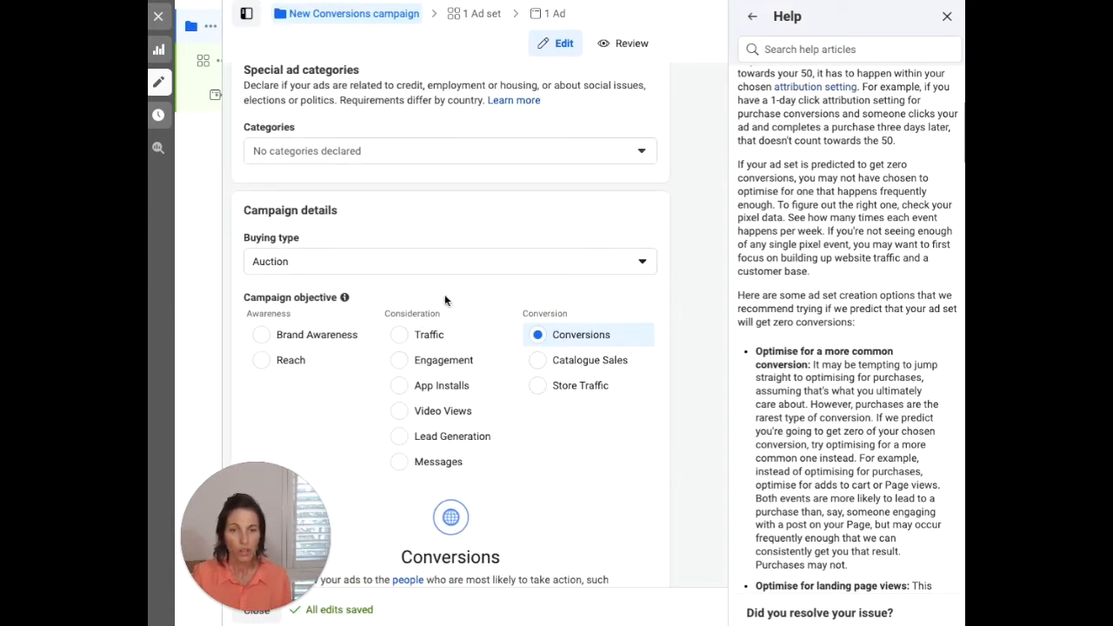
pyautogui.moveTo(412, 334)
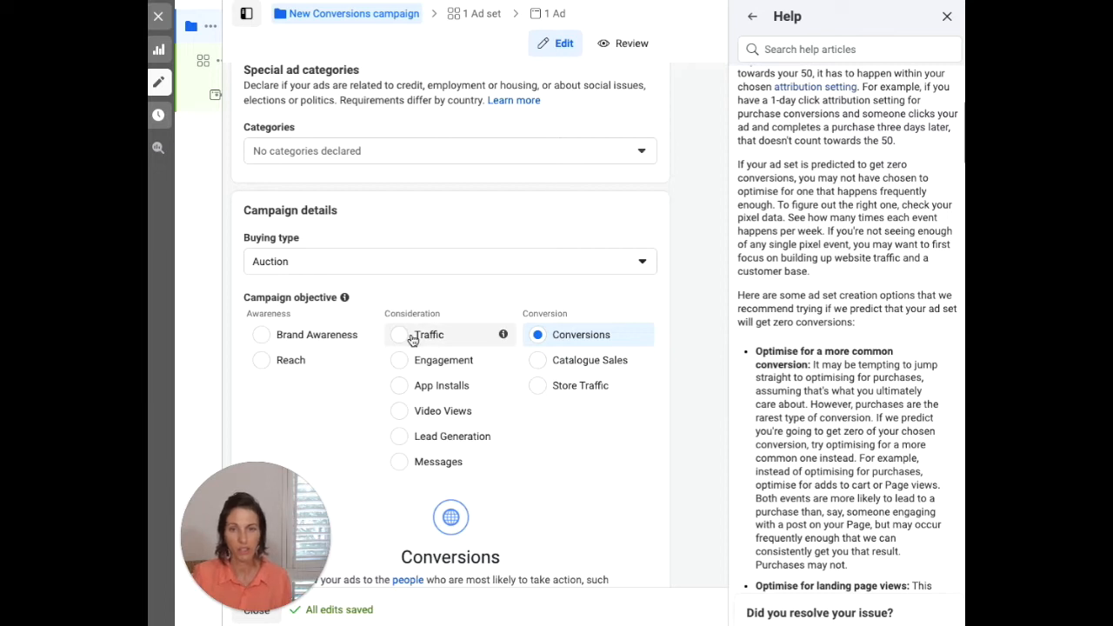
pyautogui.moveTo(455, 337)
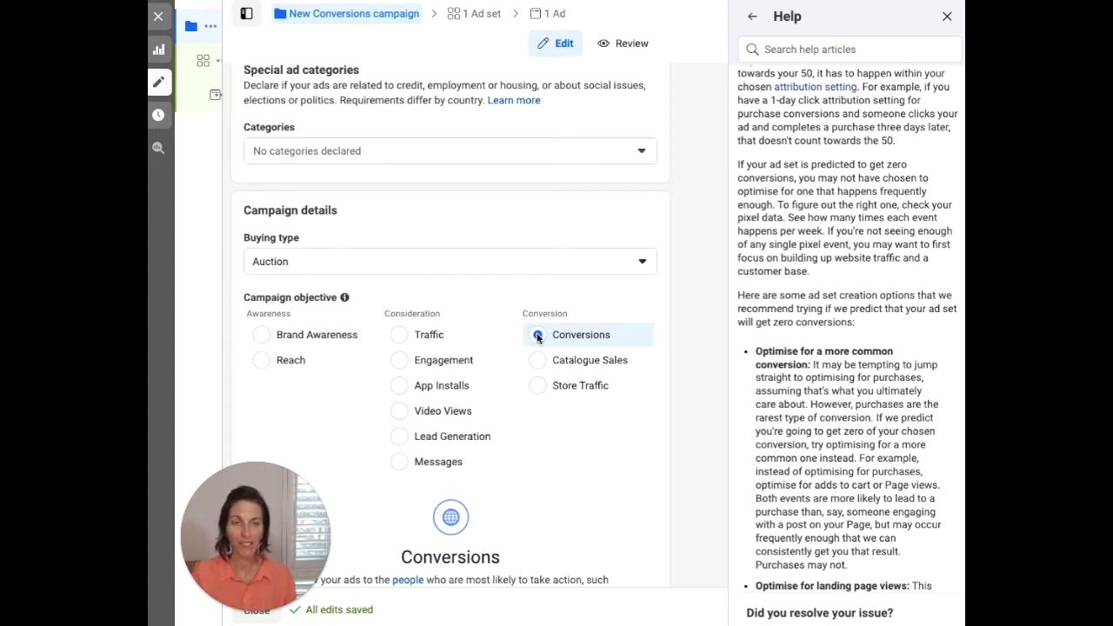
pyautogui.click(537, 333)
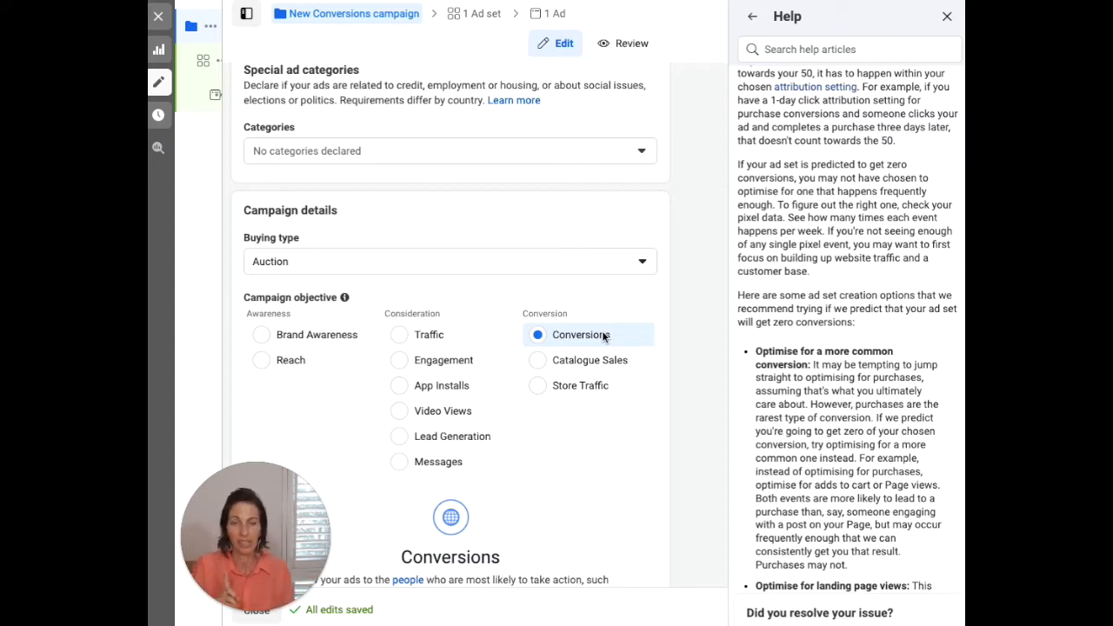
pyautogui.scroll(3)
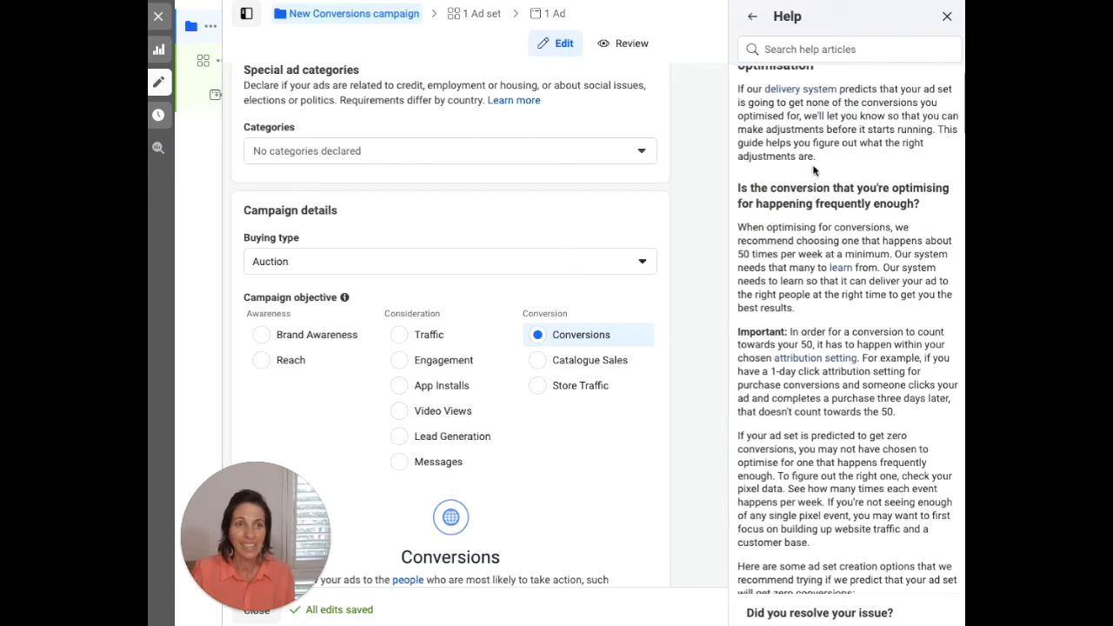
pyautogui.scroll(-3)
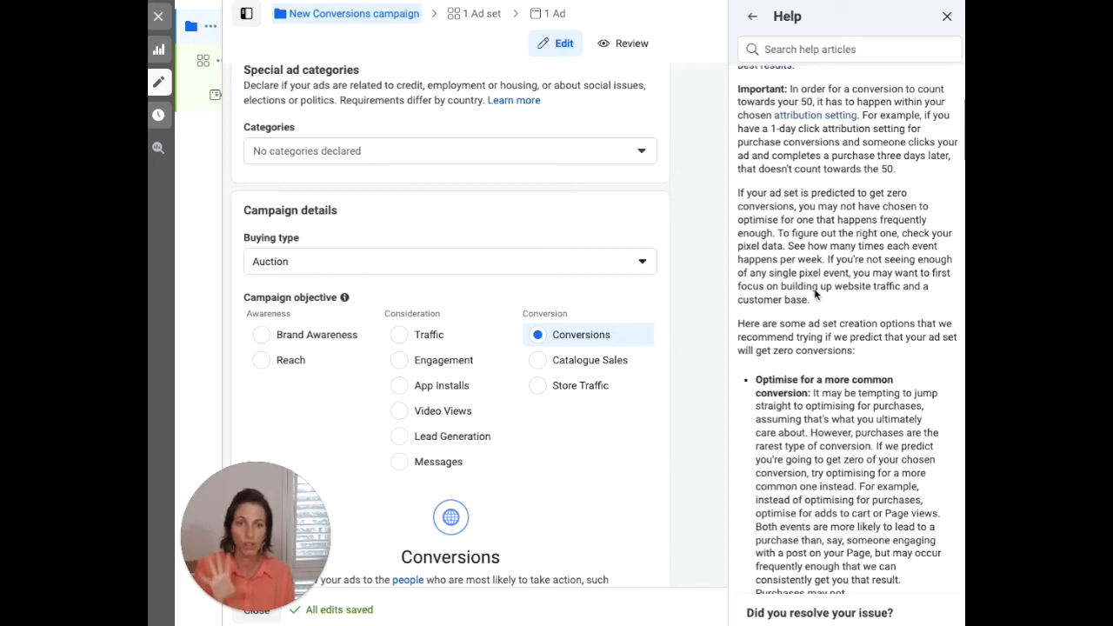
pyautogui.scroll(-3)
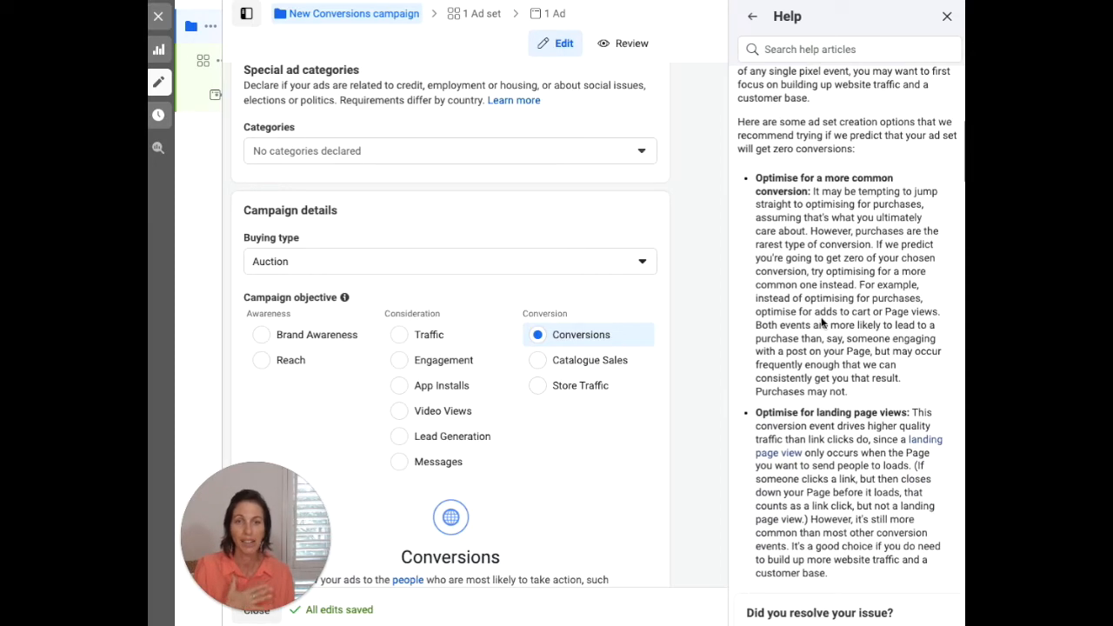
pyautogui.scroll(-3)
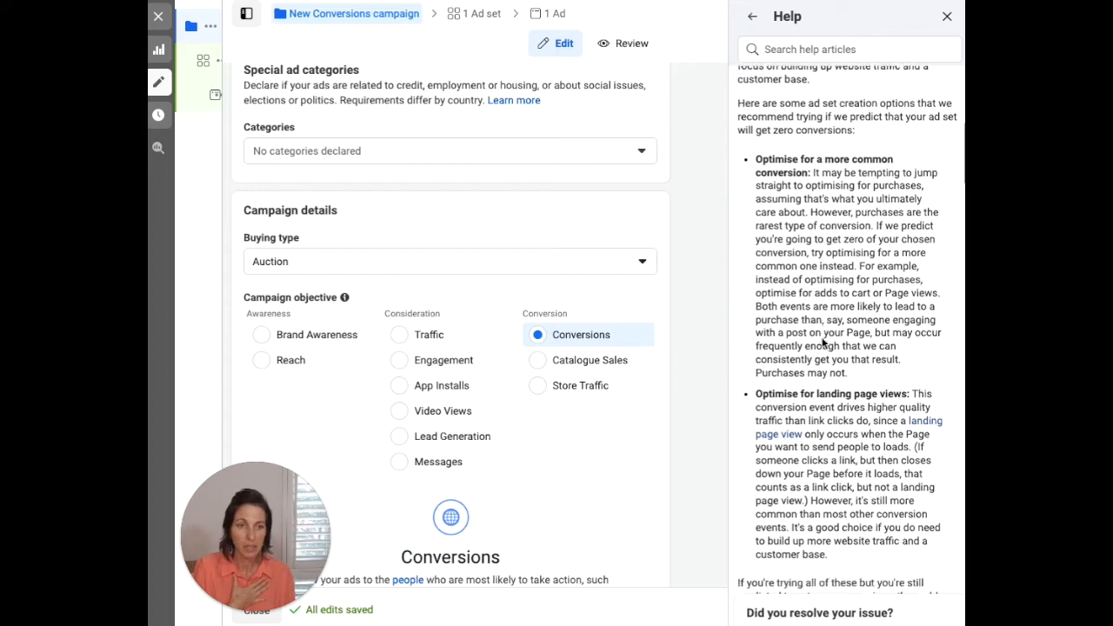
pyautogui.scroll(-3)
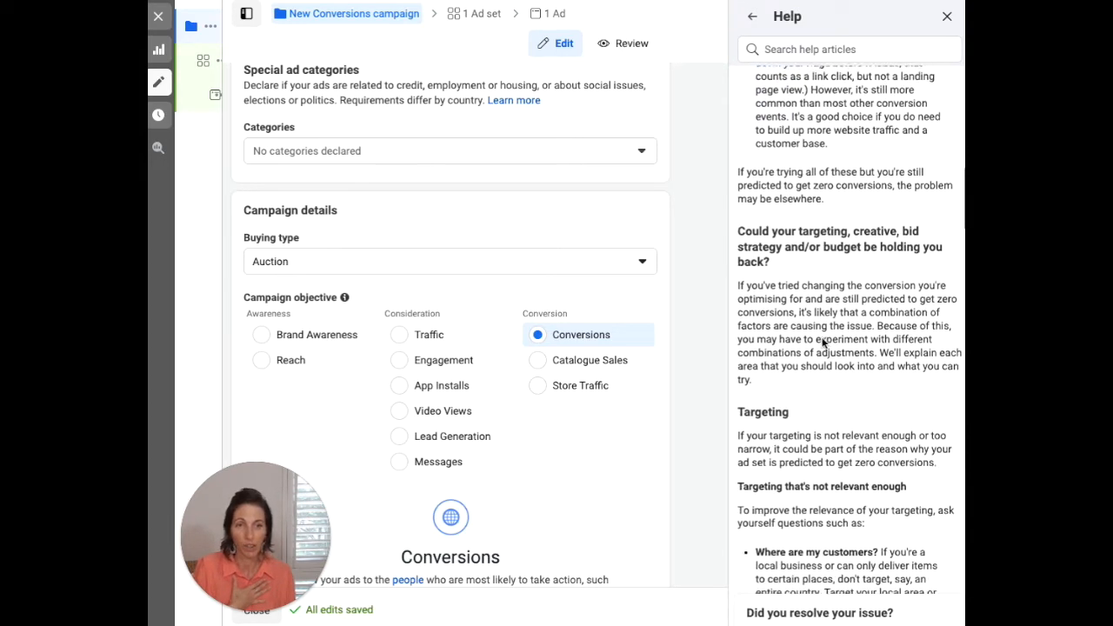
pyautogui.scroll(-3)
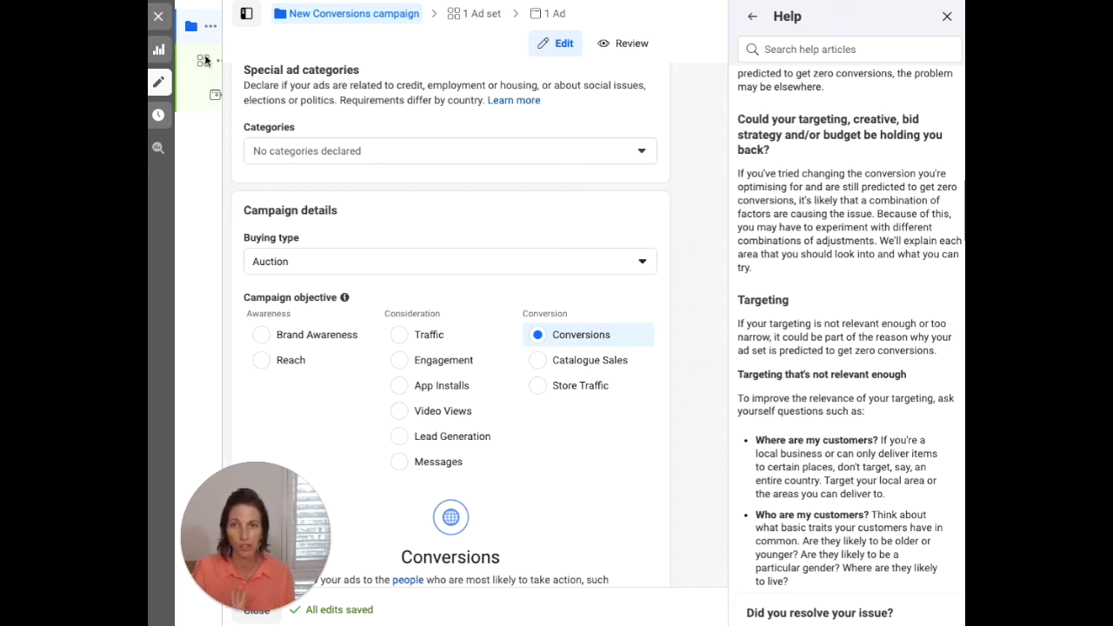
# Open the New Conversions ad set, dismiss the help panel and clear its Purchase conversion event.
pyautogui.click(201, 59)
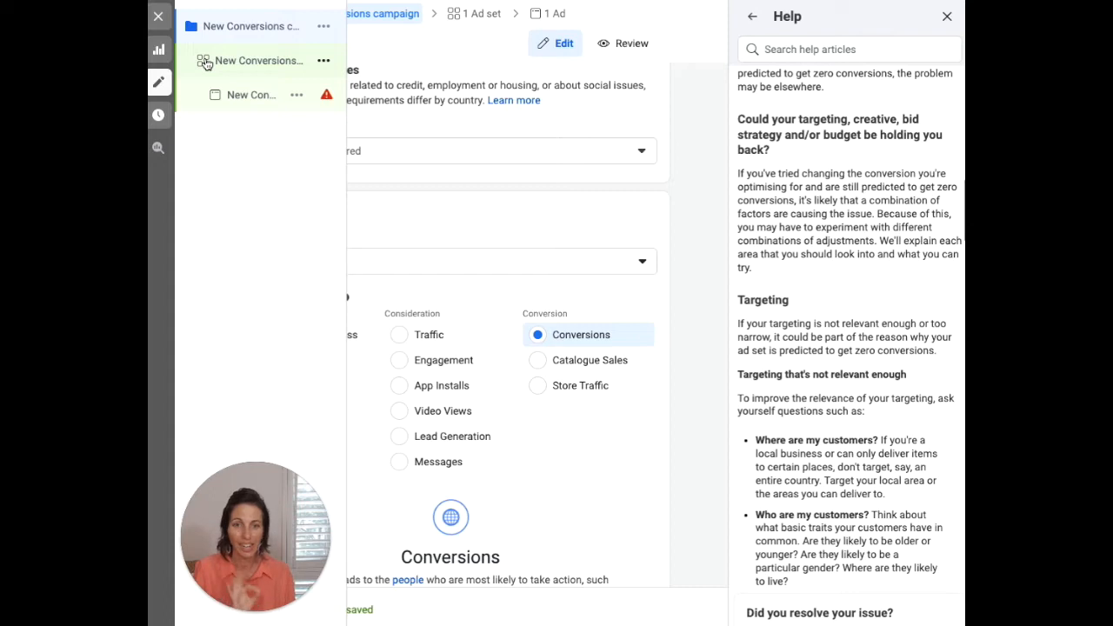
pyautogui.click(258, 59)
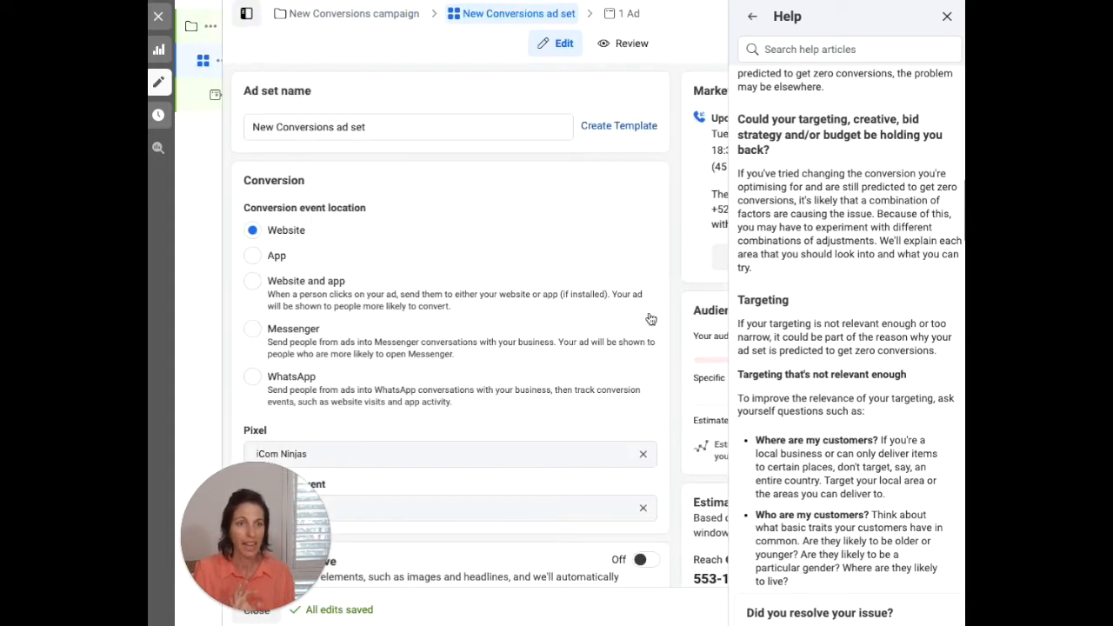
pyautogui.moveTo(734, 341)
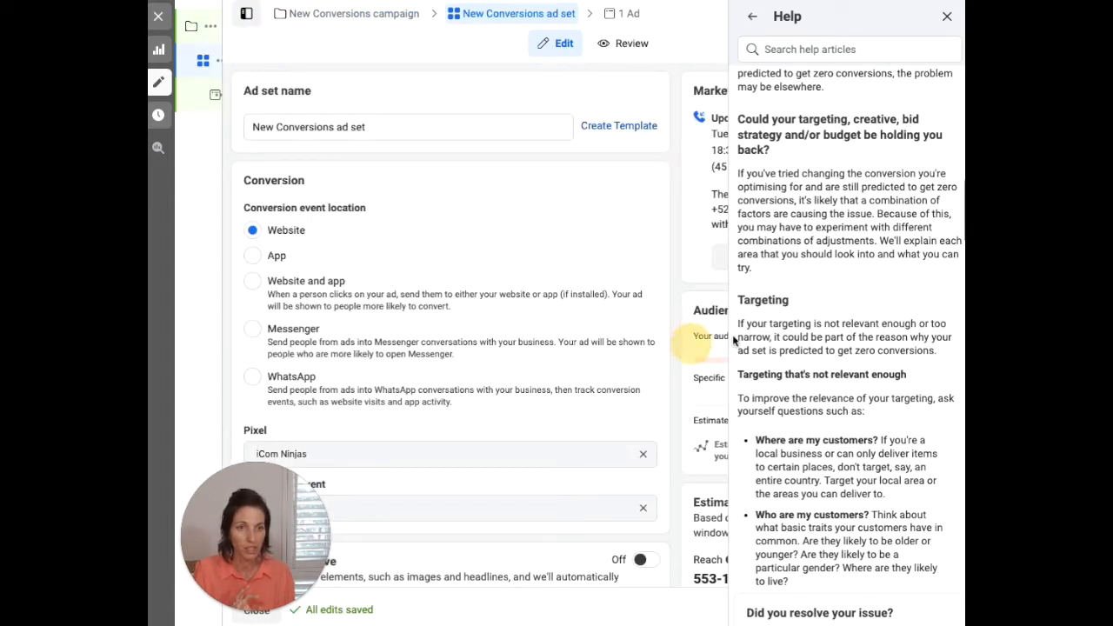
pyautogui.click(946, 16)
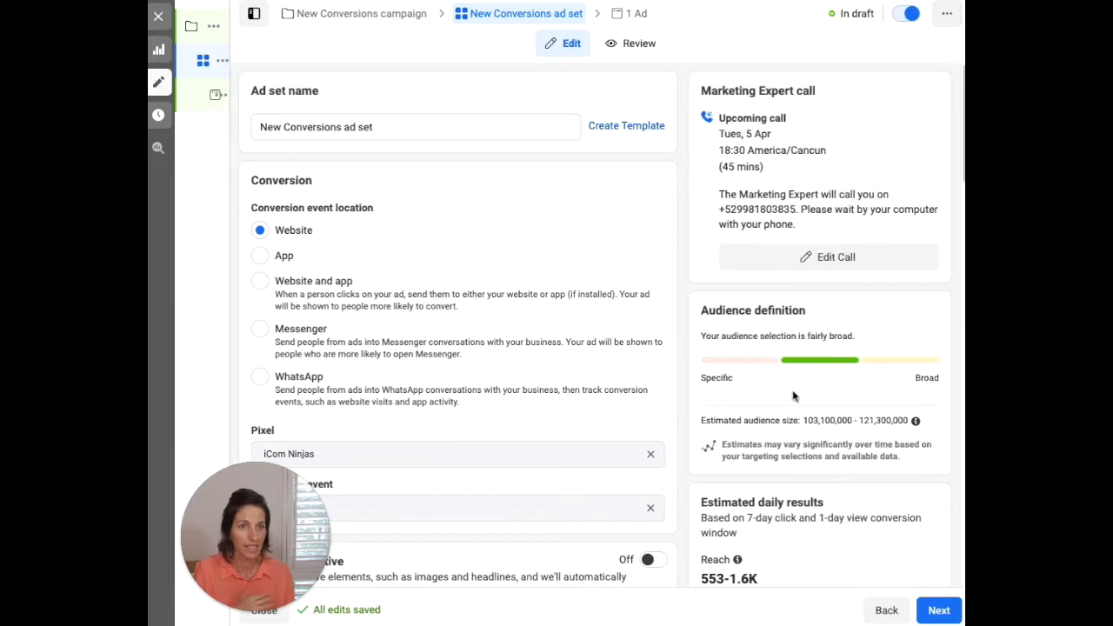
pyautogui.scroll(-3)
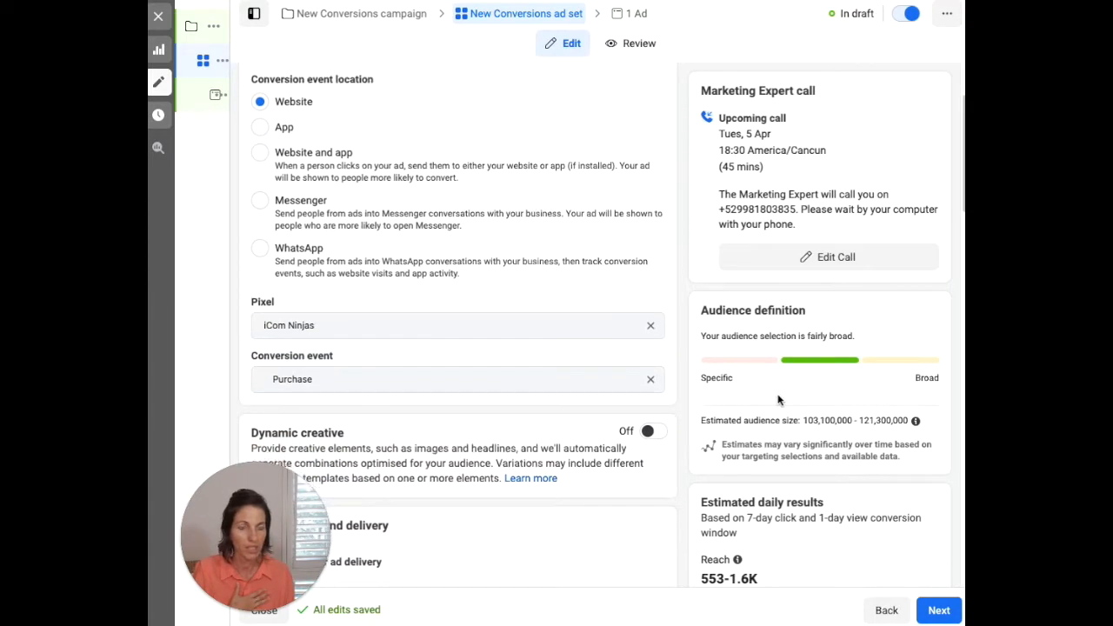
pyautogui.scroll(-3)
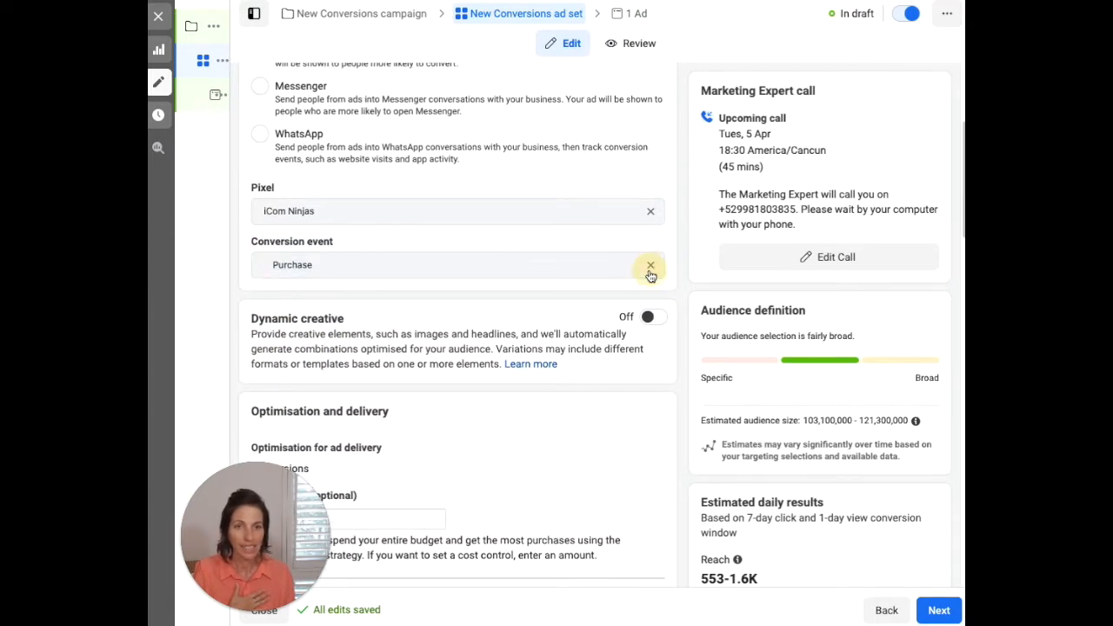
pyautogui.click(650, 264)
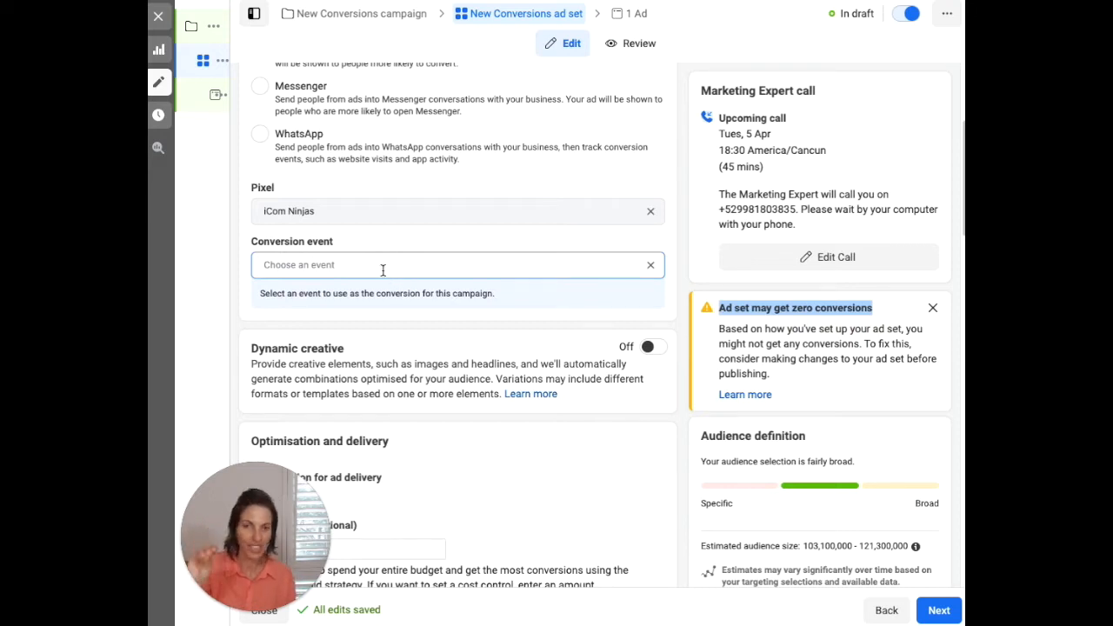
# Reselect Purchase from Active events as the ad set's conversion event.
pyautogui.click(452, 264)
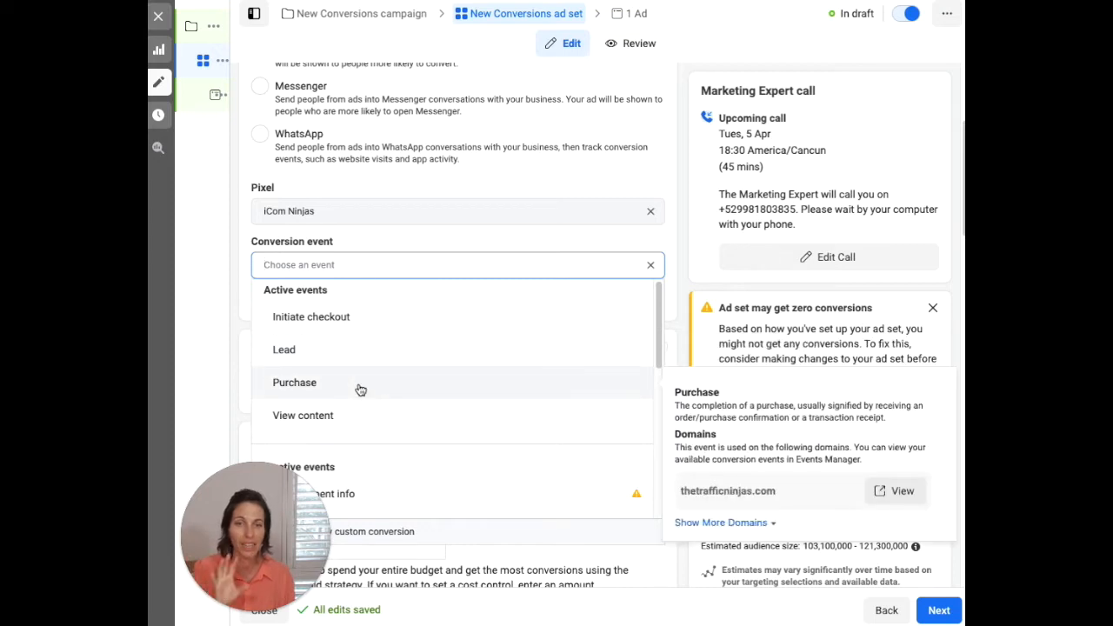
pyautogui.click(294, 383)
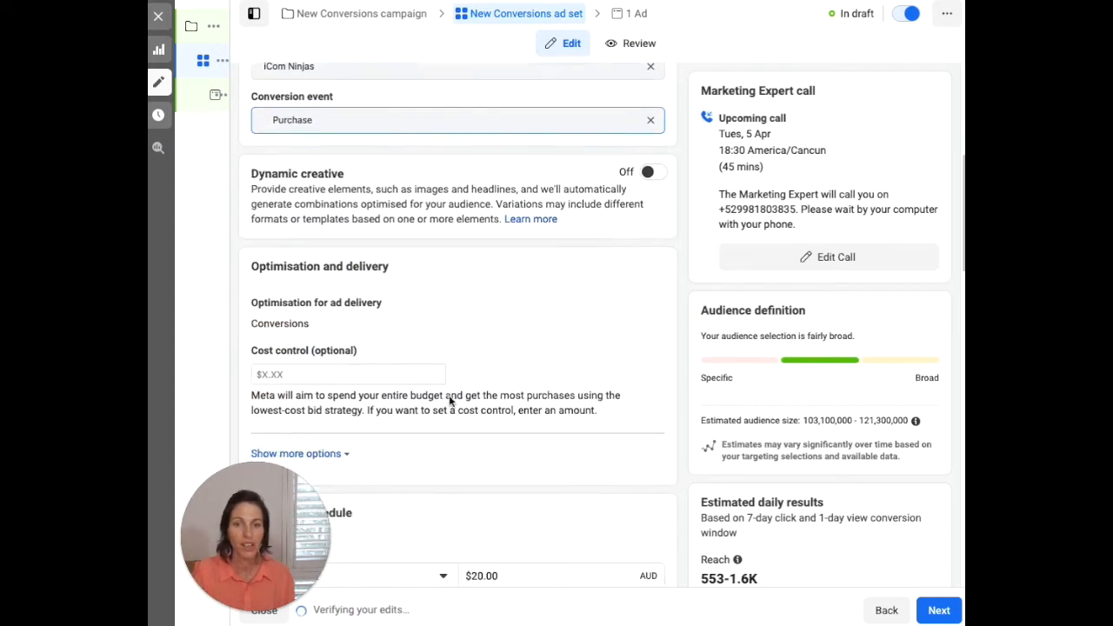
pyautogui.scroll(-3)
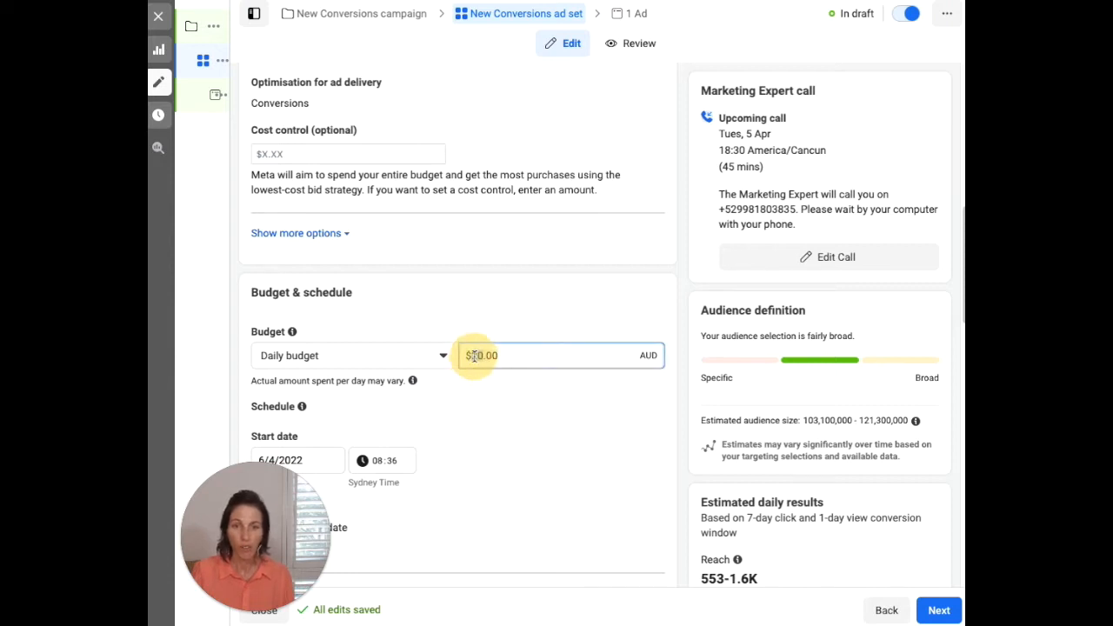
# Enter 5 as the daily budget, lowering it from $20.00 to $5.00 AUD.
pyautogui.write('5')
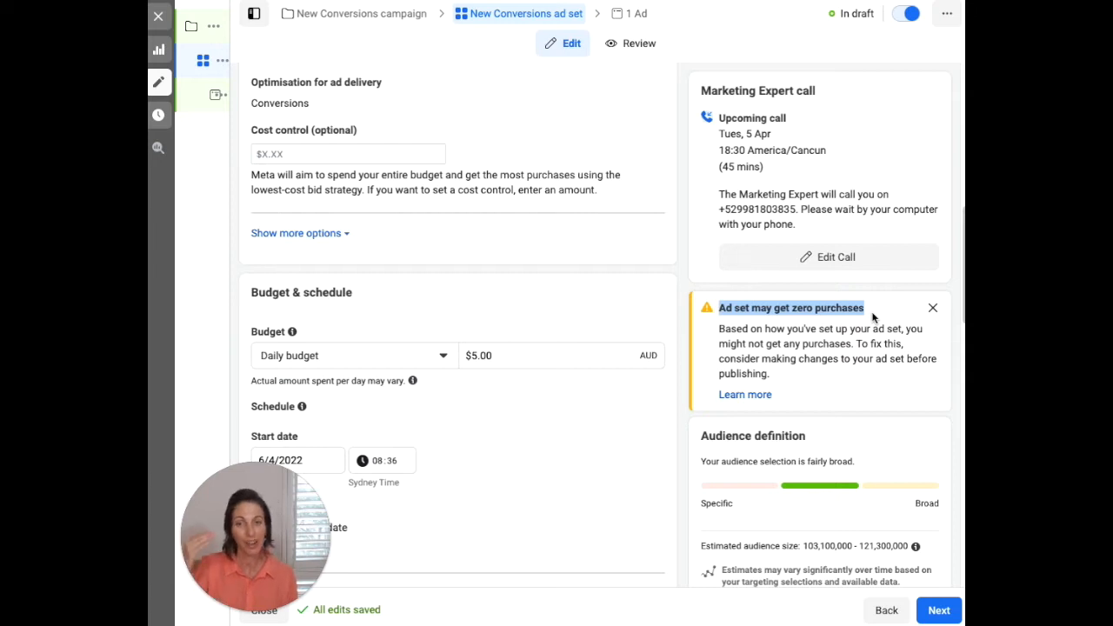
pyautogui.moveTo(632, 334)
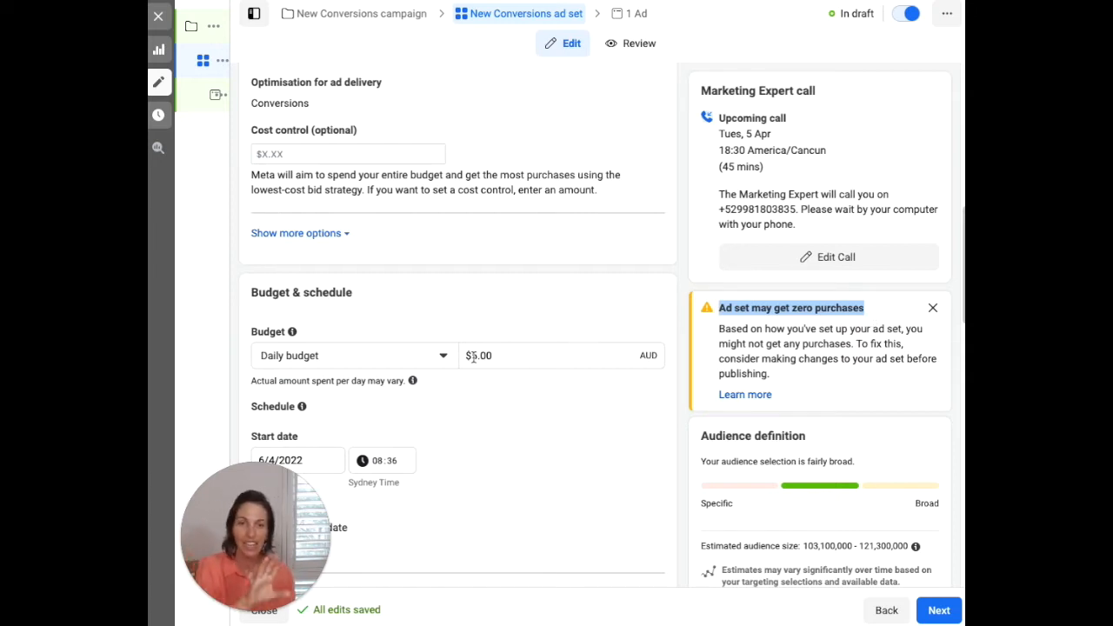
pyautogui.click(556, 355)
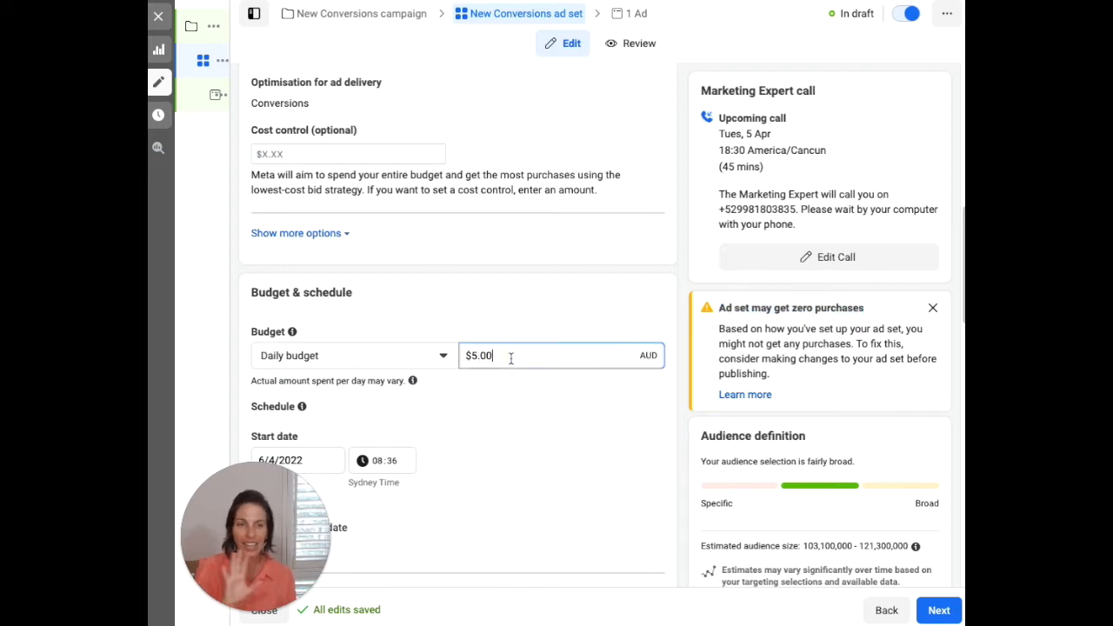
pyautogui.scroll(-3)
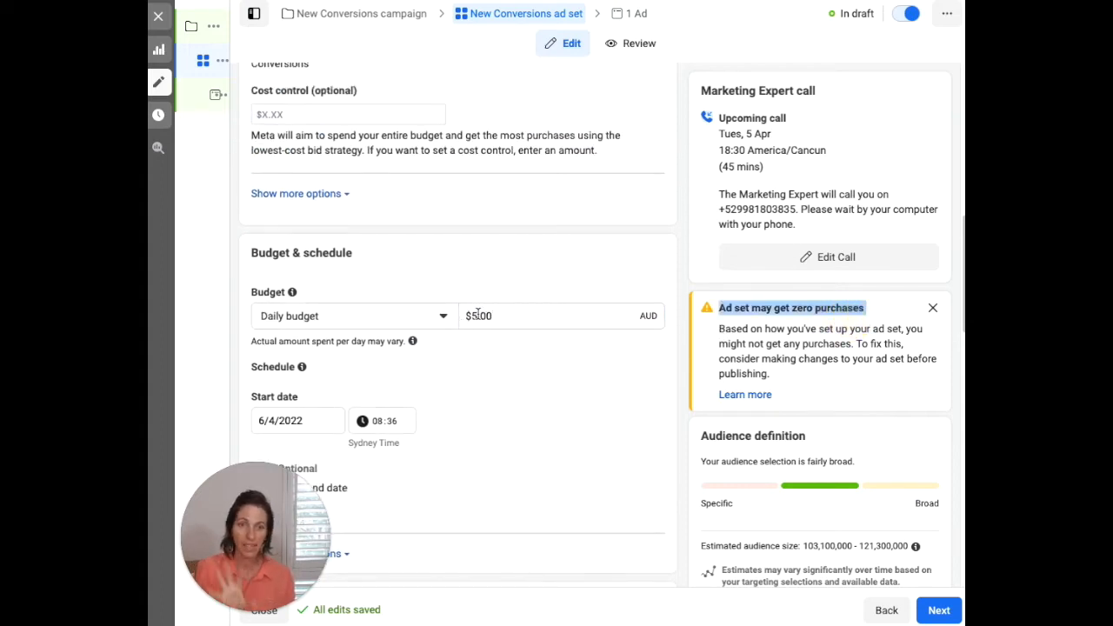
pyautogui.scroll(3)
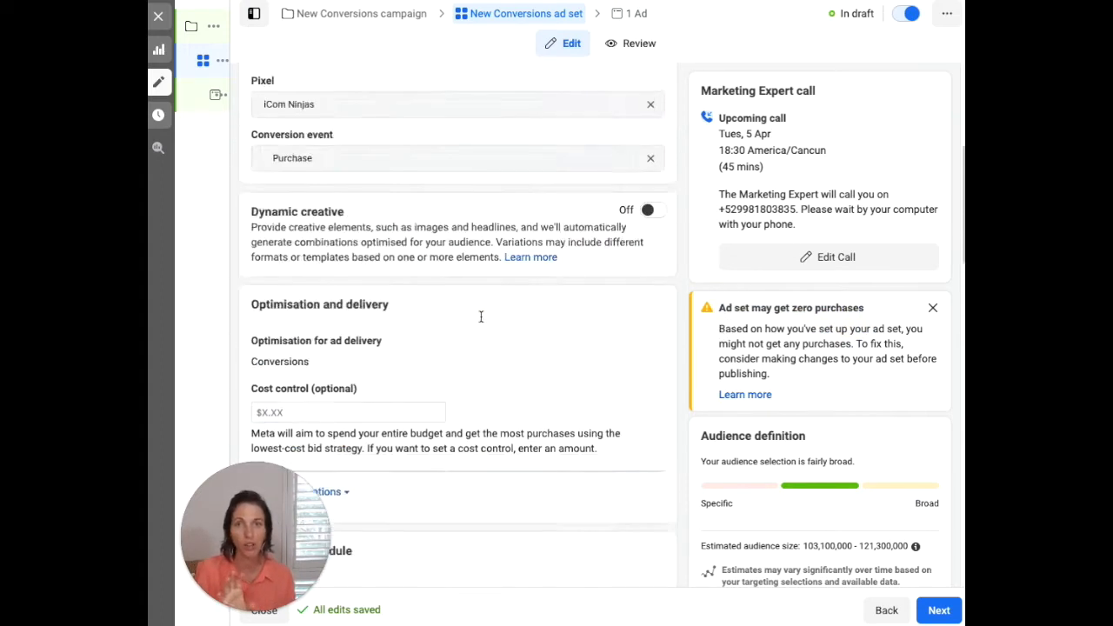
pyautogui.scroll(-3)
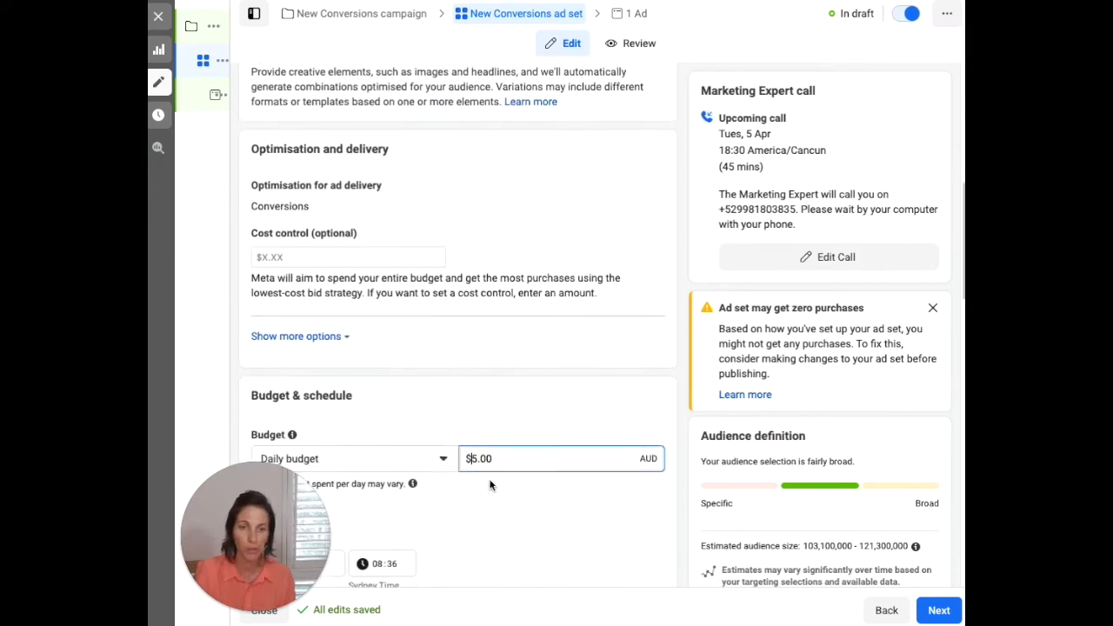
pyautogui.scroll(-3)
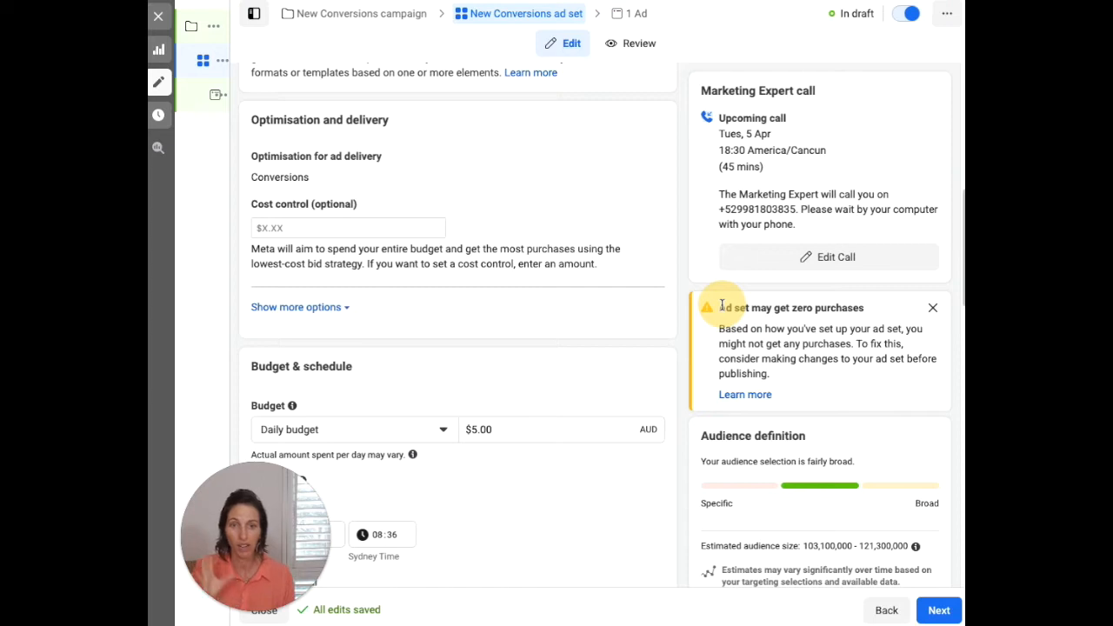
pyautogui.moveTo(713, 346)
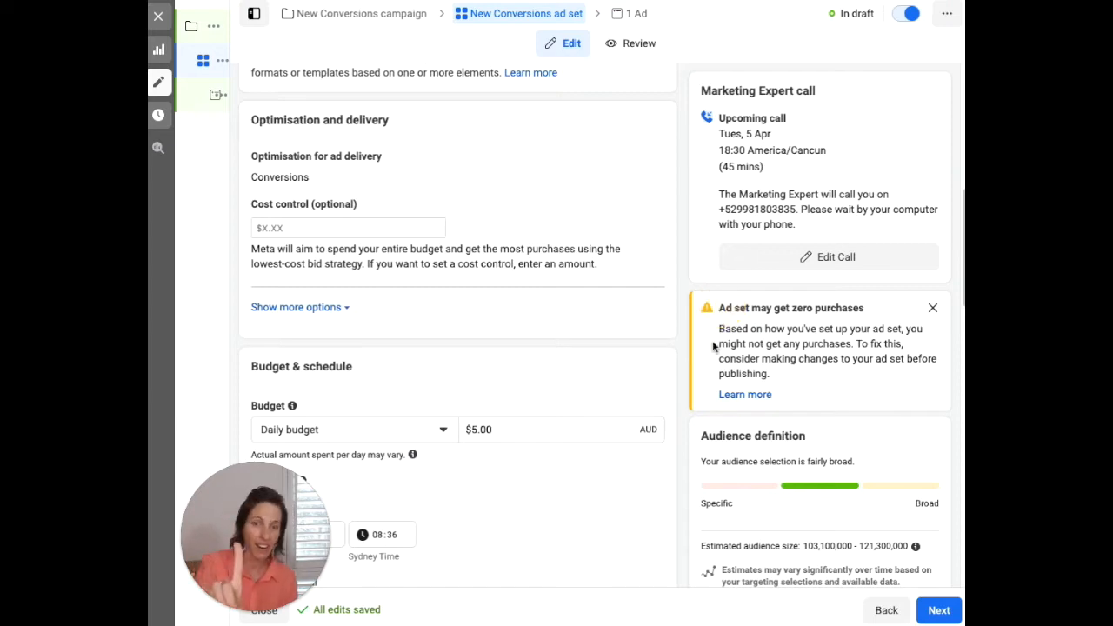
pyautogui.moveTo(598, 457)
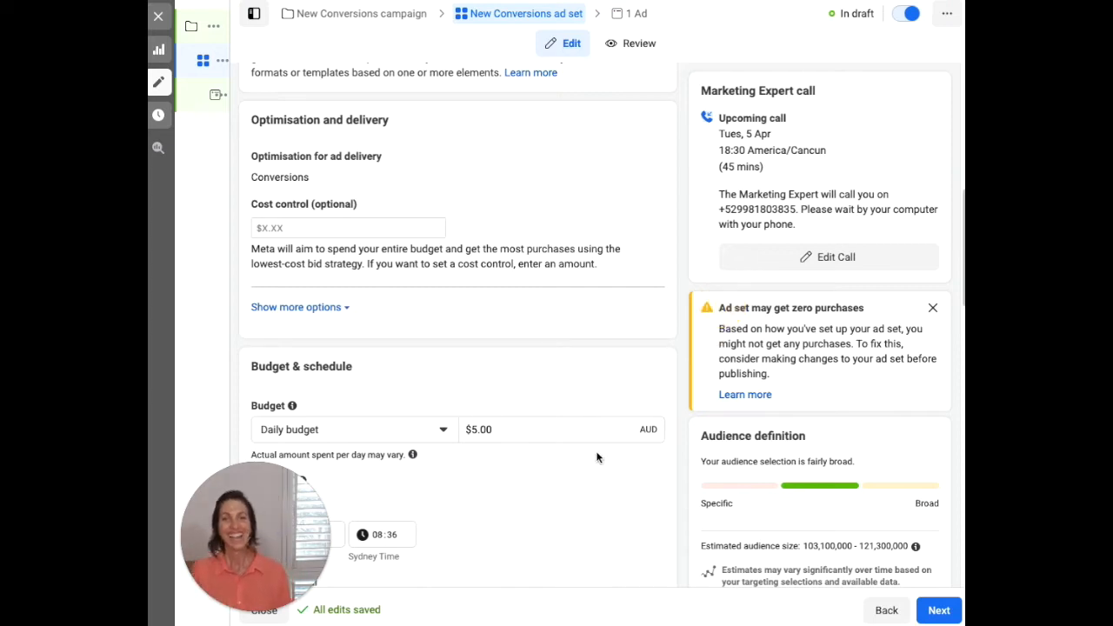
pyautogui.scroll(-3)
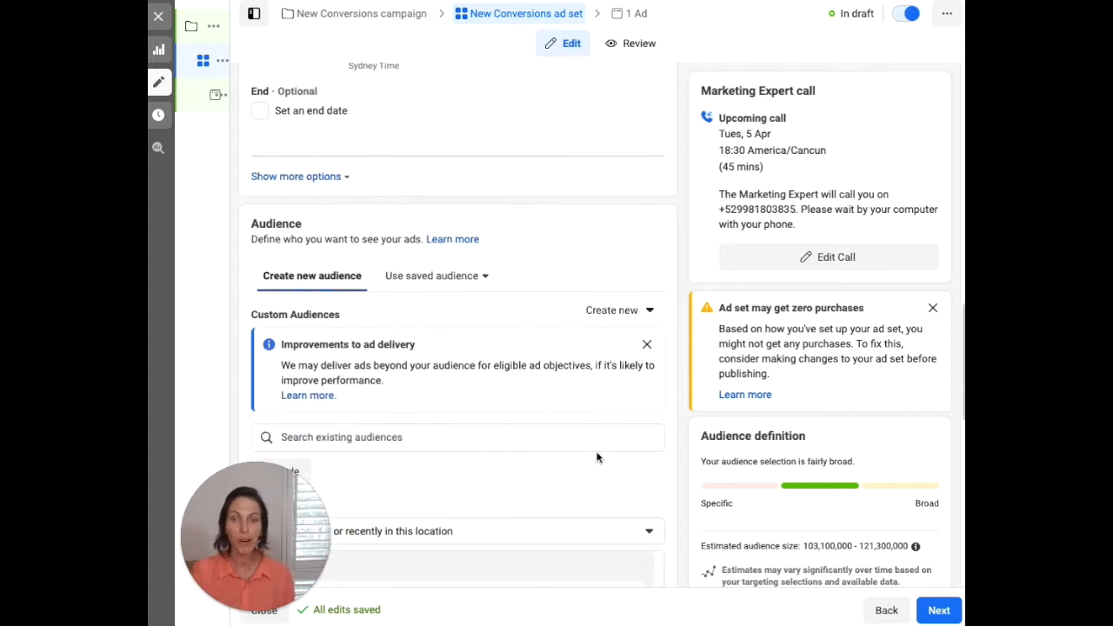
pyautogui.scroll(-3)
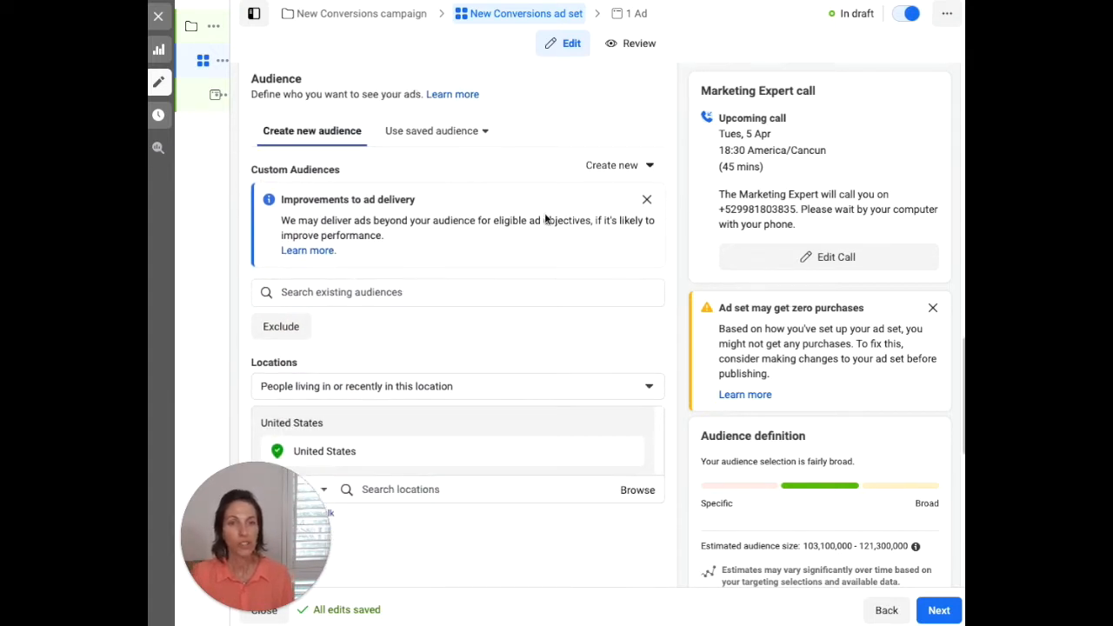
pyautogui.scroll(-3)
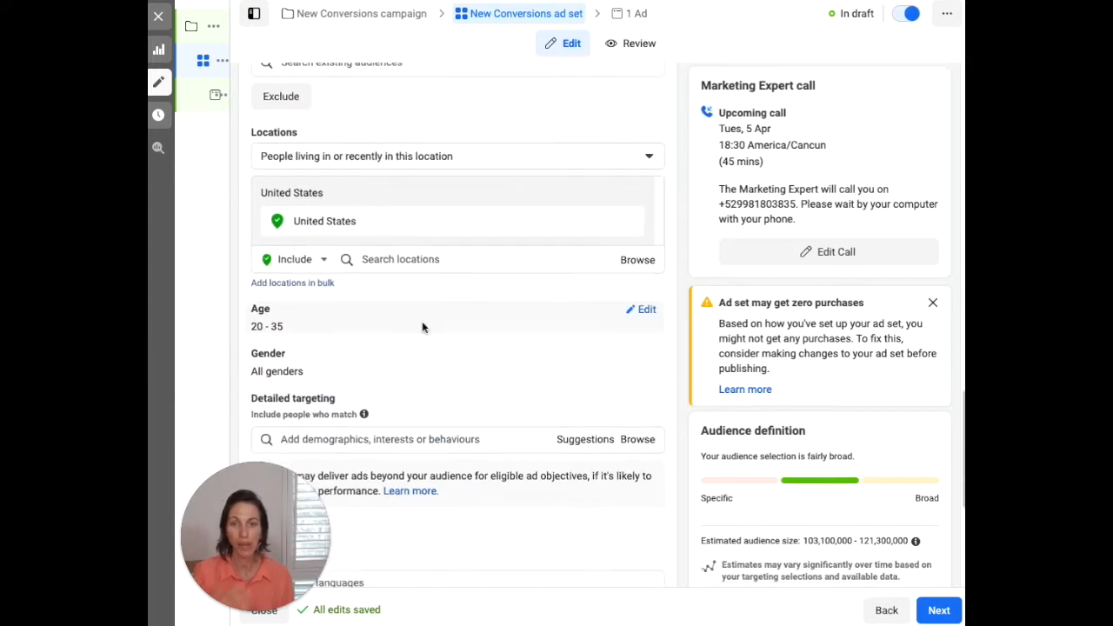
pyautogui.moveTo(396, 431)
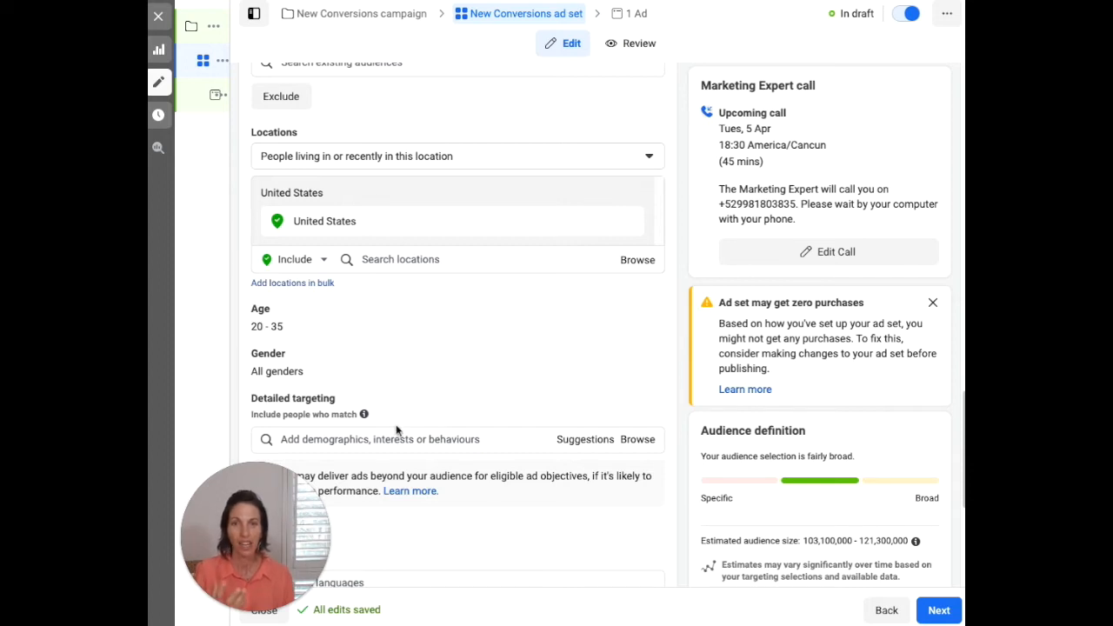
pyautogui.moveTo(330, 419)
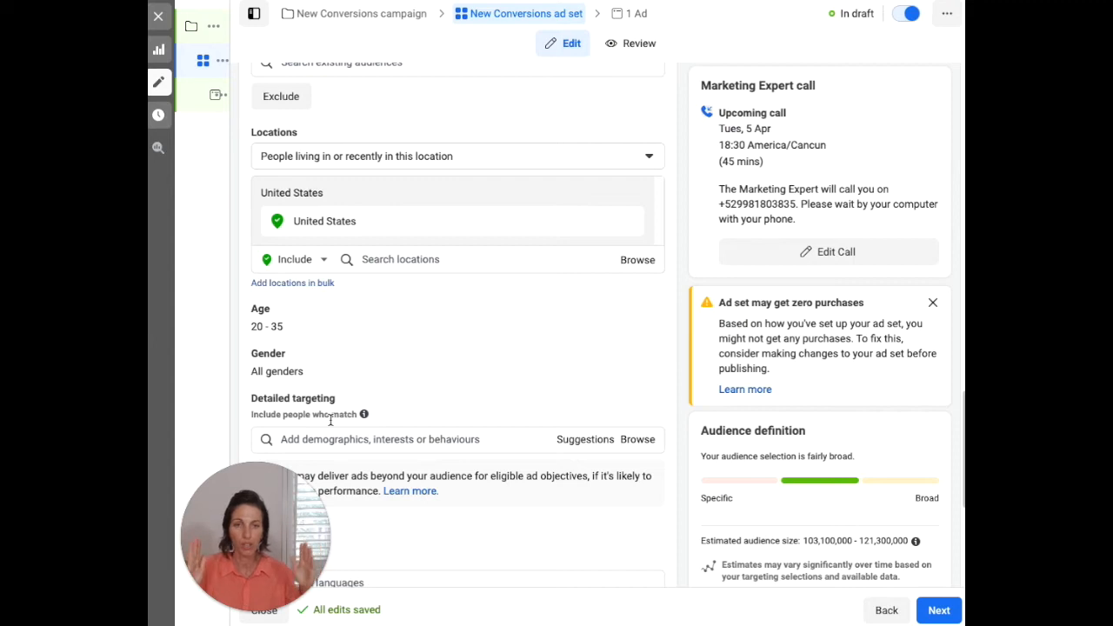
pyautogui.moveTo(719, 302)
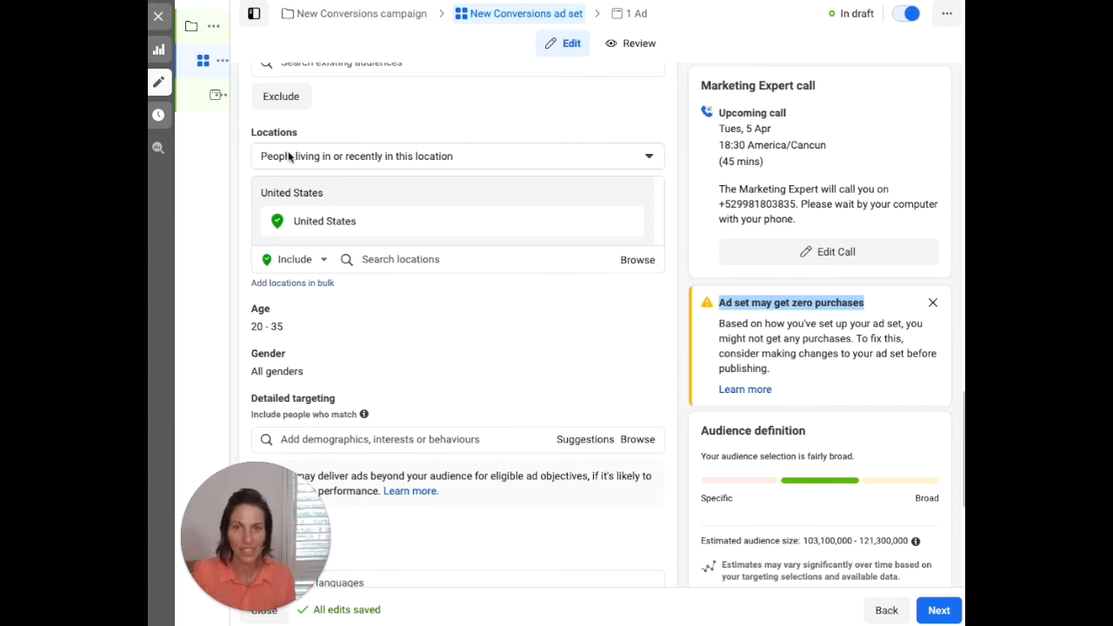
pyautogui.moveTo(277, 309)
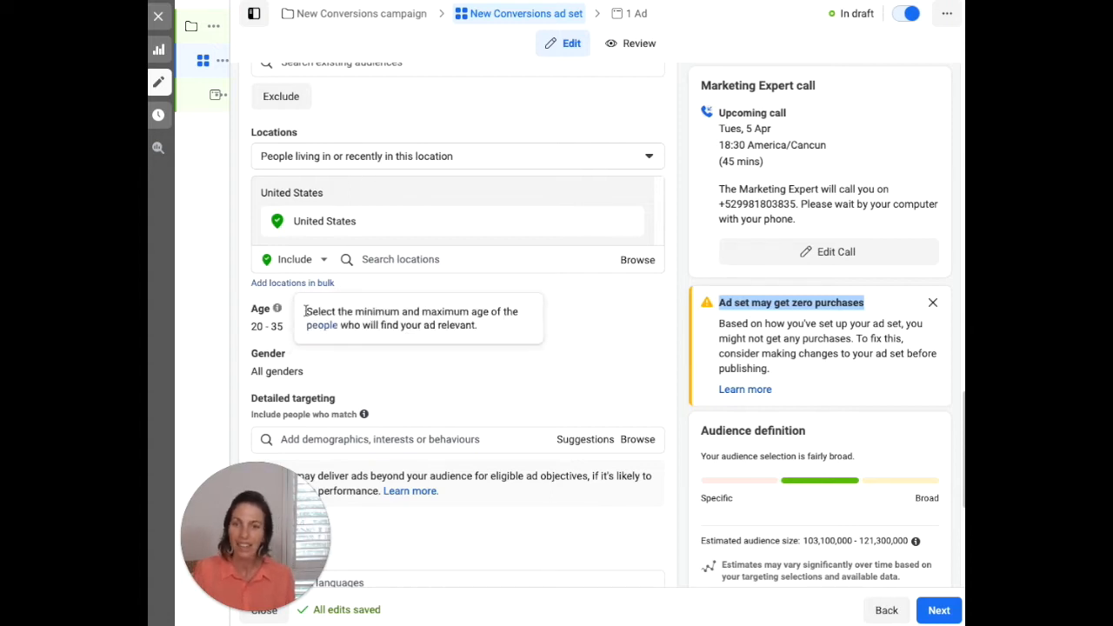
pyautogui.scroll(-3)
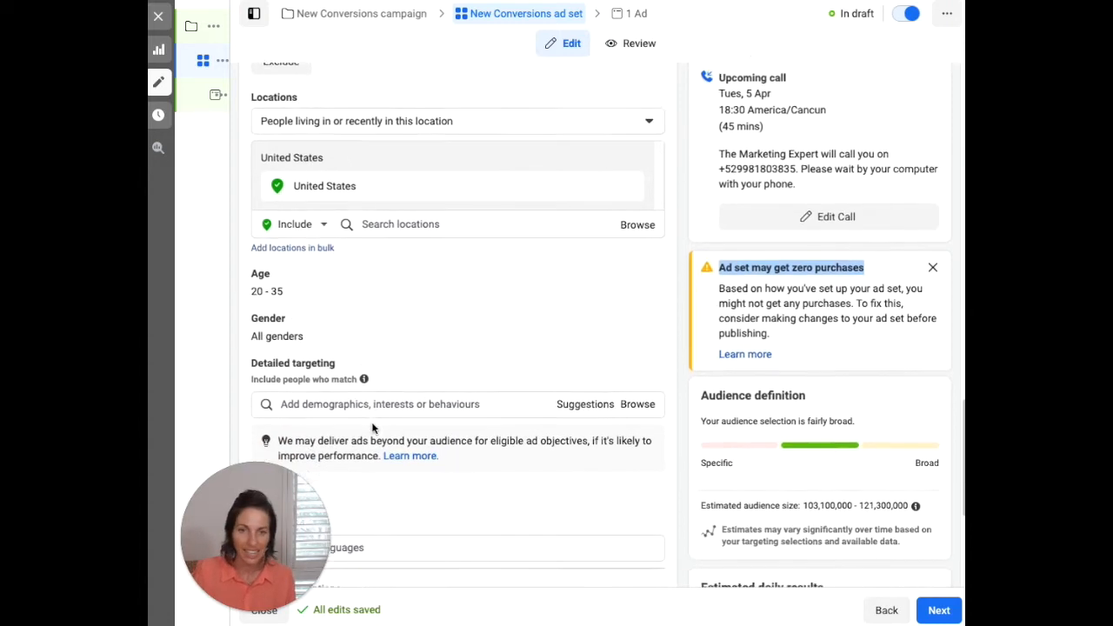
pyautogui.scroll(-3)
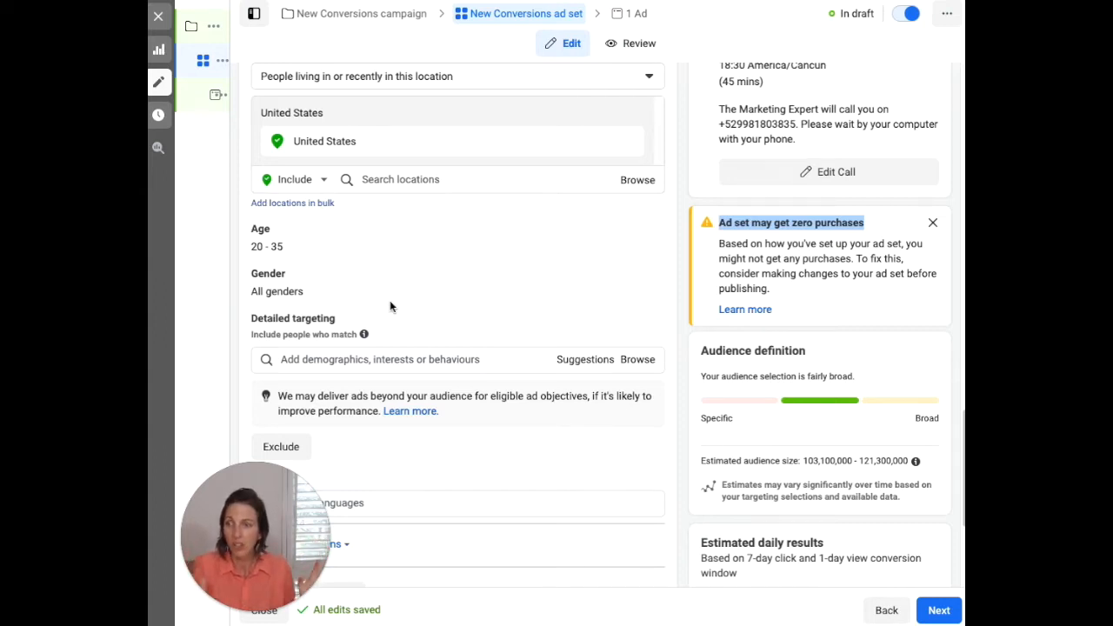
pyautogui.moveTo(477, 341)
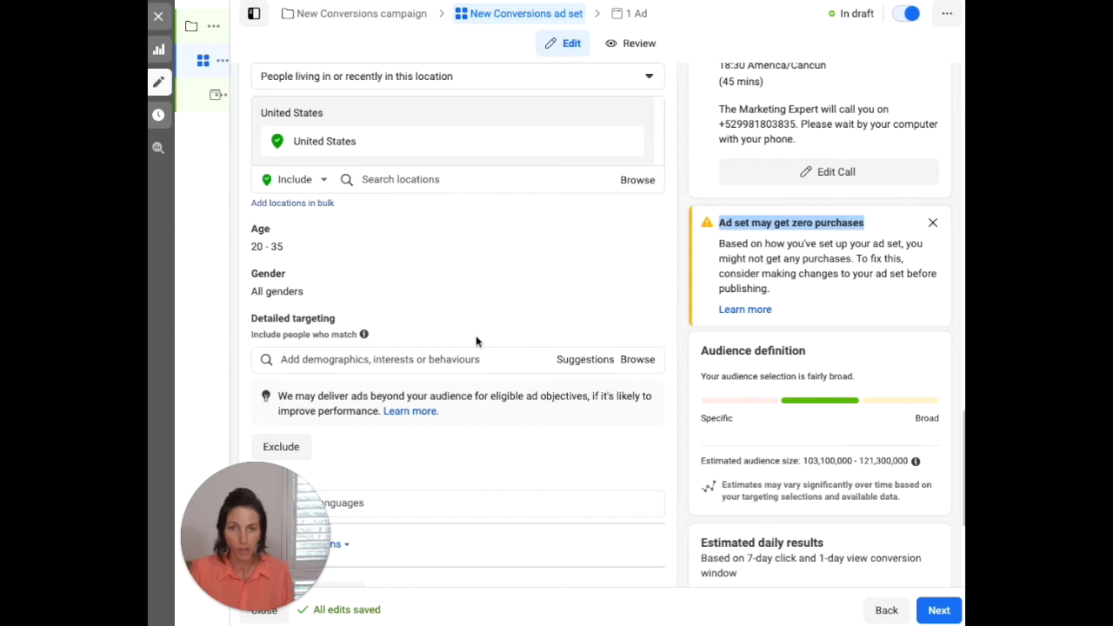
pyautogui.moveTo(587, 289)
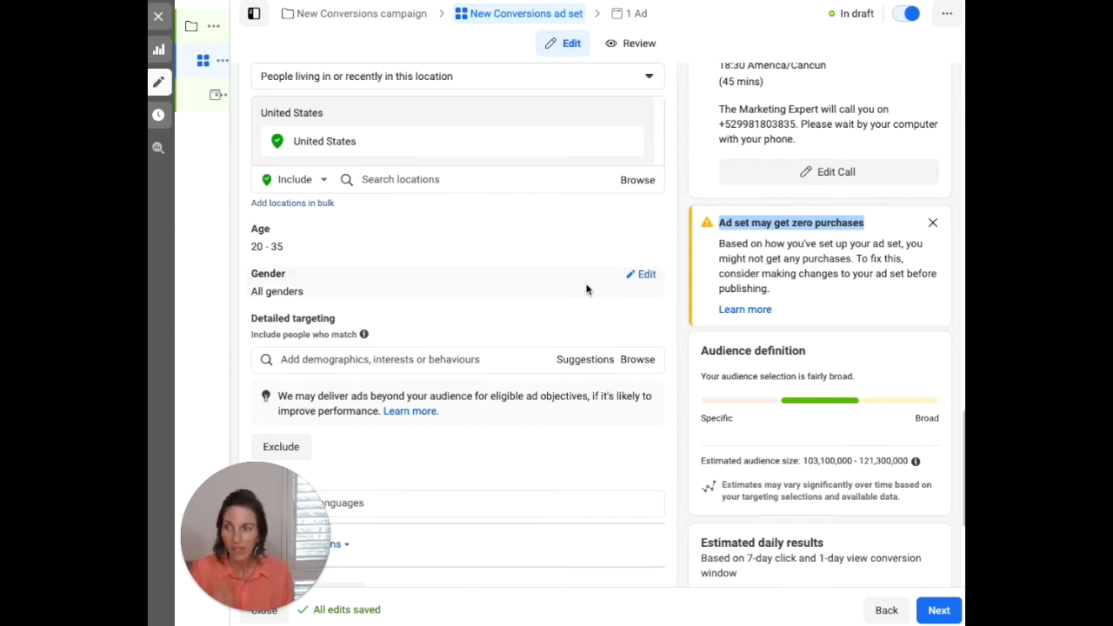
pyautogui.scroll(-3)
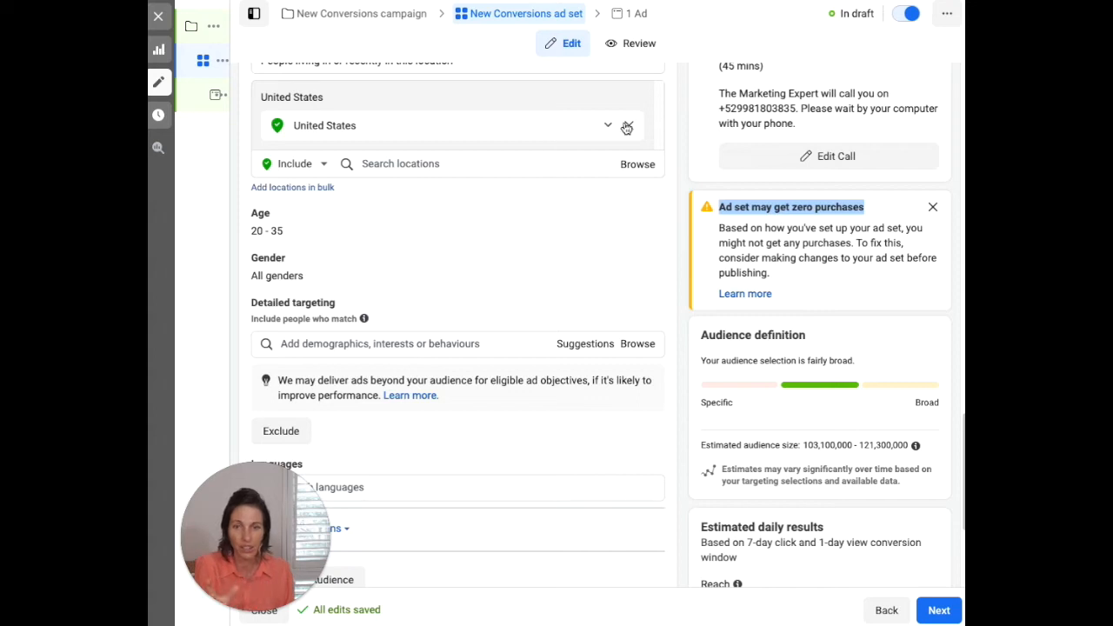
pyautogui.moveTo(339, 125)
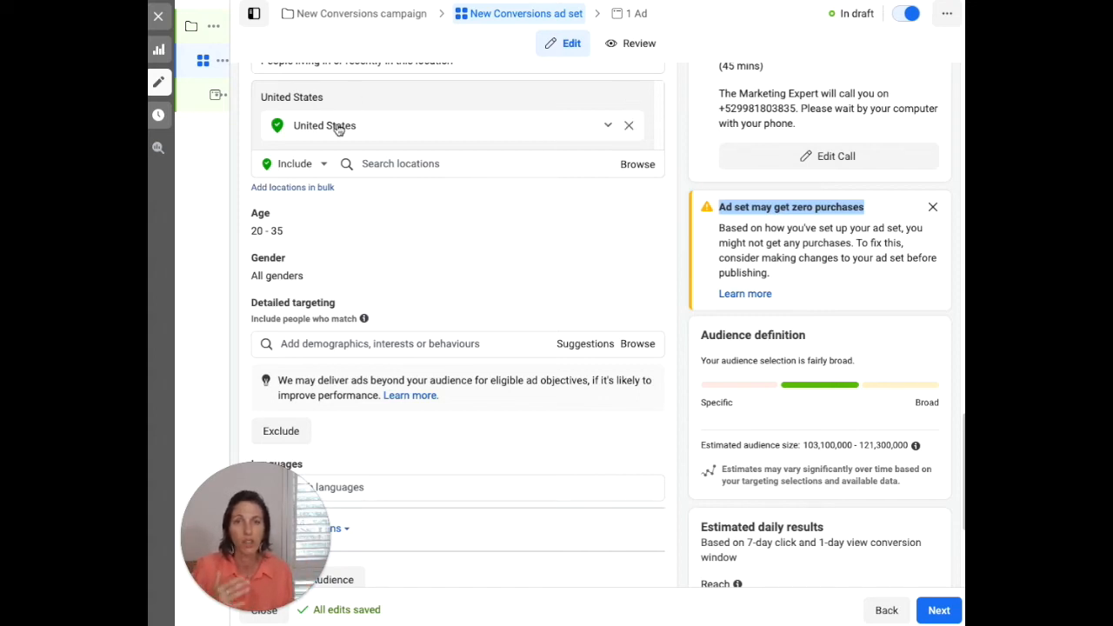
pyautogui.moveTo(337, 136)
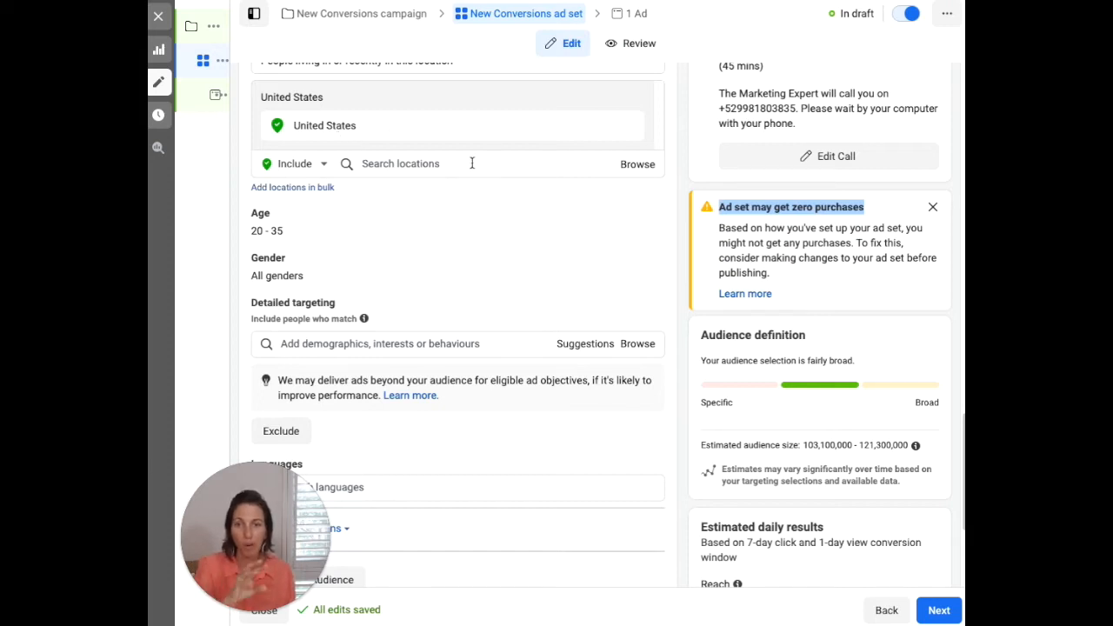
pyautogui.moveTo(328, 137)
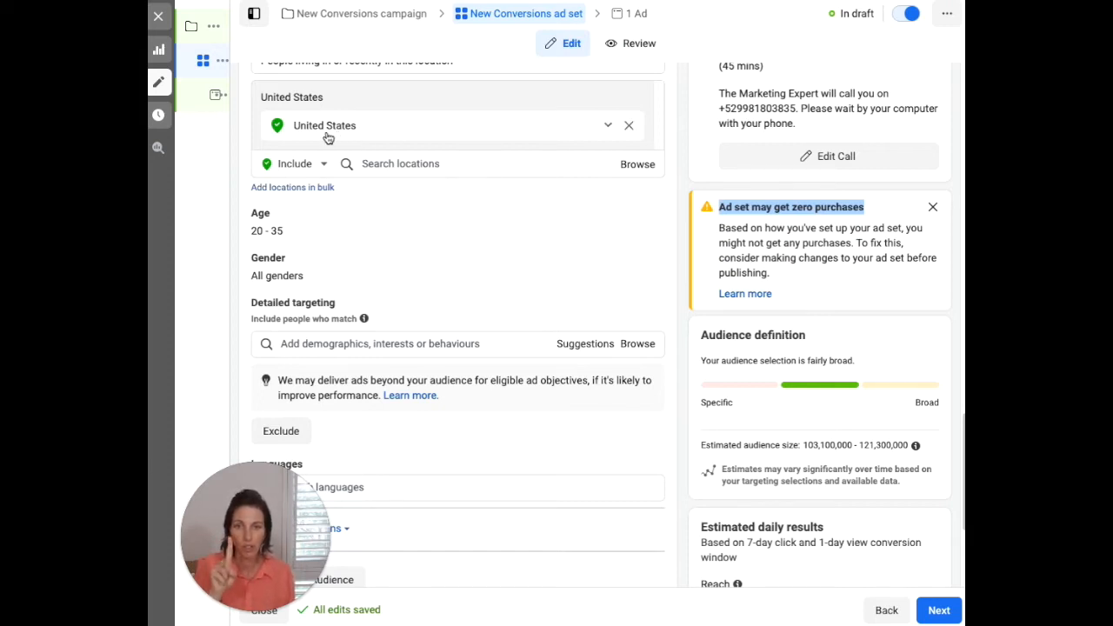
pyautogui.moveTo(414, 136)
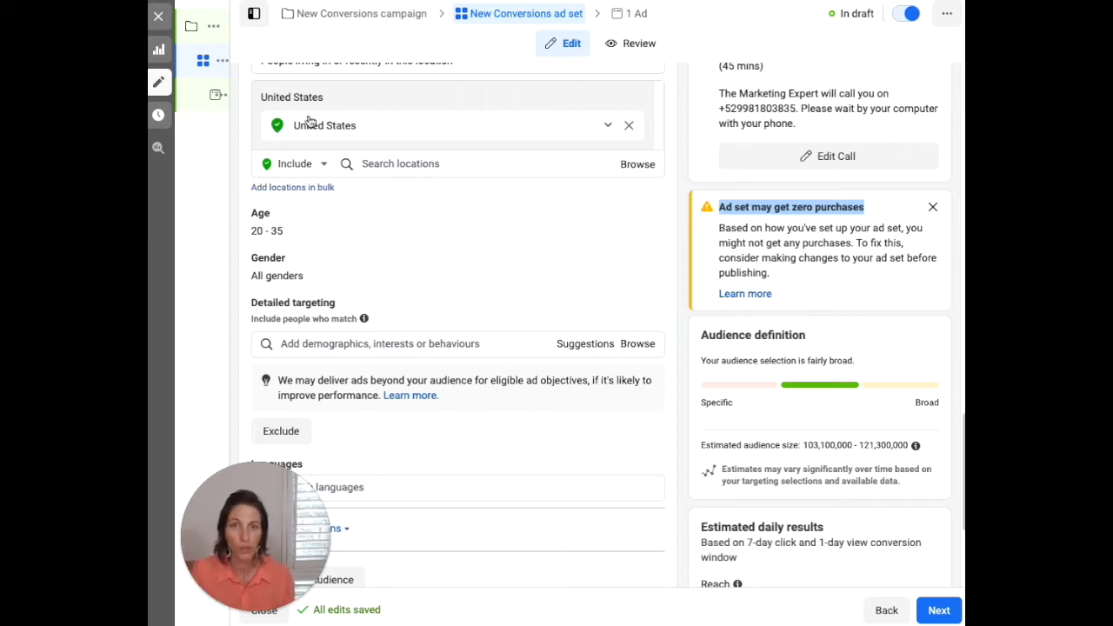
pyautogui.moveTo(390, 131)
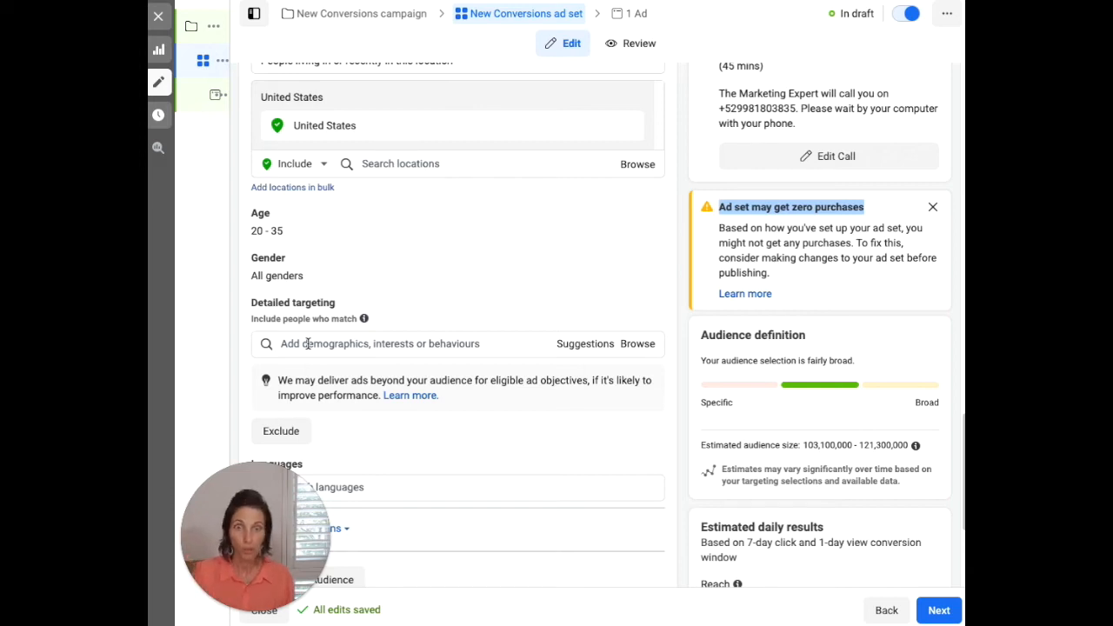
pyautogui.moveTo(577, 352)
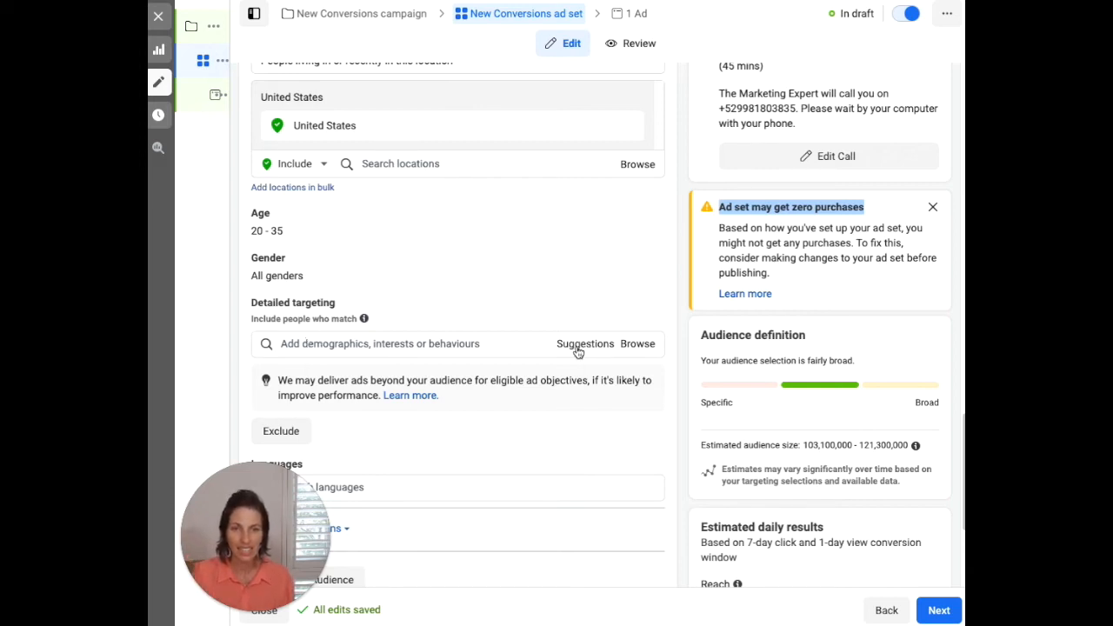
# Search detailed targeting for 'home deco' and add the Interior design interest.
pyautogui.click(452, 345)
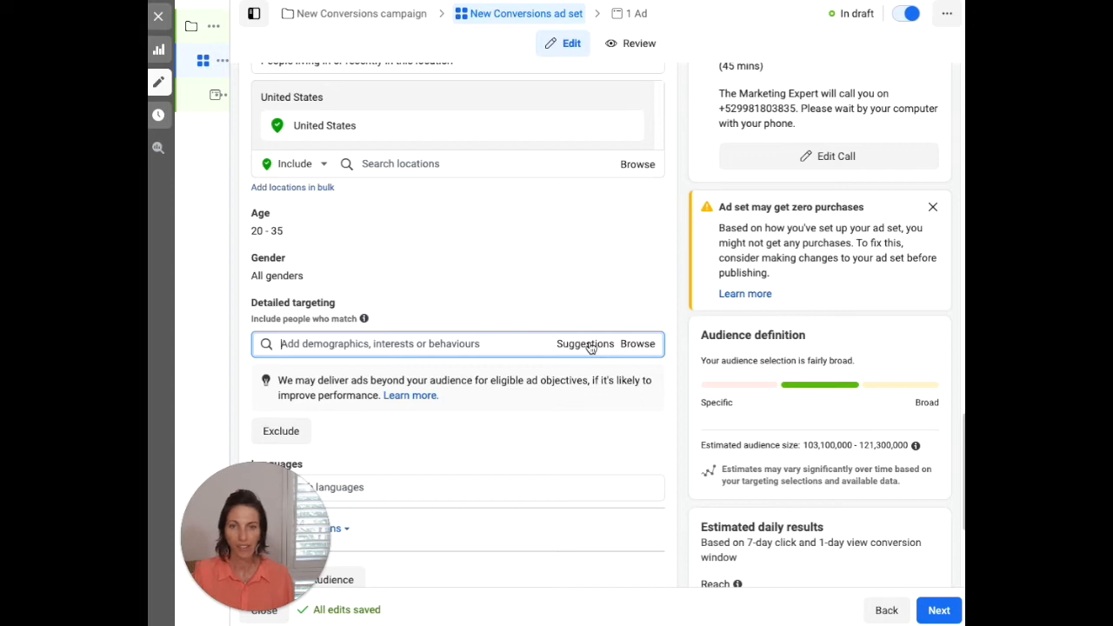
pyautogui.write('n')
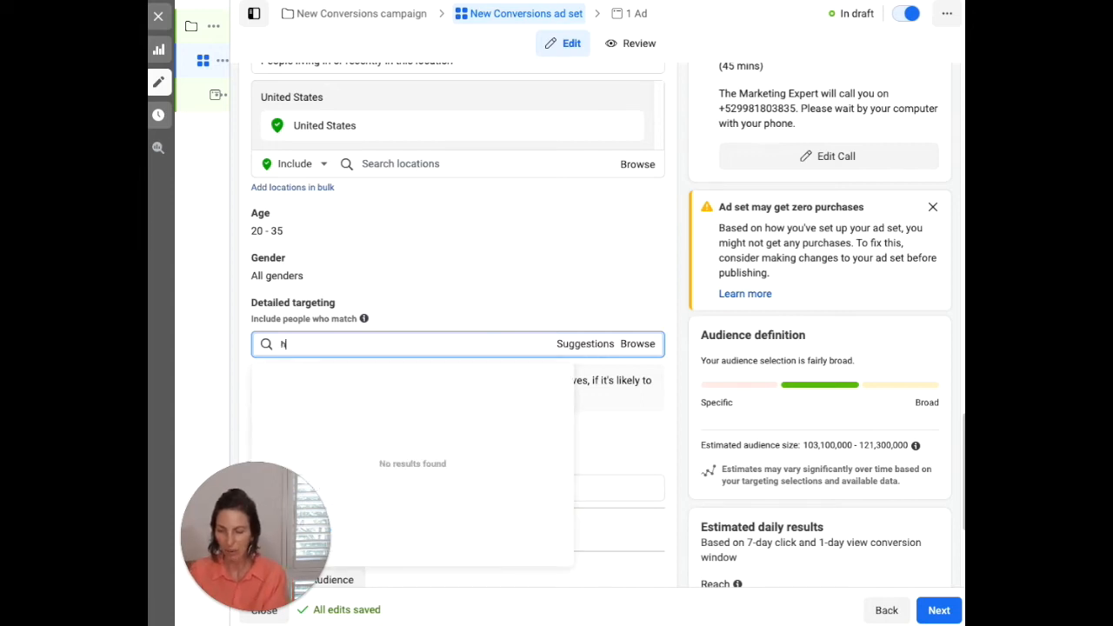
pyautogui.write('home deco')
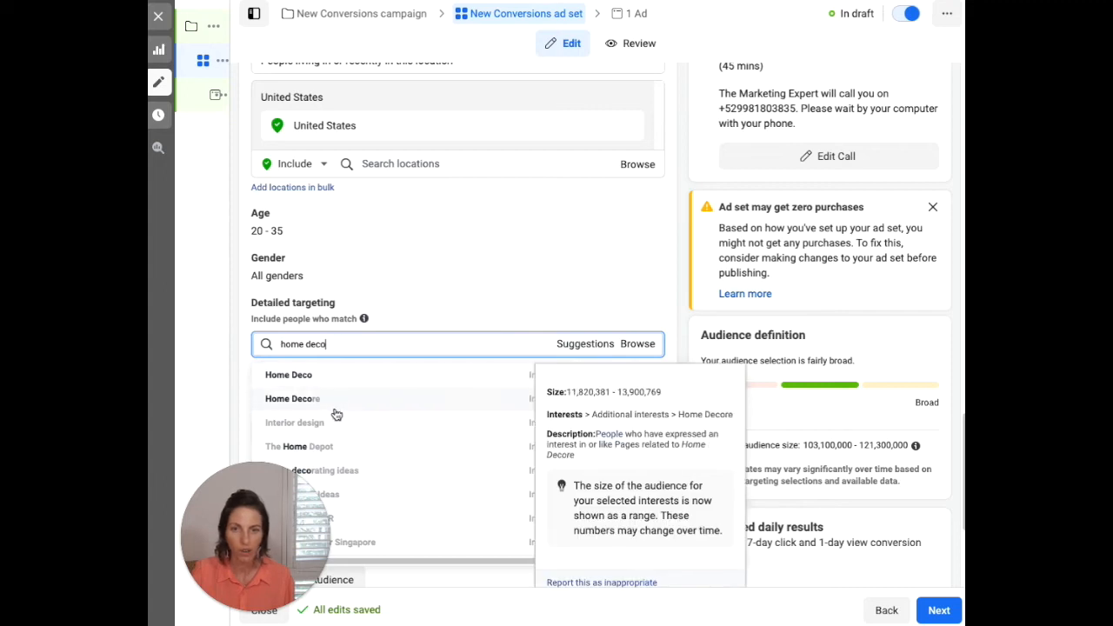
pyautogui.click(294, 422)
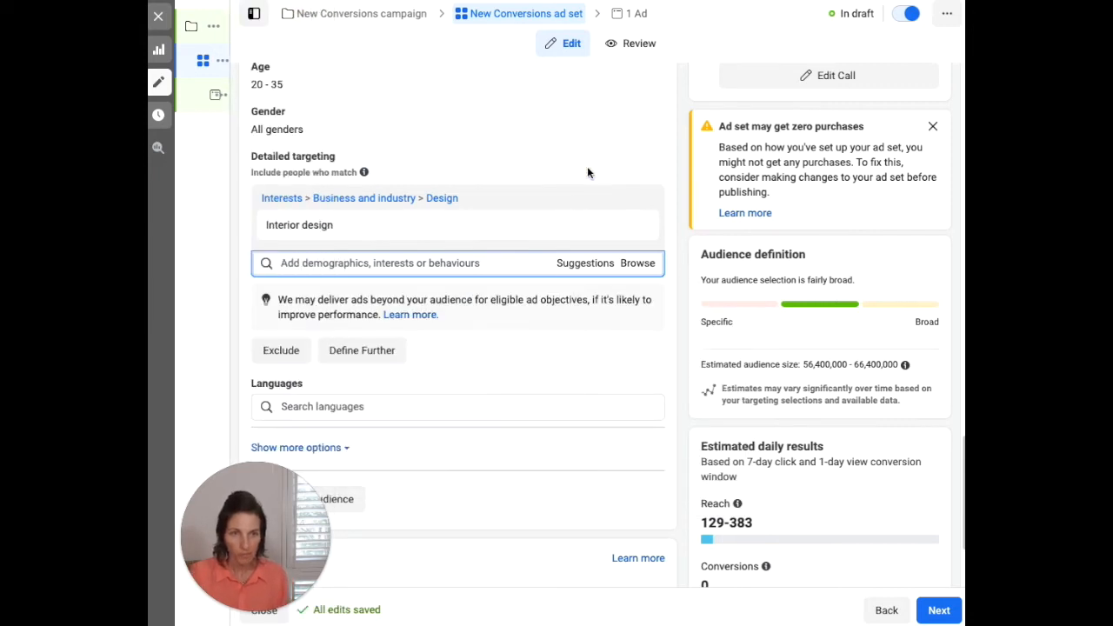
pyautogui.scroll(3)
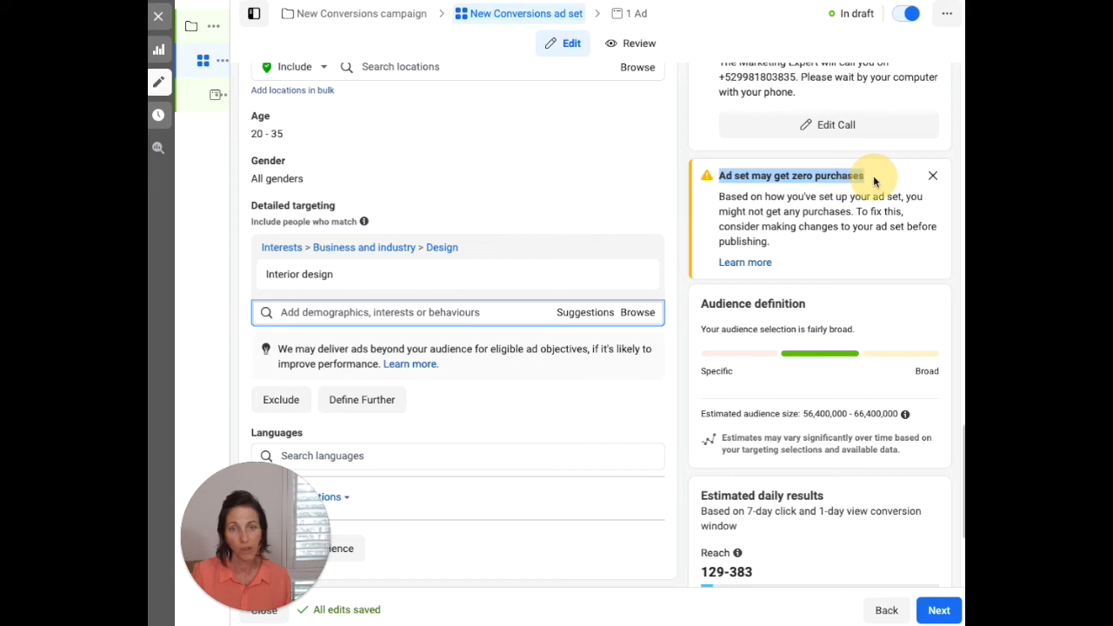
pyautogui.moveTo(448, 200)
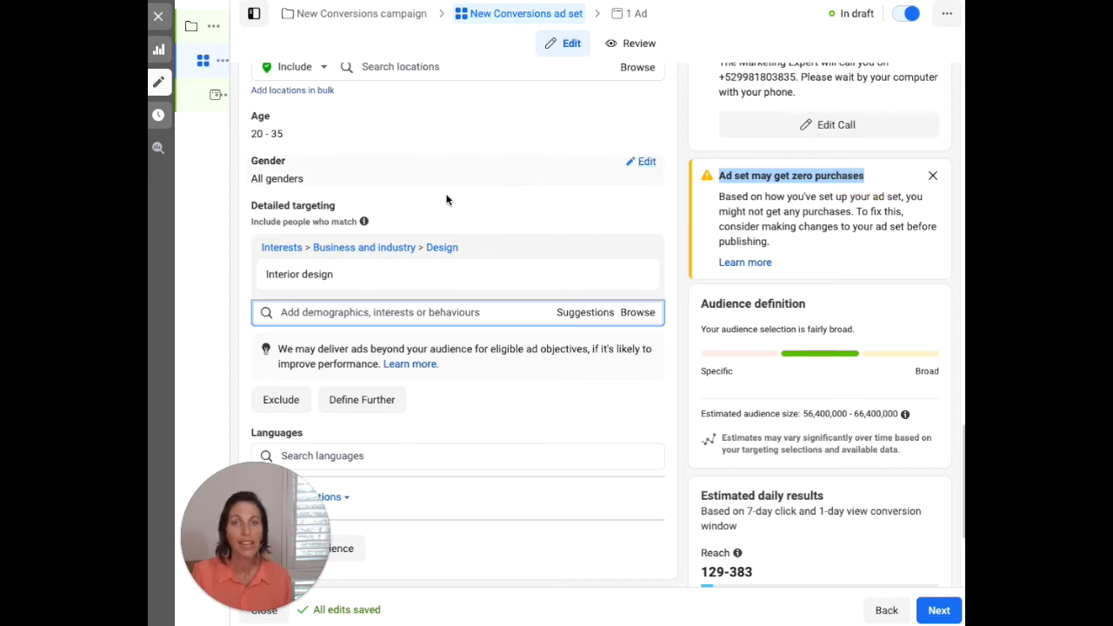
pyautogui.scroll(-3)
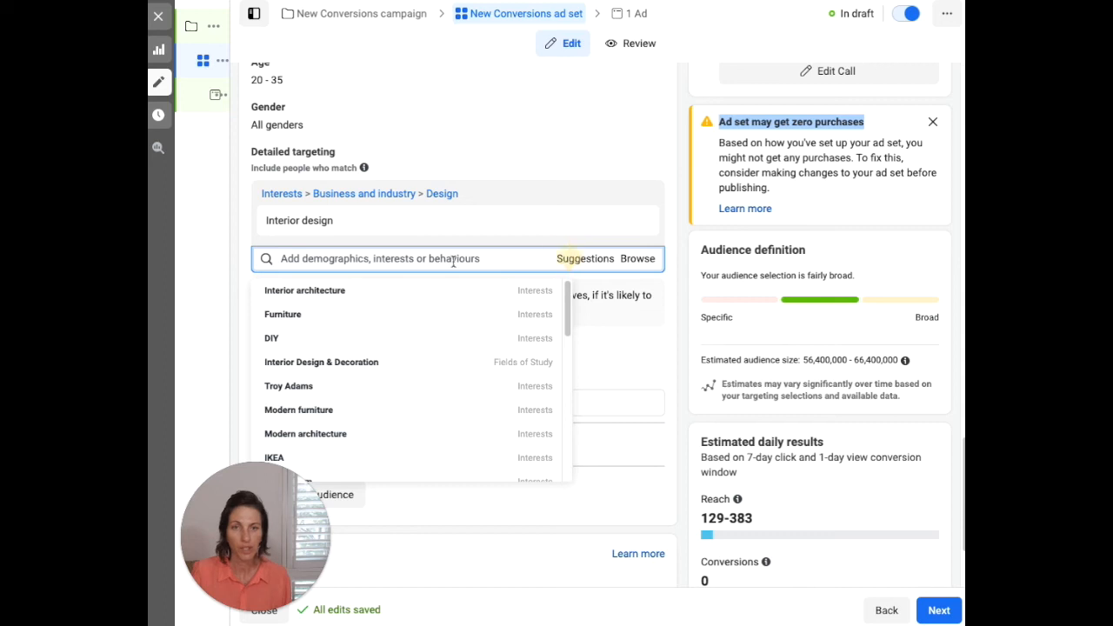
# Search 'educational' and add the Educational toy interest.
pyautogui.click(313, 258)
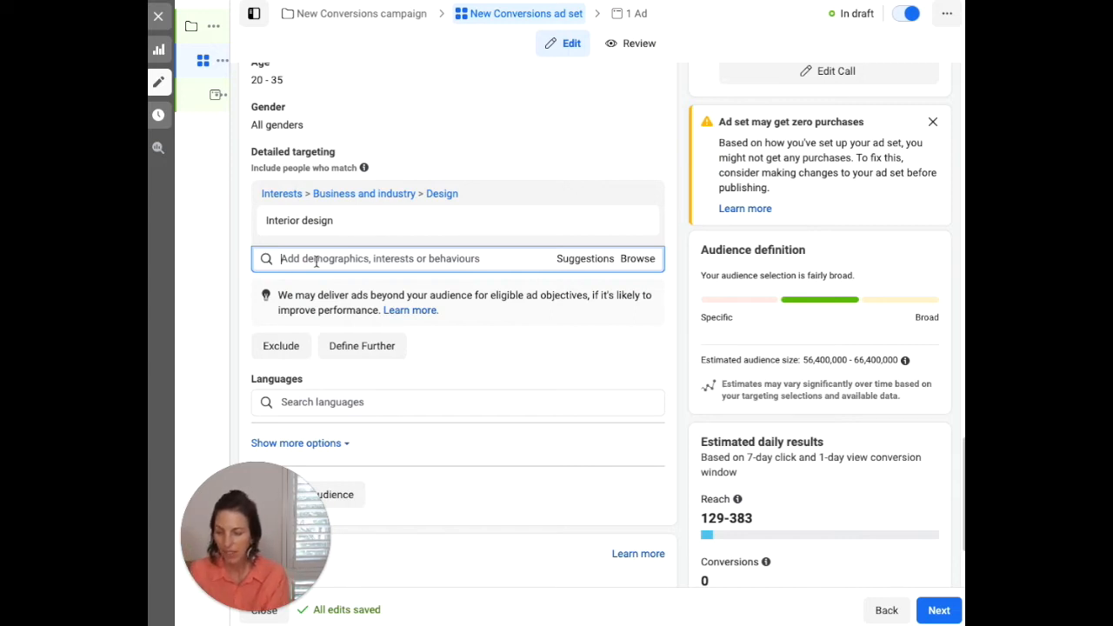
pyautogui.write('education')
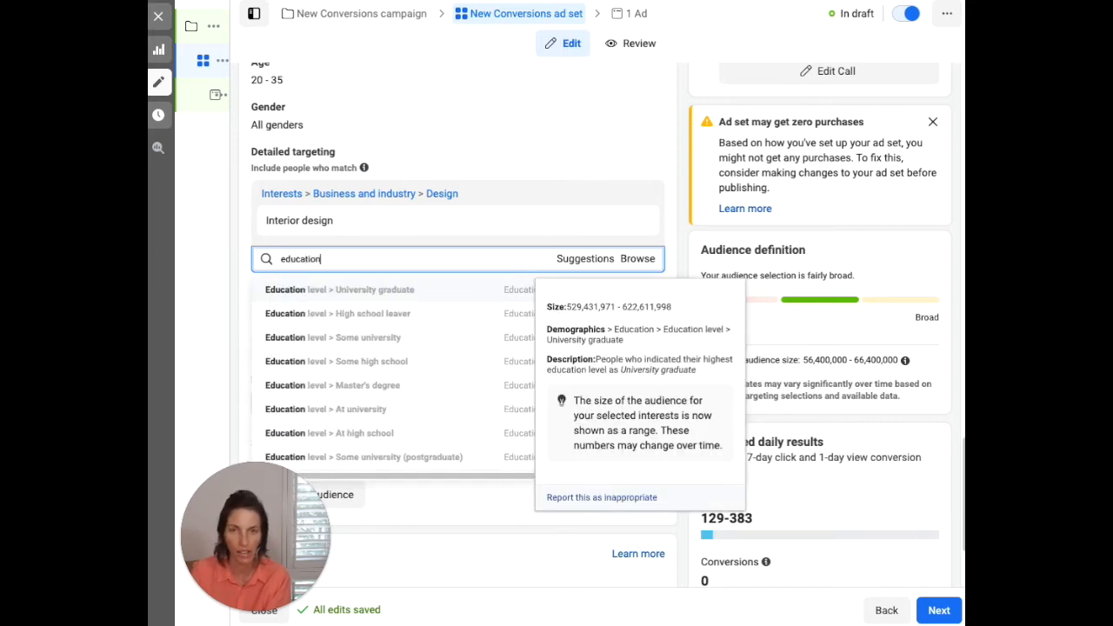
pyautogui.write('l')
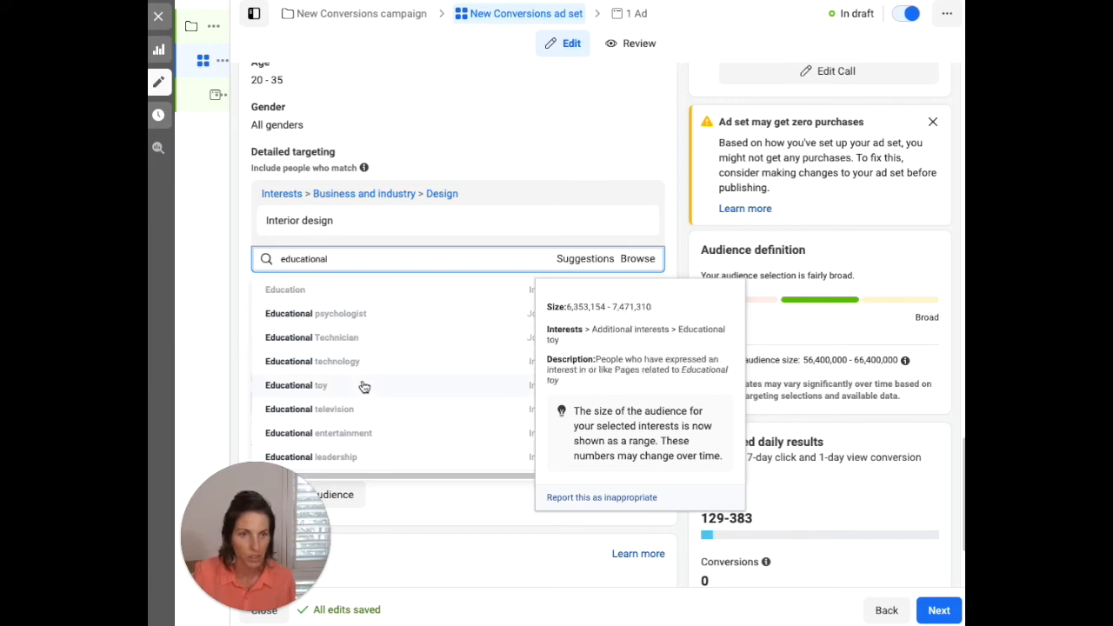
pyautogui.click(295, 384)
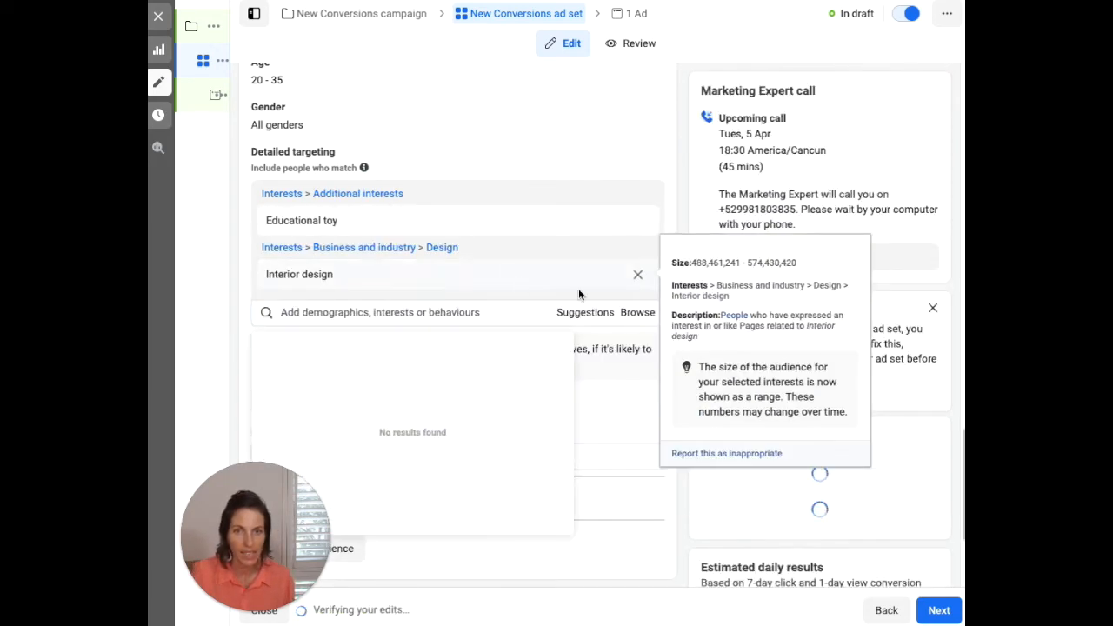
pyautogui.click(639, 275)
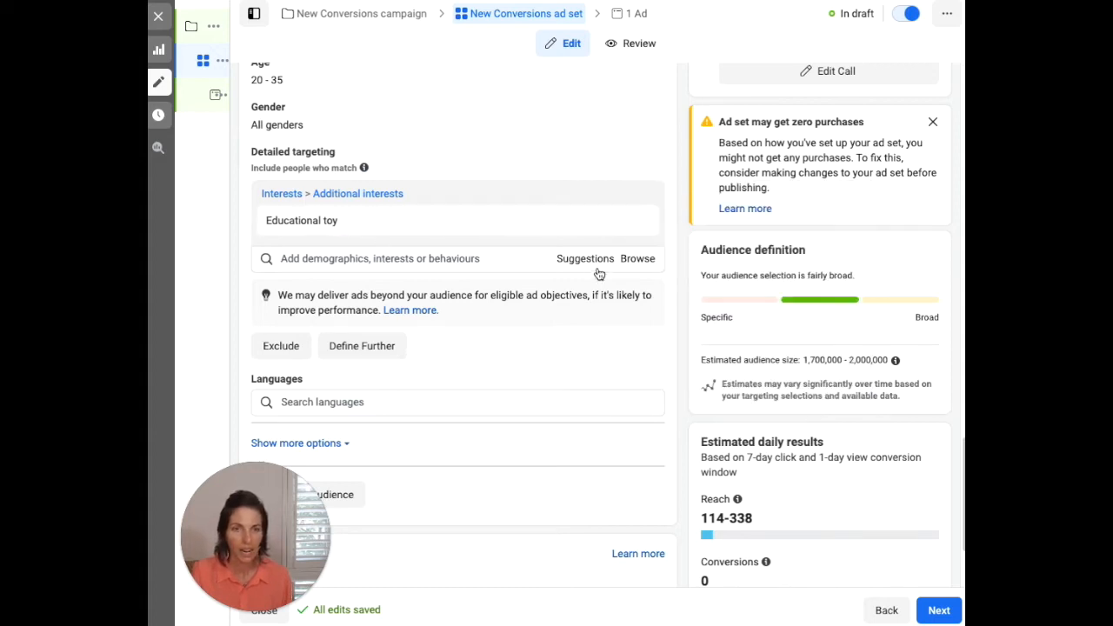
pyautogui.click(456, 257)
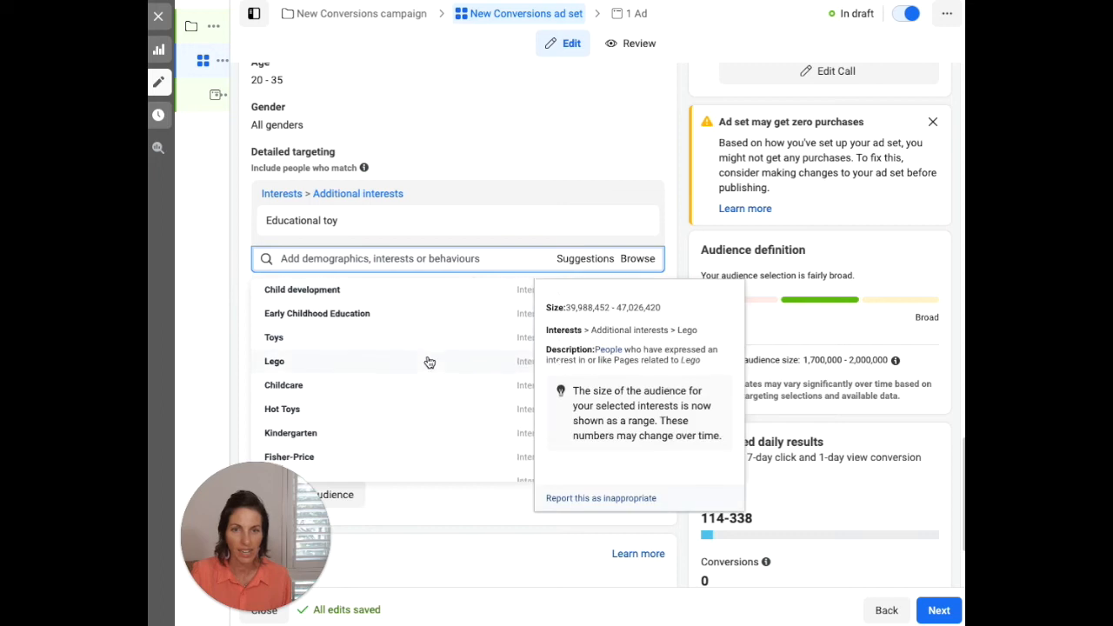
pyautogui.scroll(-3)
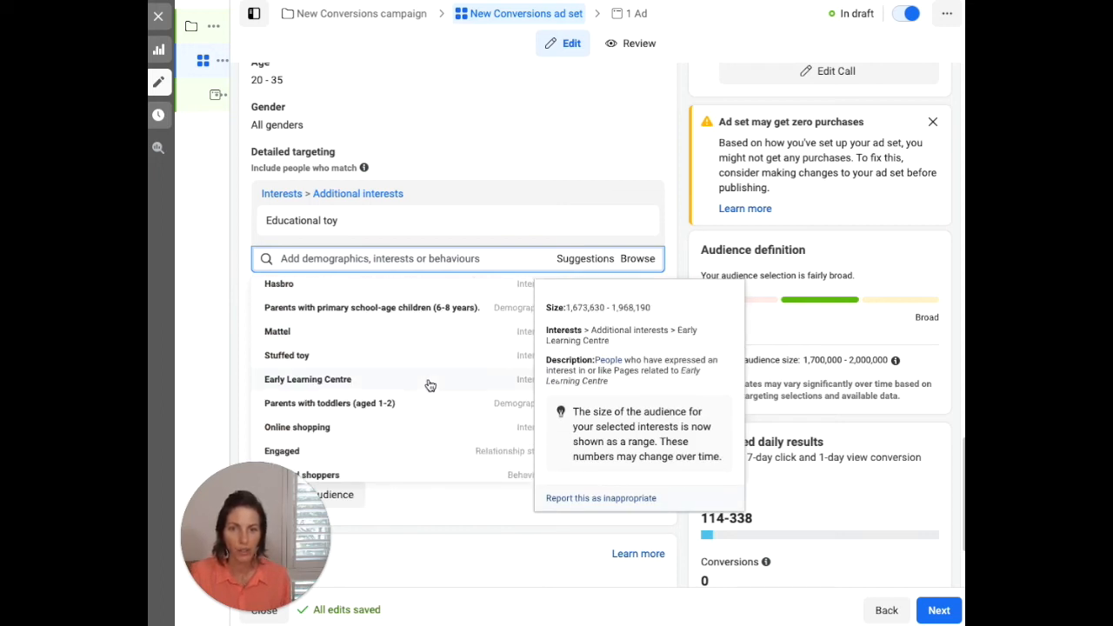
pyautogui.scroll(-3)
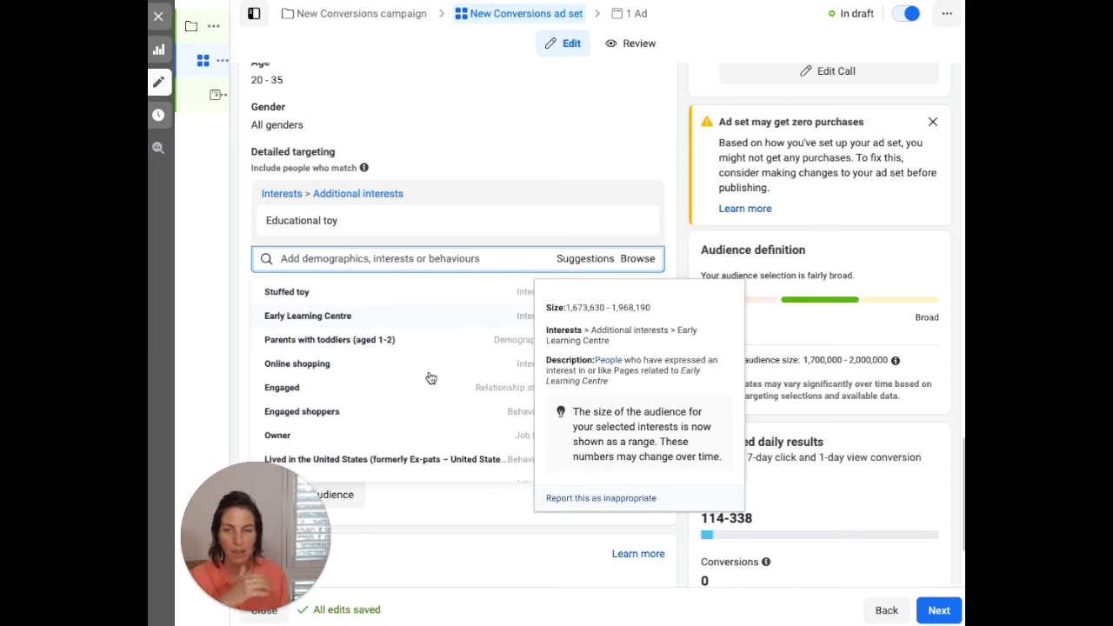
pyautogui.moveTo(414, 404)
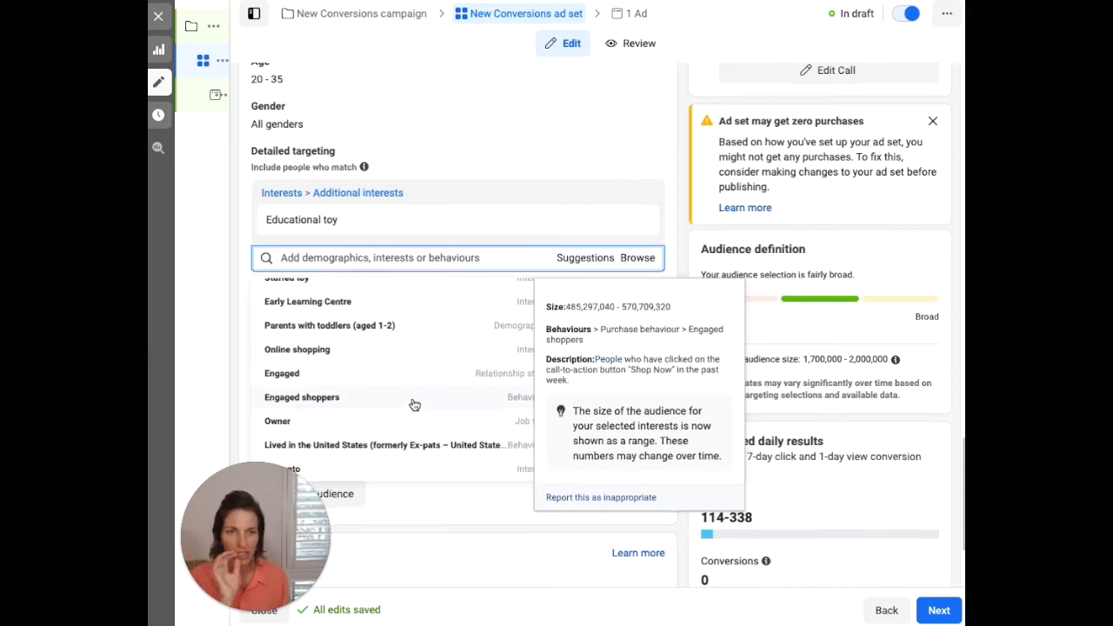
pyautogui.scroll(-3)
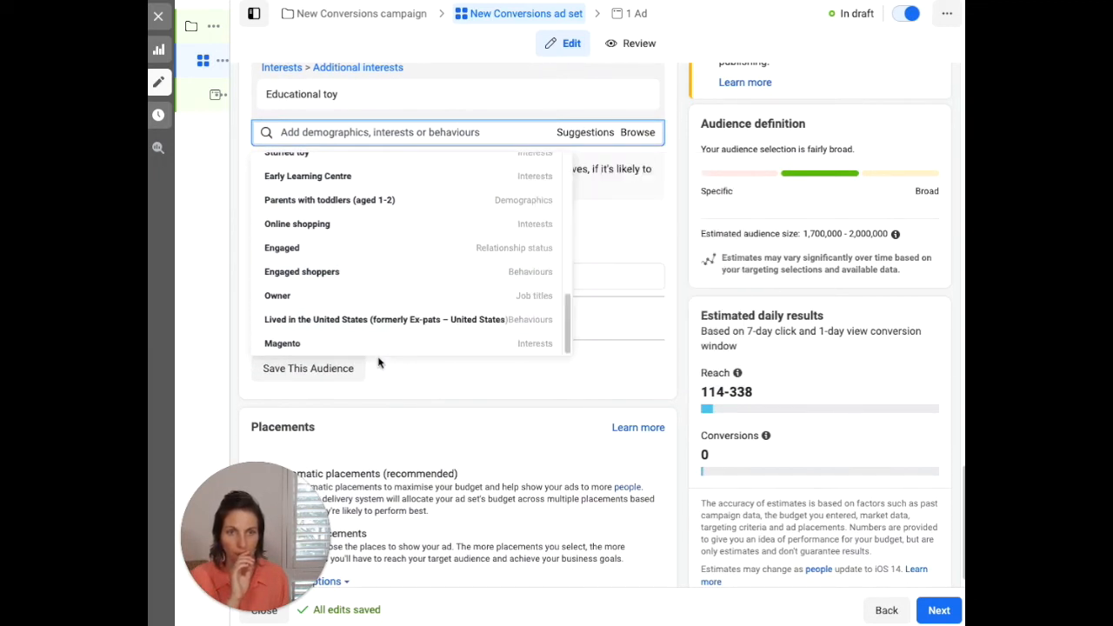
pyautogui.moveTo(296, 223)
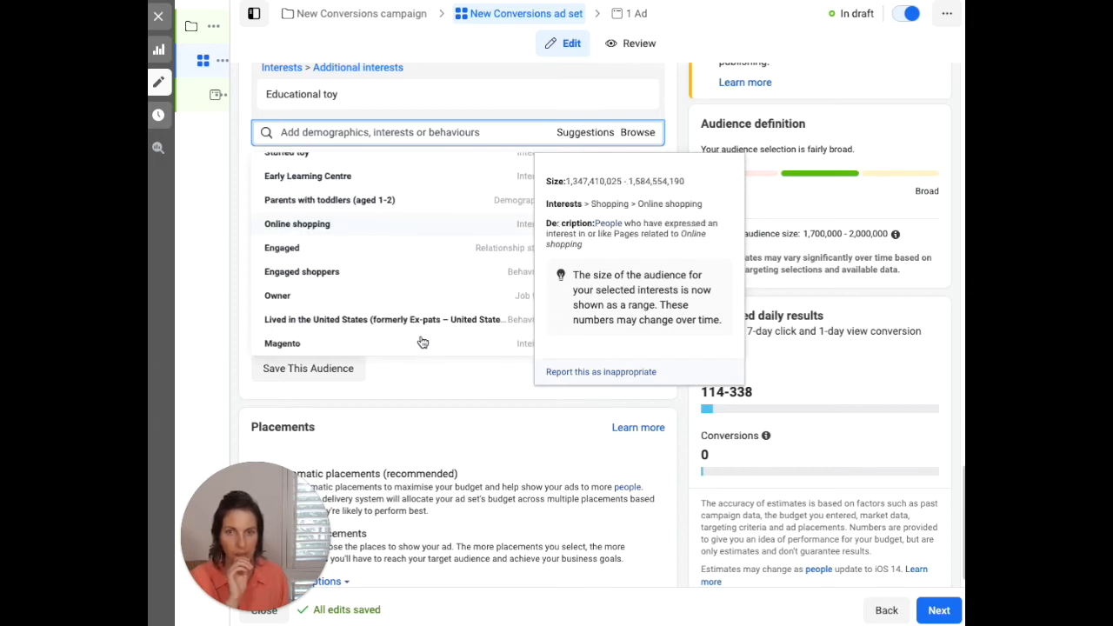
pyautogui.moveTo(355, 320)
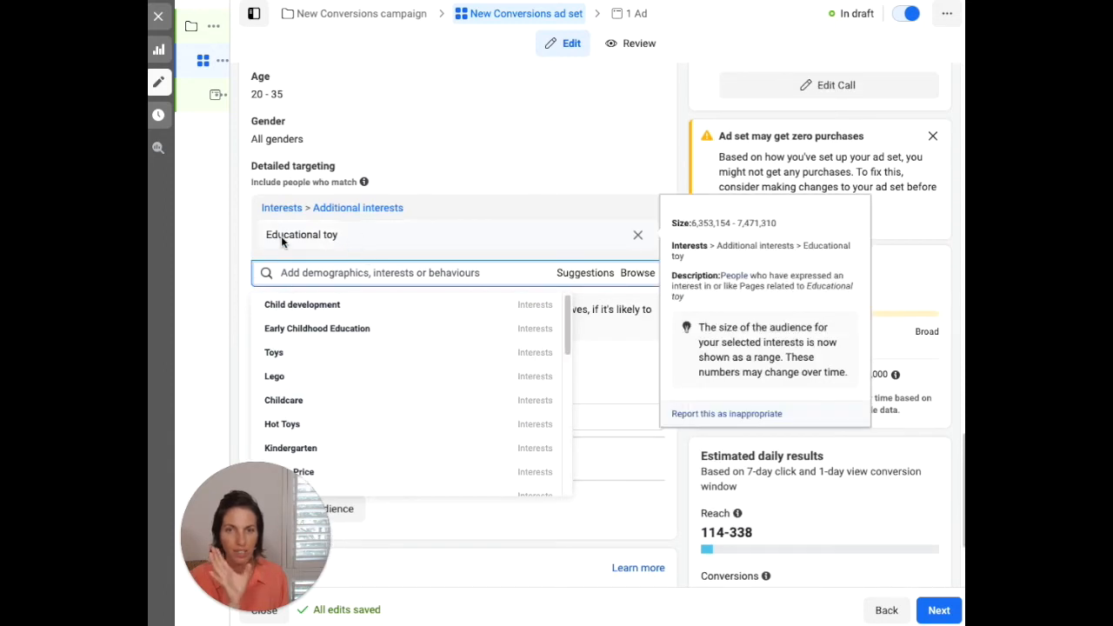
pyautogui.moveTo(723, 233)
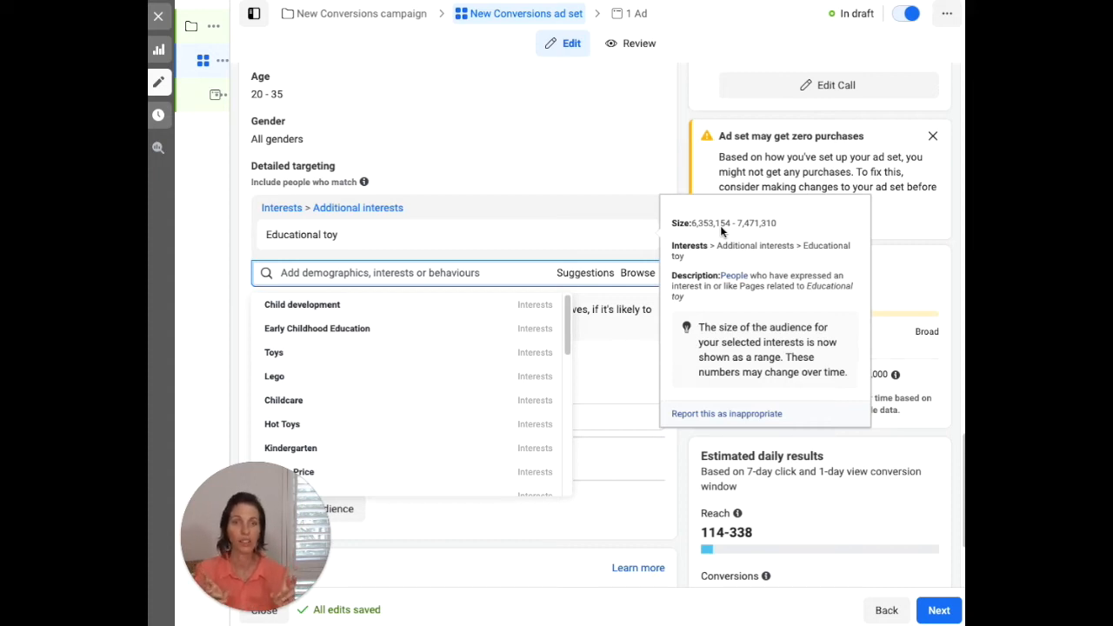
pyautogui.moveTo(570, 243)
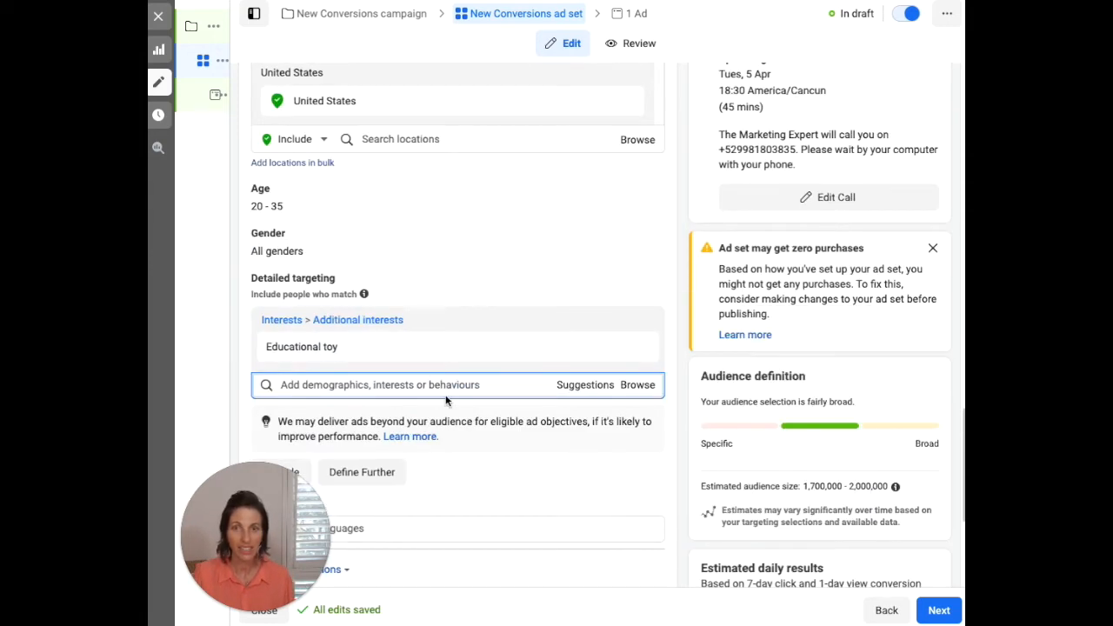
pyautogui.moveTo(302, 346)
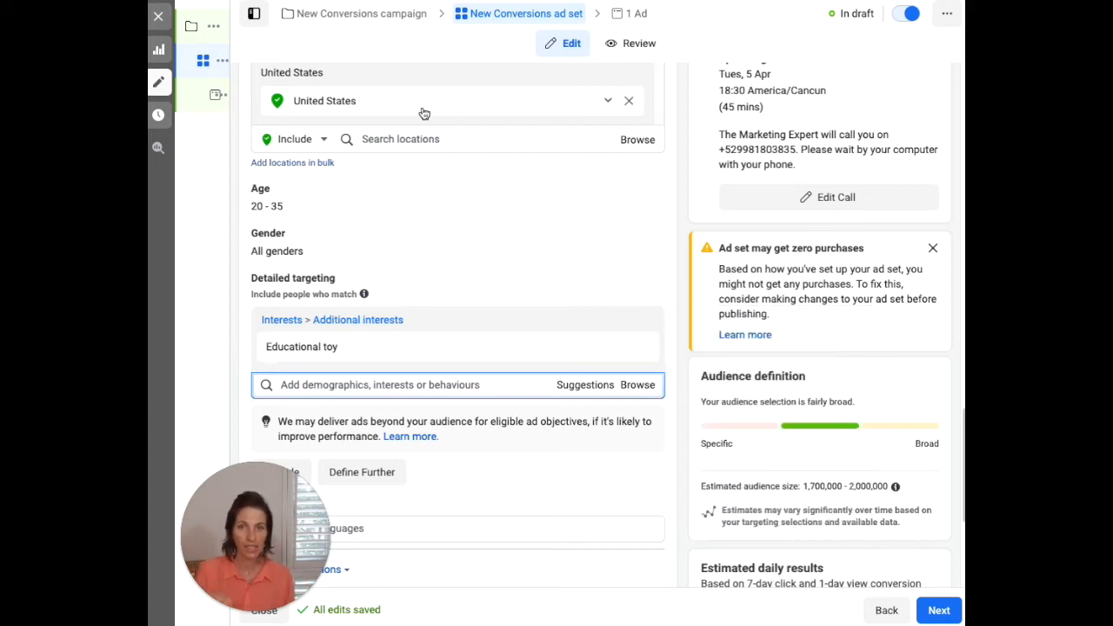
pyautogui.moveTo(337, 205)
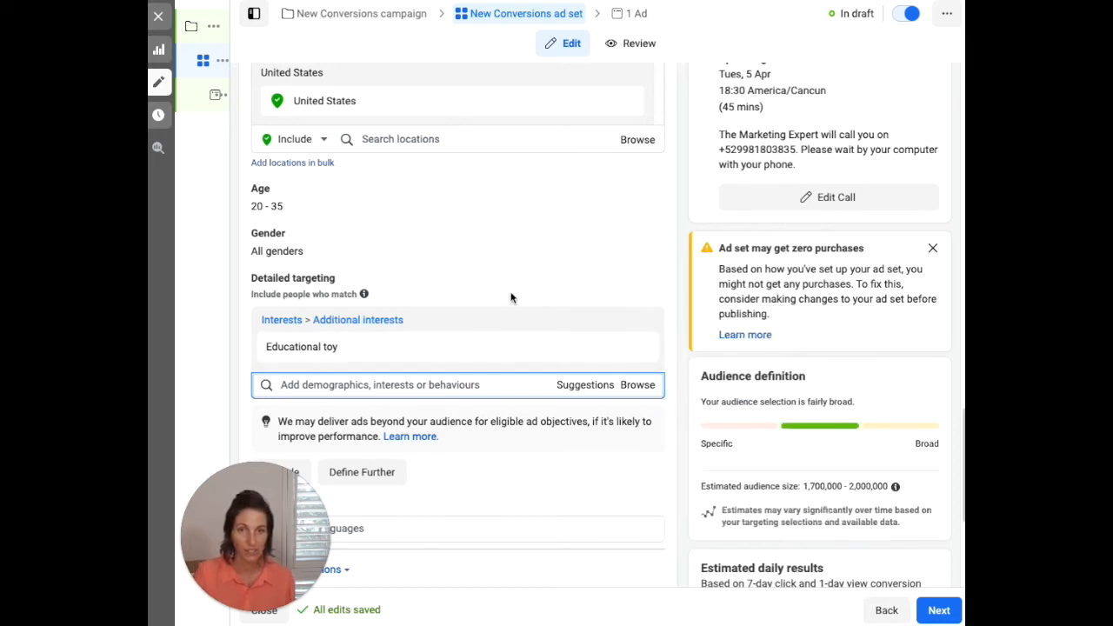
pyautogui.scroll(-3)
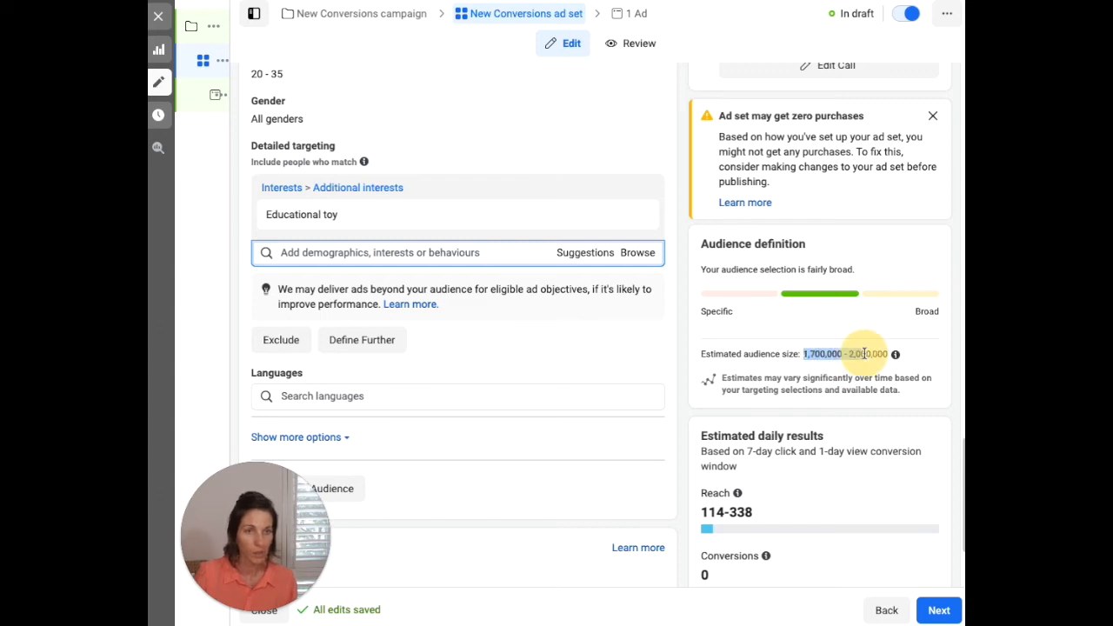
pyautogui.scroll(3)
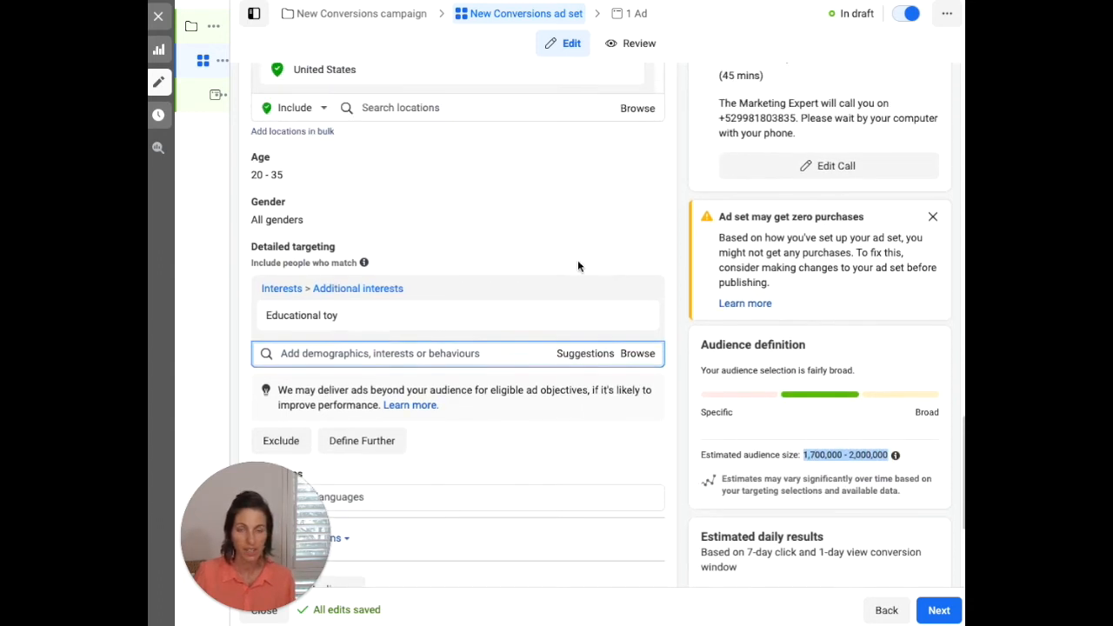
pyautogui.moveTo(647, 158)
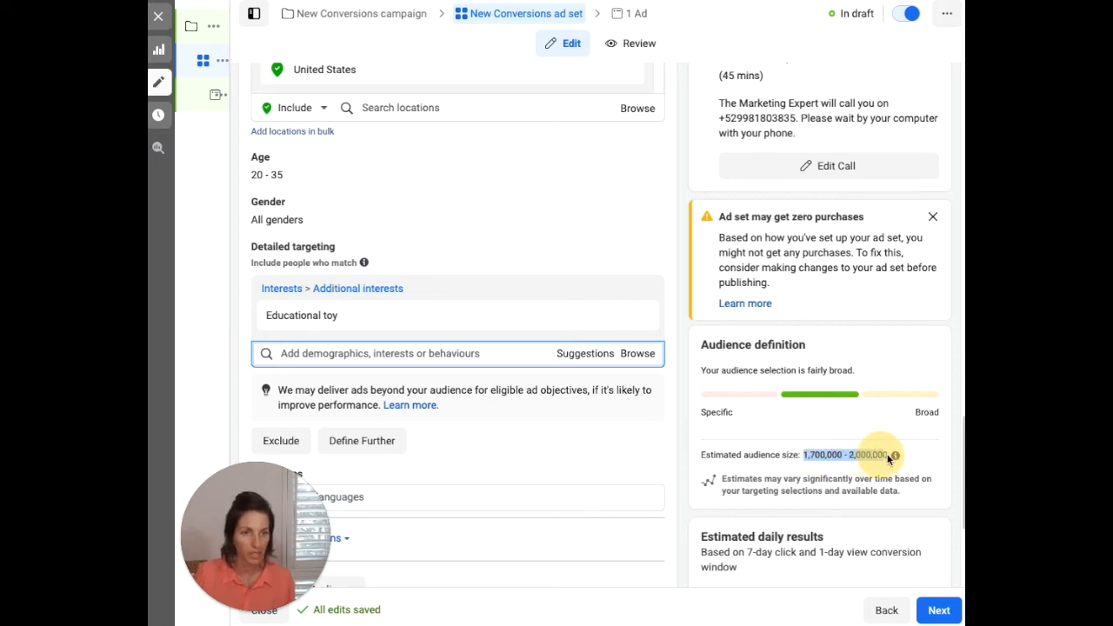
pyautogui.click(894, 456)
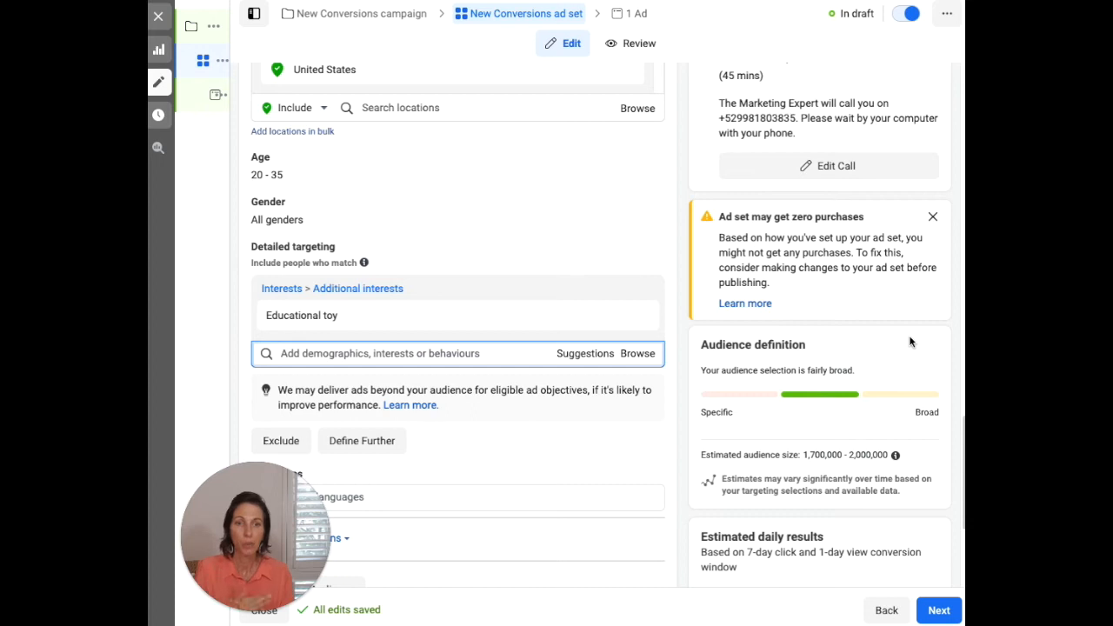
pyautogui.moveTo(904, 476)
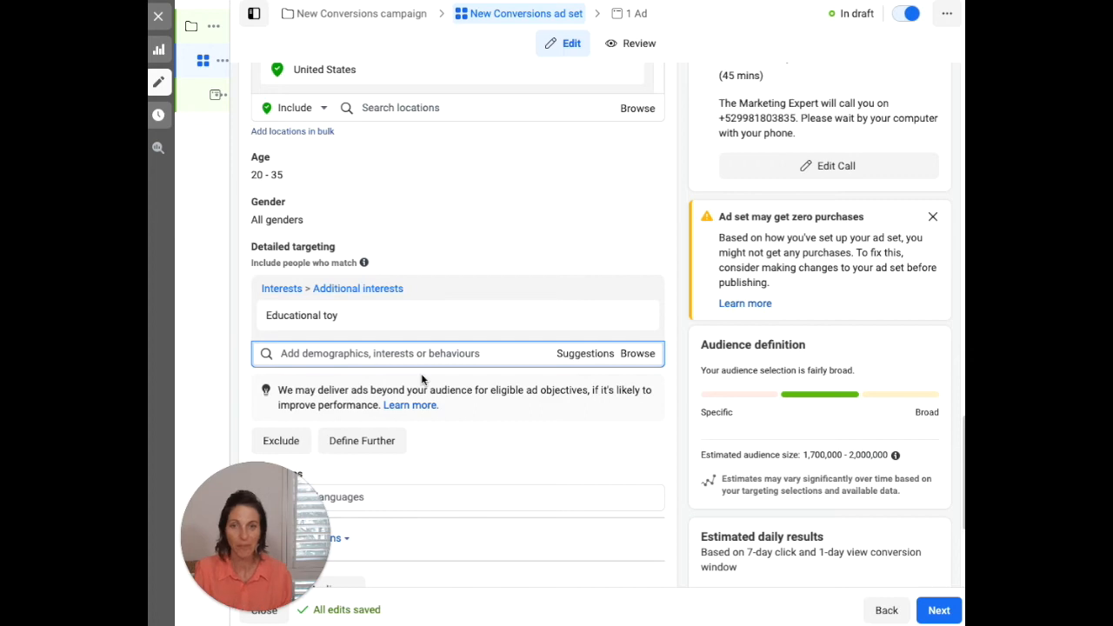
pyautogui.scroll(3)
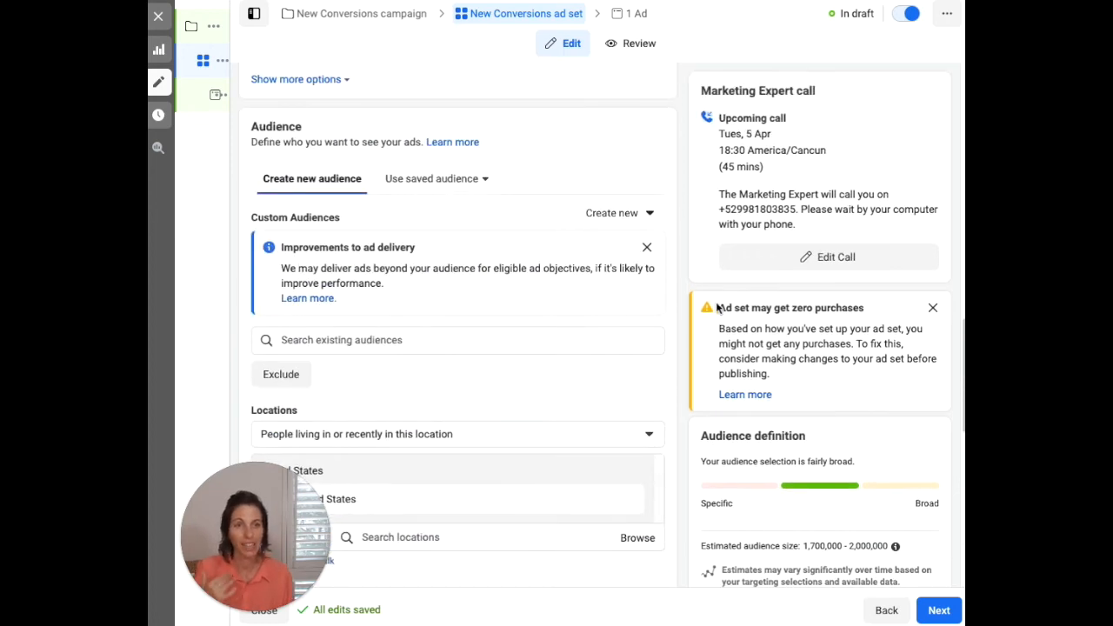
pyautogui.moveTo(754, 310)
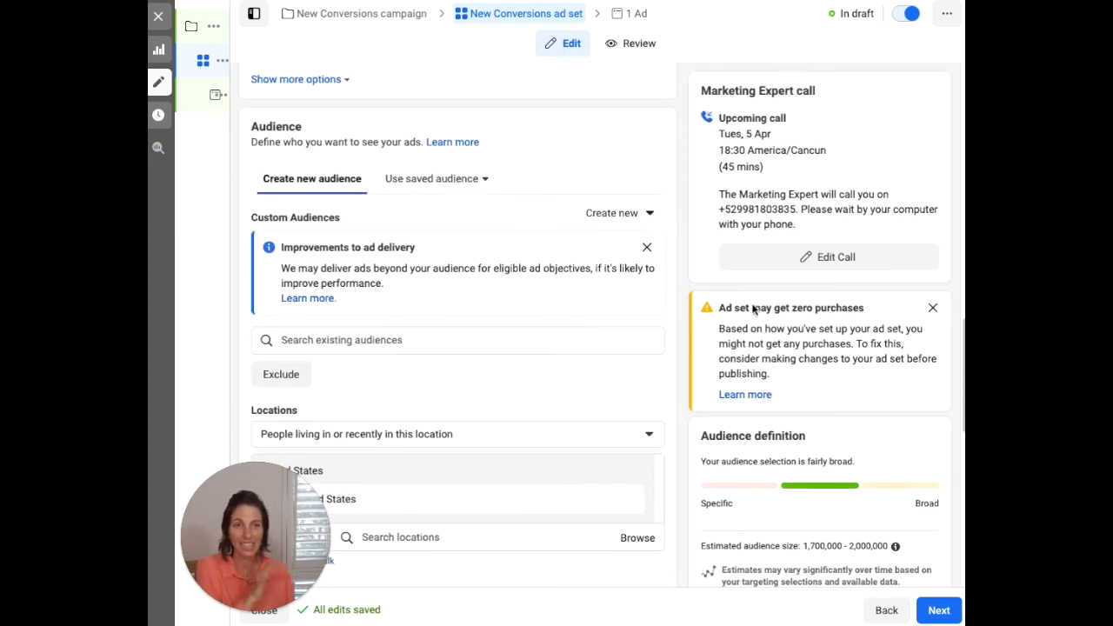
# Clear Purchase from the Conversion event field, returning the zero-conversions warning.
pyautogui.scroll(-3)
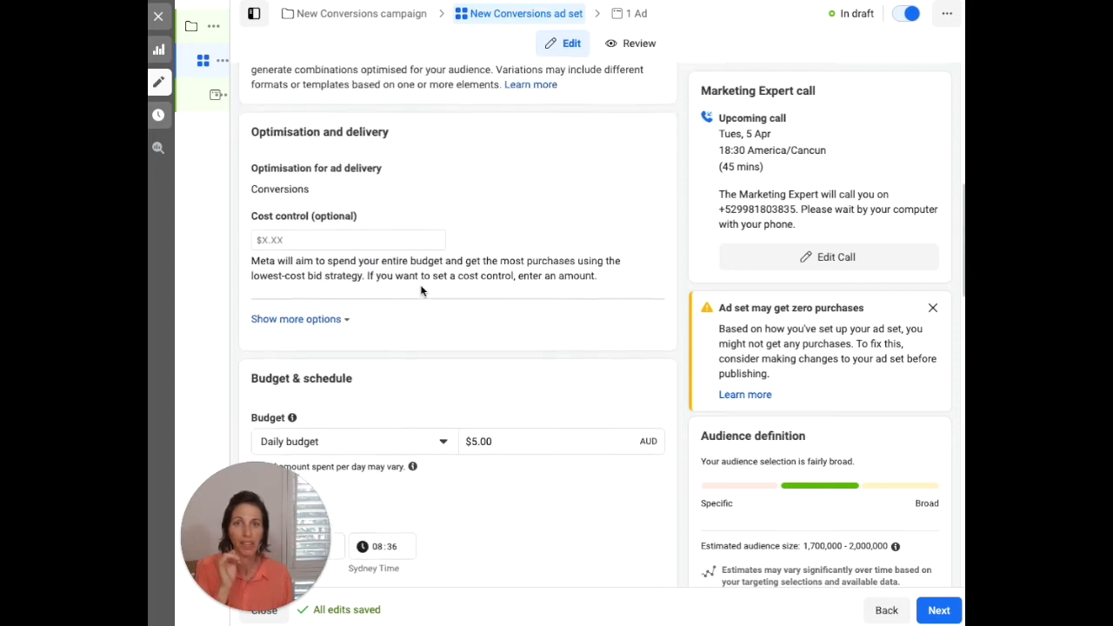
pyautogui.scroll(3)
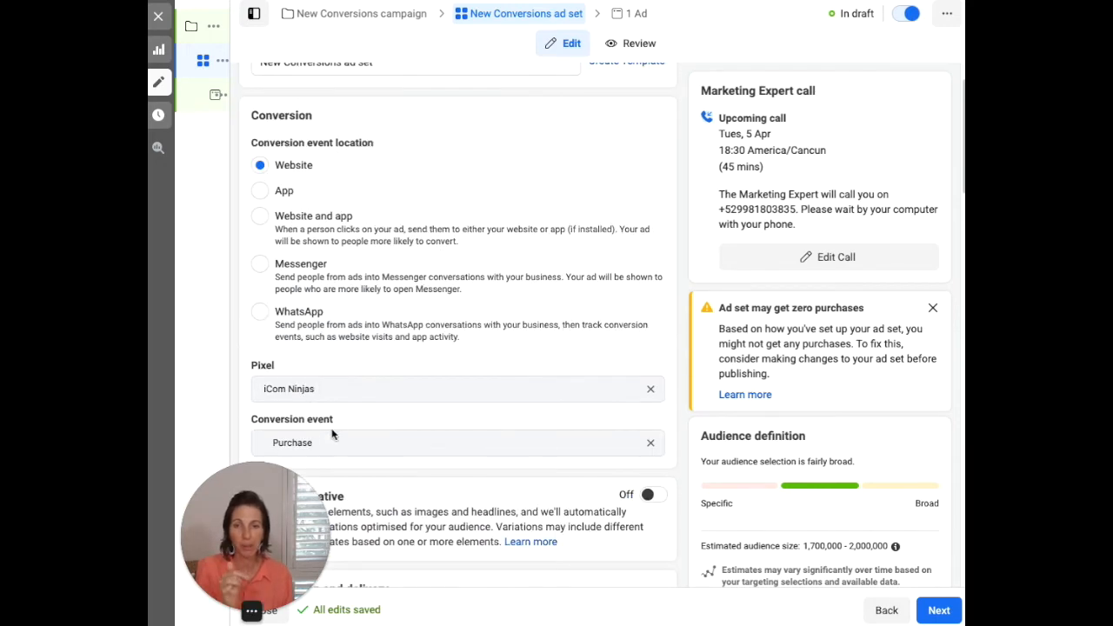
pyautogui.moveTo(304, 445)
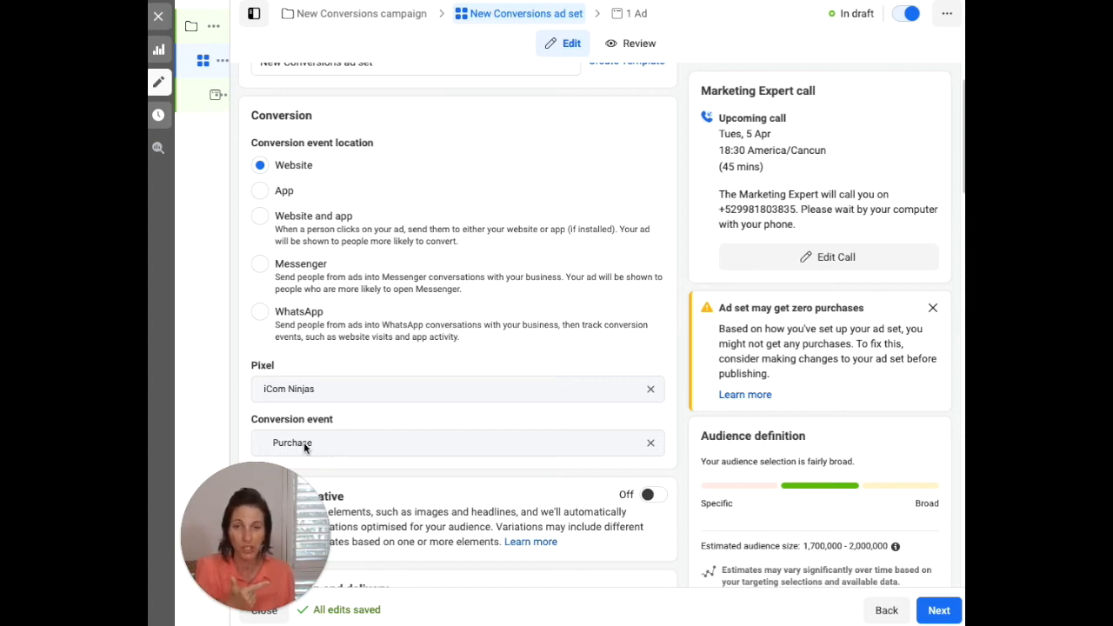
pyautogui.moveTo(831, 316)
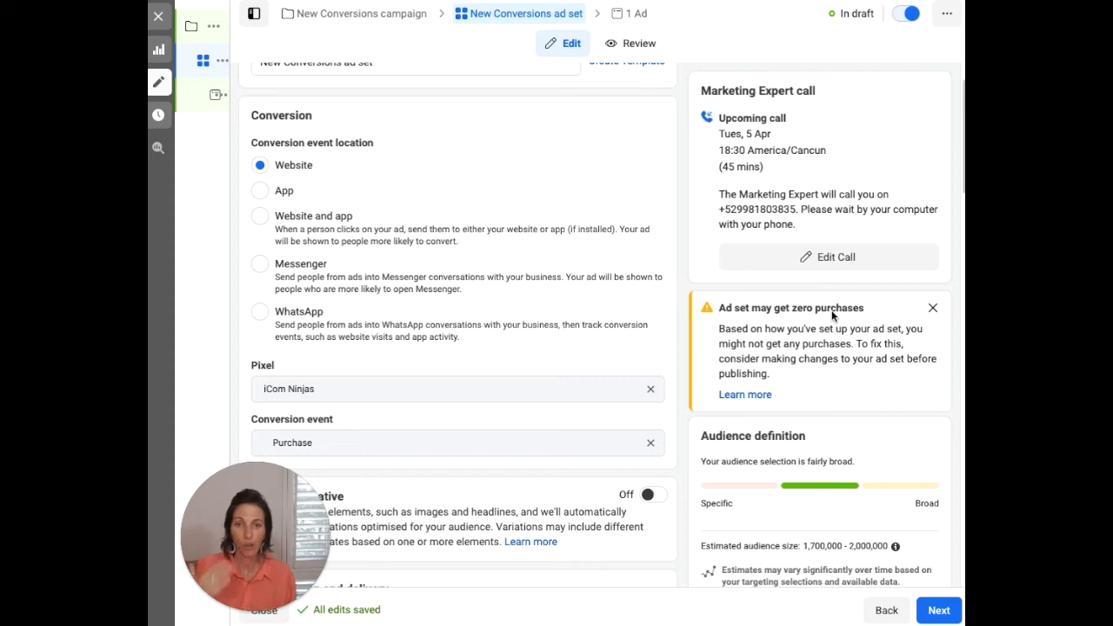
pyautogui.moveTo(655, 456)
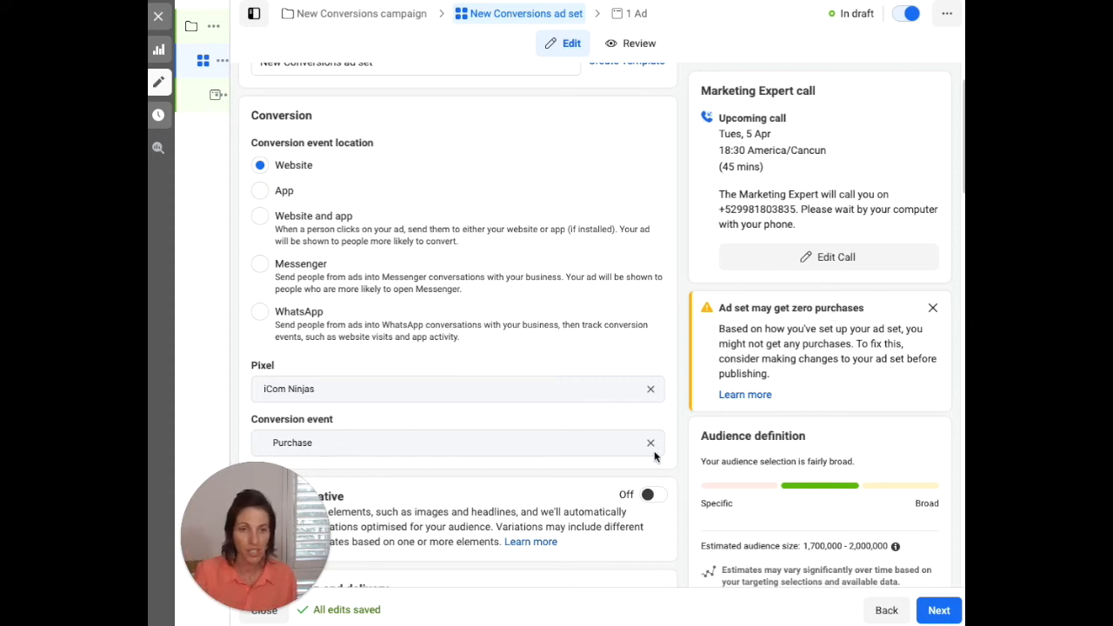
pyautogui.click(651, 443)
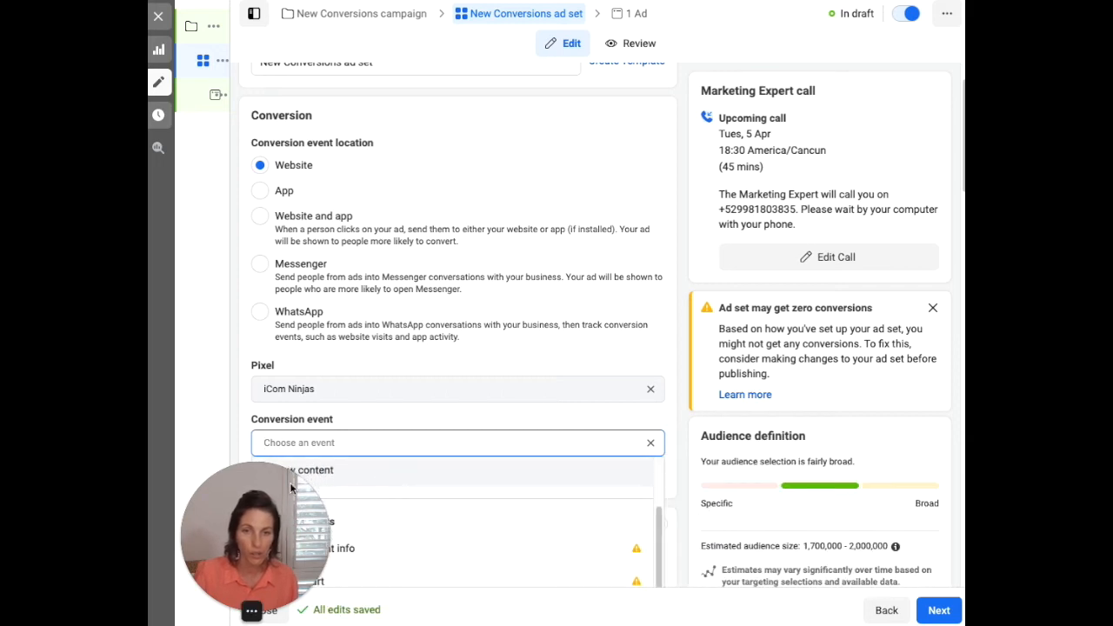
# Select Initiate checkout under Active events as the conversion event.
pyautogui.click(456, 442)
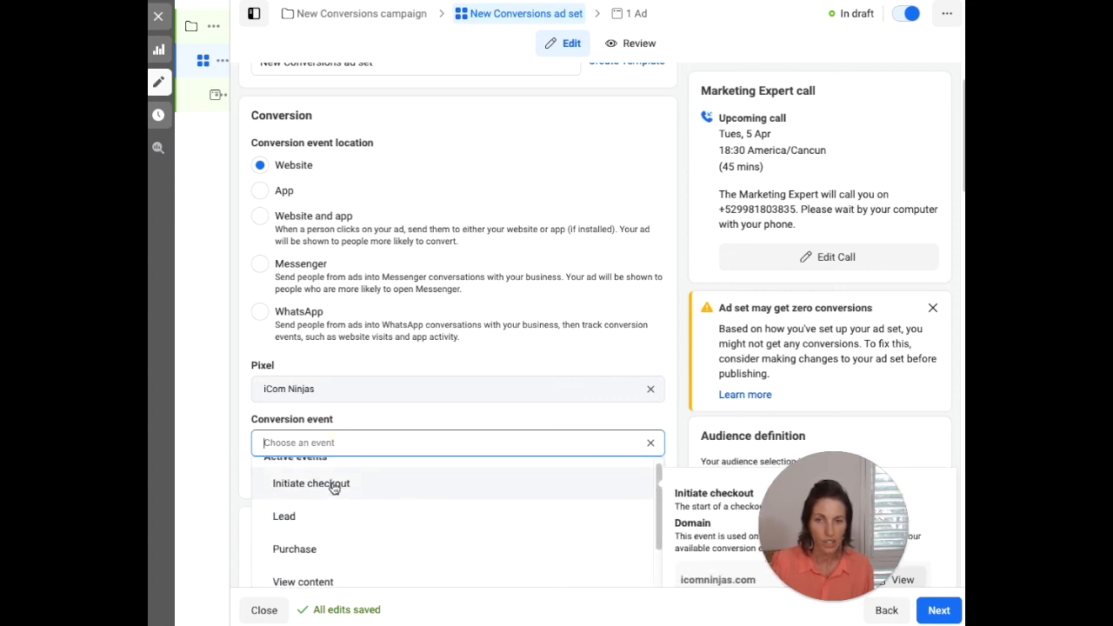
pyautogui.click(310, 484)
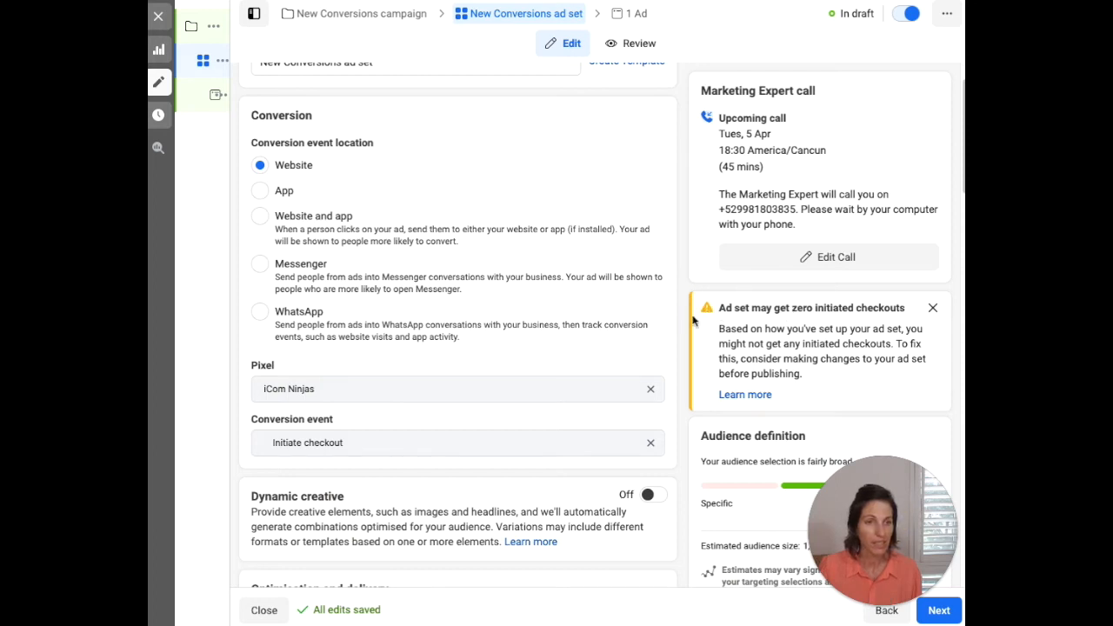
pyautogui.moveTo(818, 321)
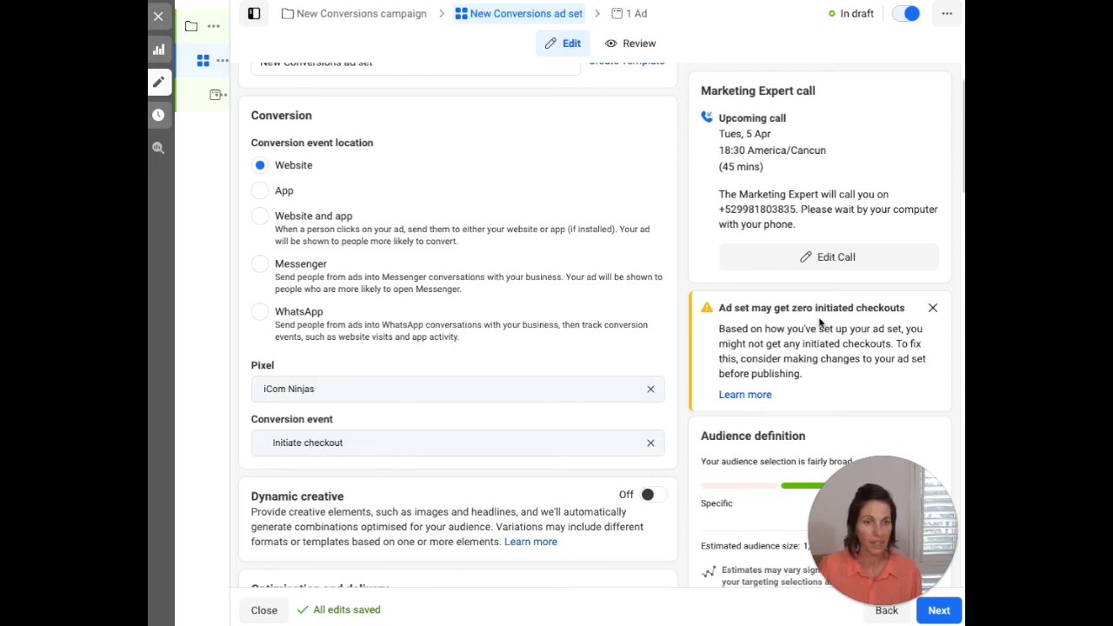
pyautogui.scroll(-3)
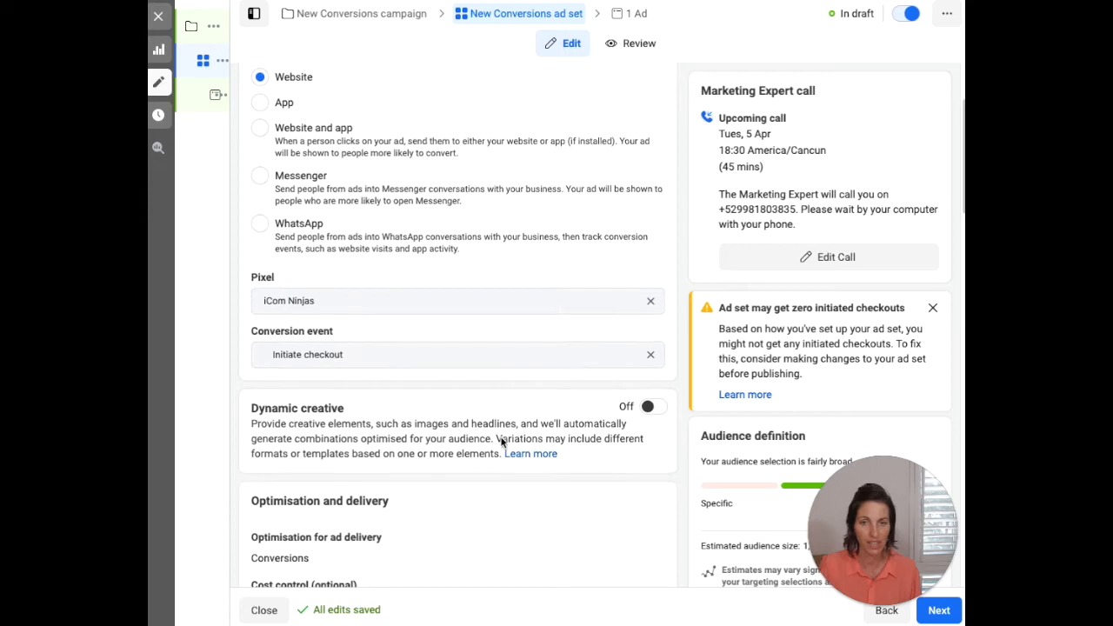
pyautogui.scroll(-3)
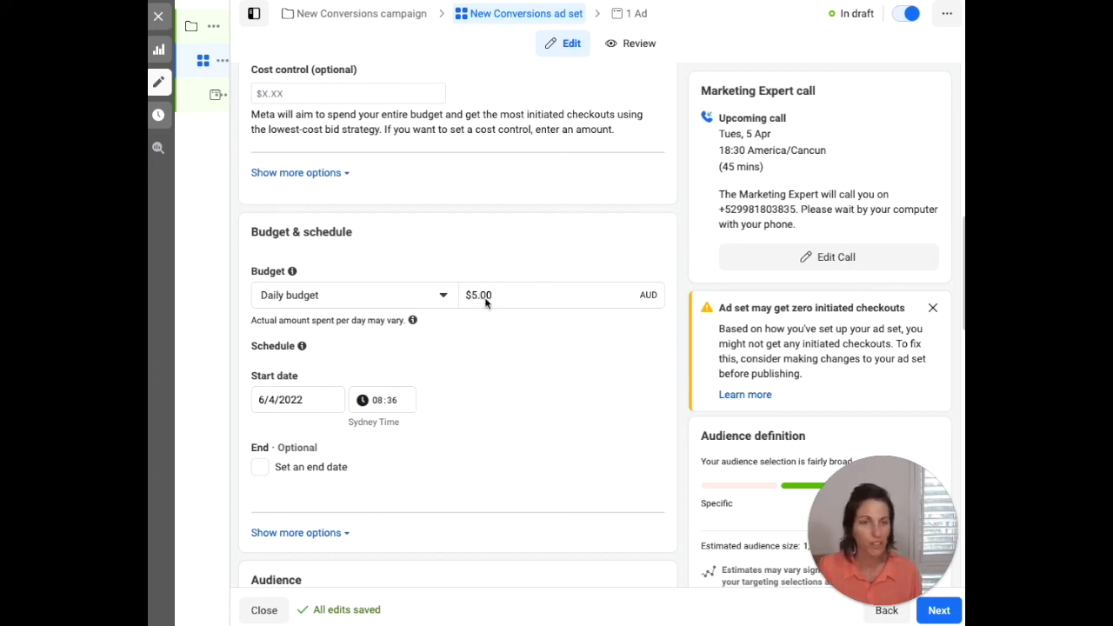
pyautogui.moveTo(715, 313)
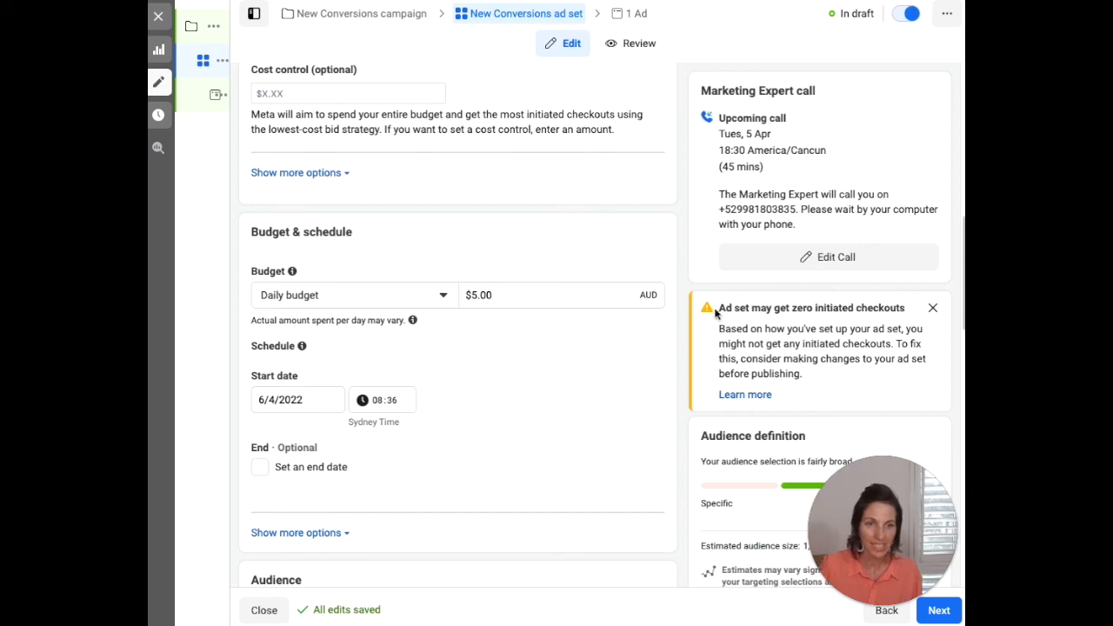
pyautogui.scroll(-3)
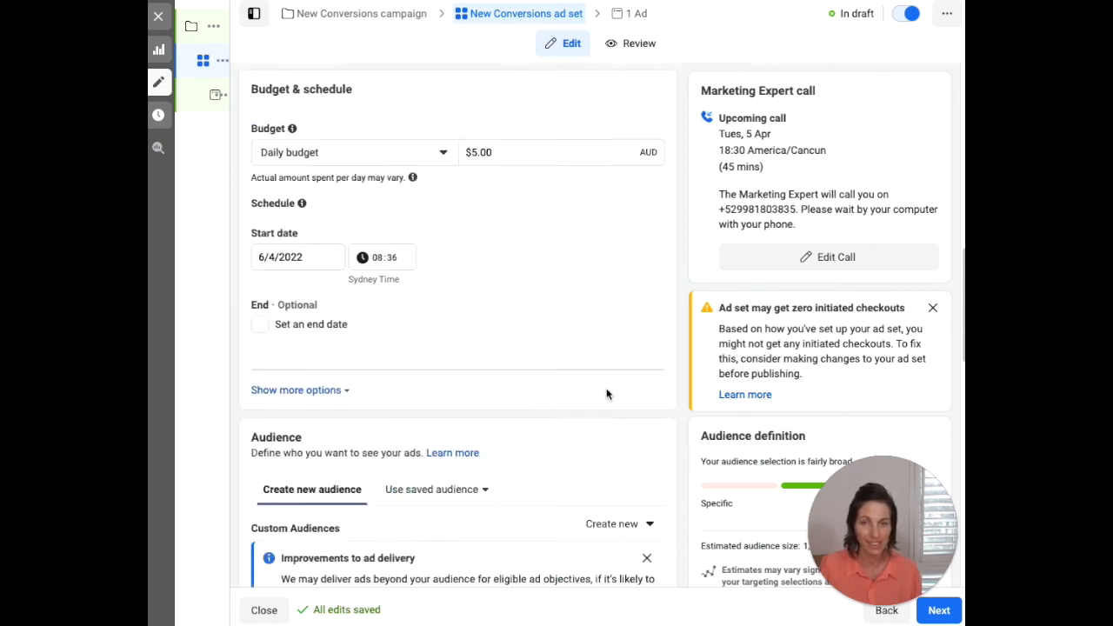
pyautogui.scroll(-3)
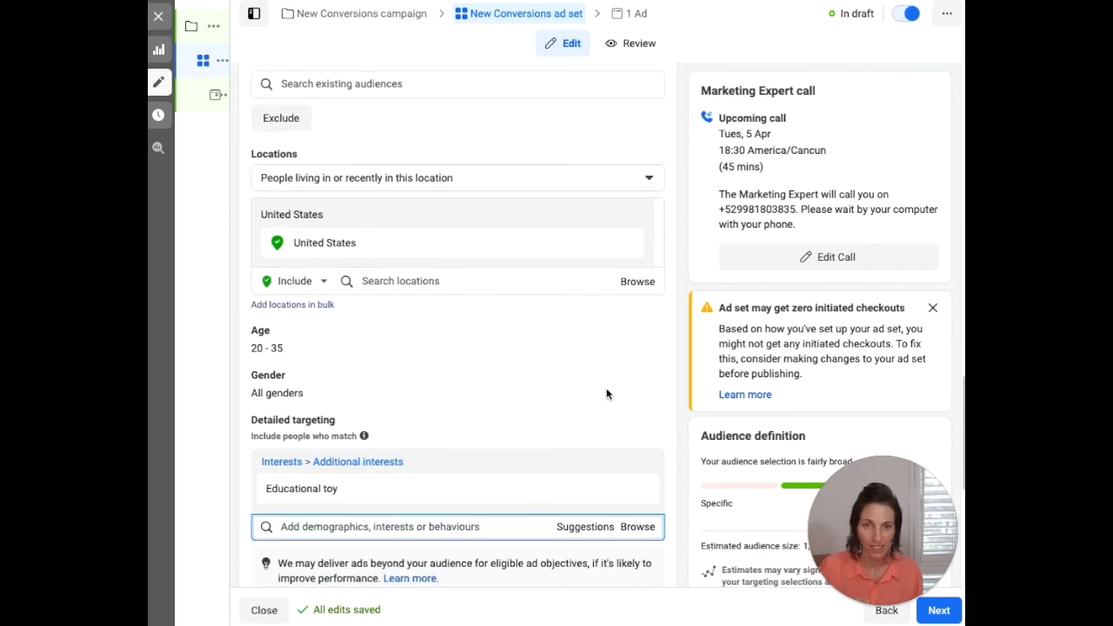
pyautogui.scroll(-3)
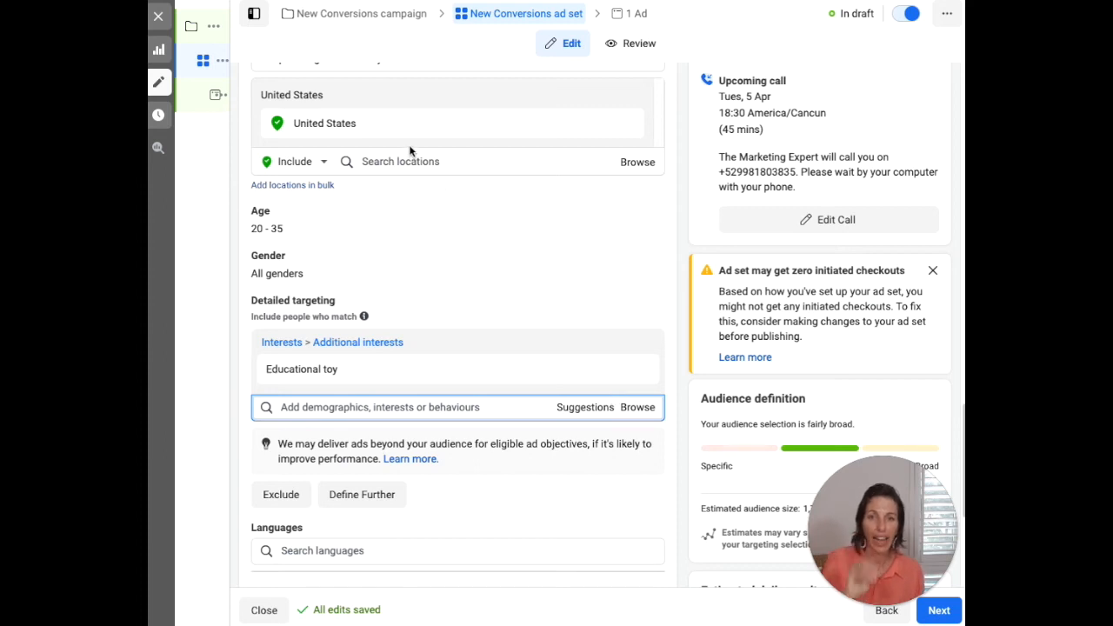